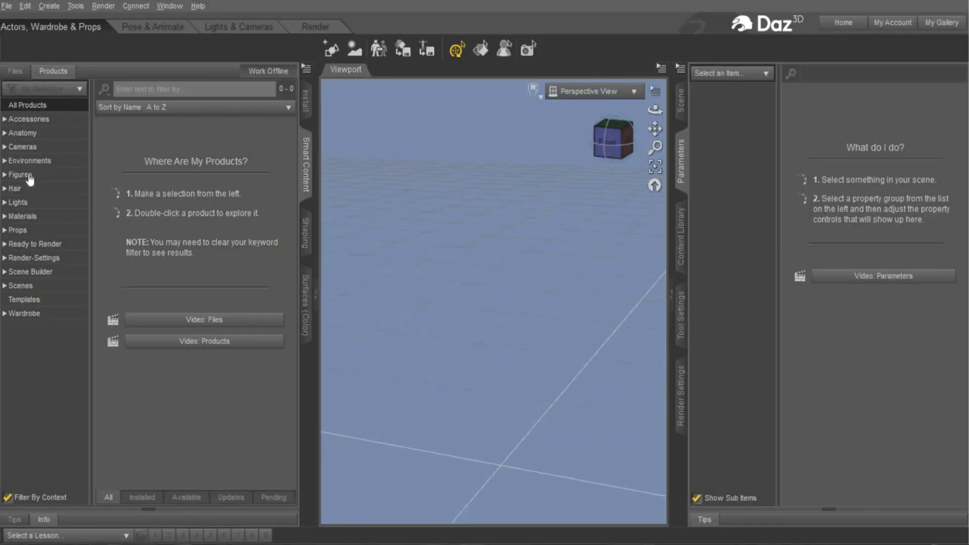
Load Ty for Genesis 9 from Genesis 9 Starter Essentials' Figures into the scene.
left_click(19, 174)
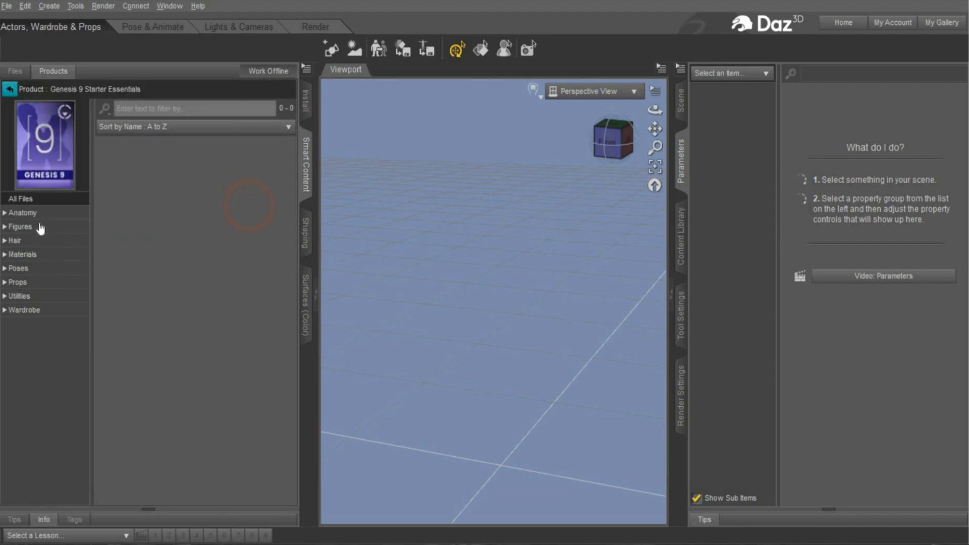
left_click(19, 226)
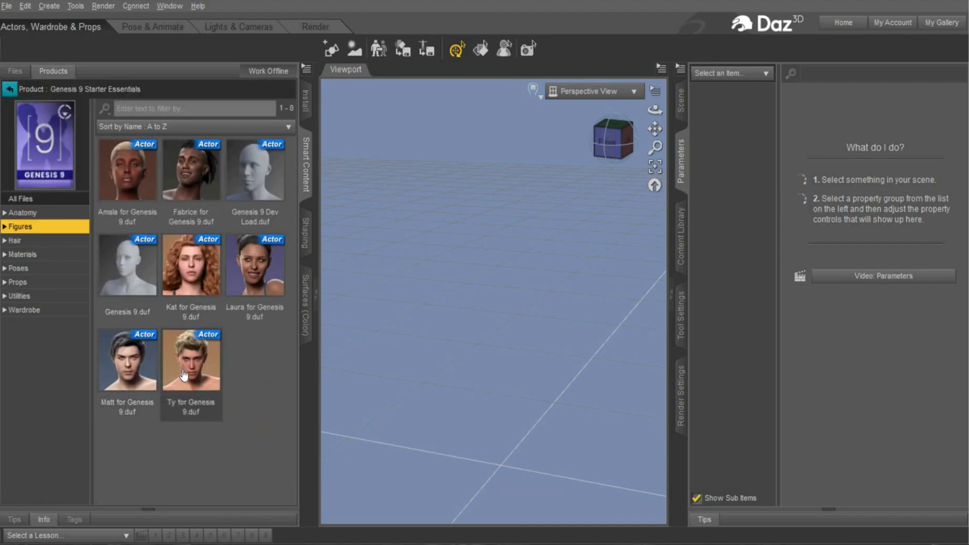
double_click(191, 360)
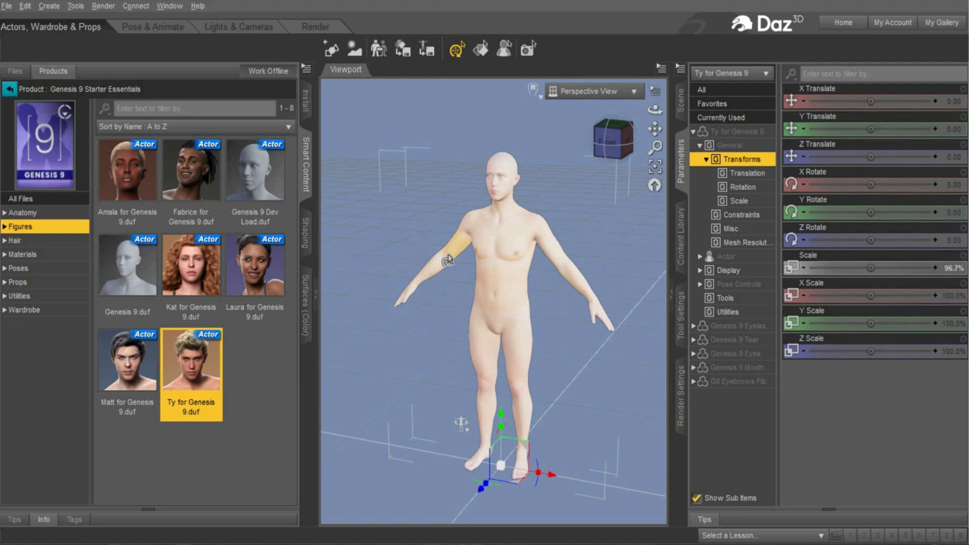
mouse_move(459, 254)
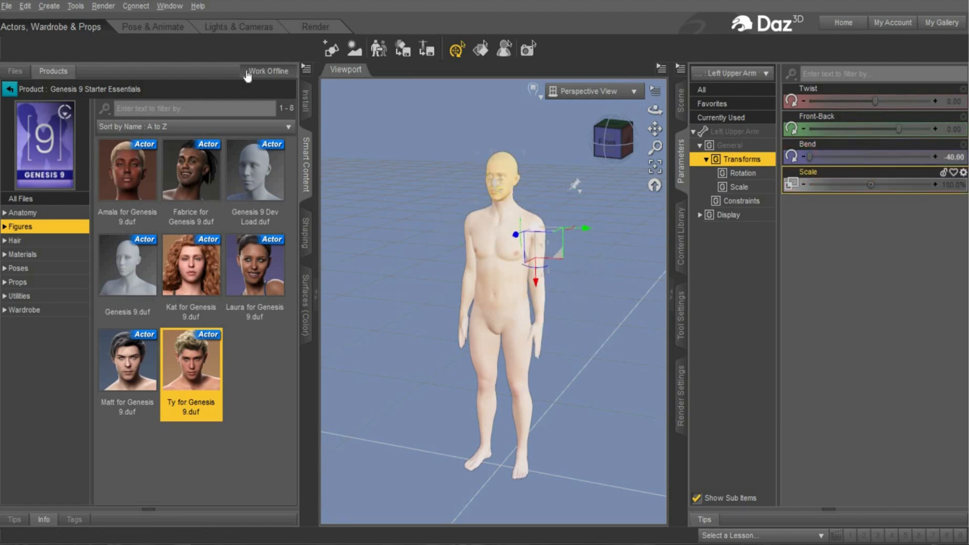
Export the figure through File > Export as a Wavefront Object (.obj) file.
left_click(7, 5)
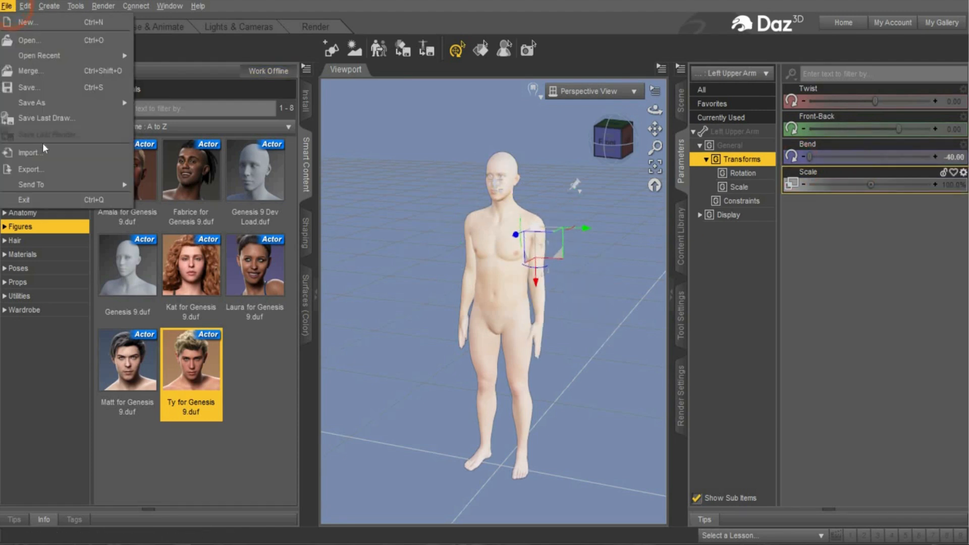
left_click(31, 169)
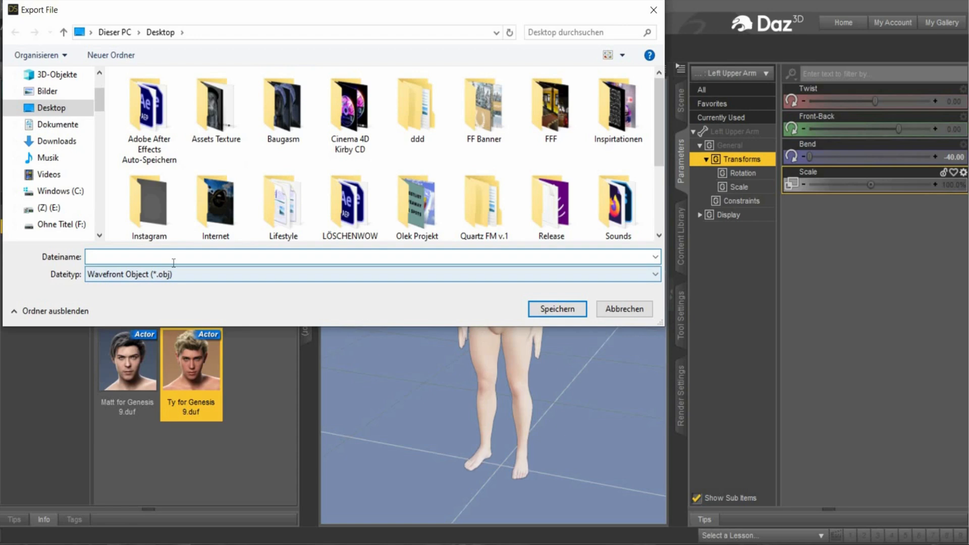
left_click(556, 308)
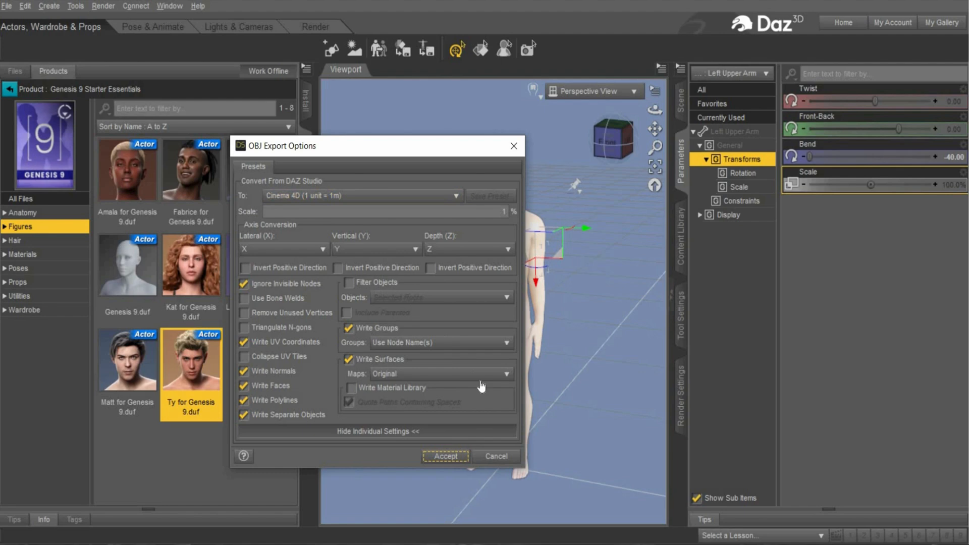
mouse_move(445, 457)
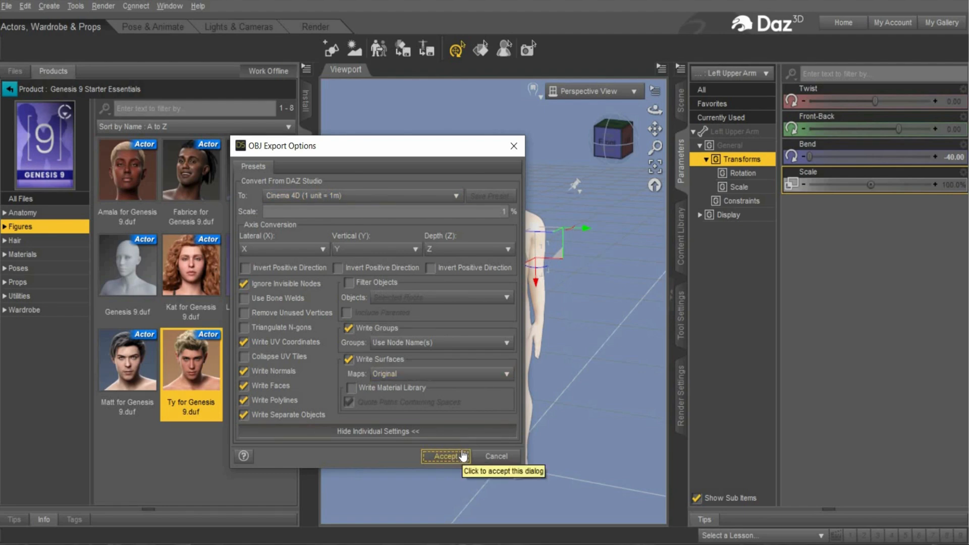
Import the exported OBJ, accepting Meters, Flip Z Axis and Import .MTL File settings.
left_click(444, 457)
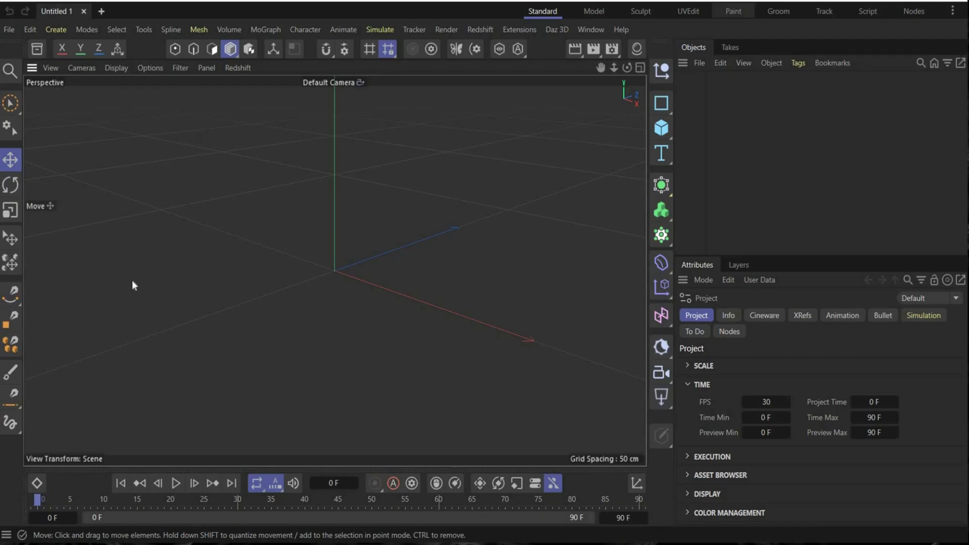
mouse_move(10, 345)
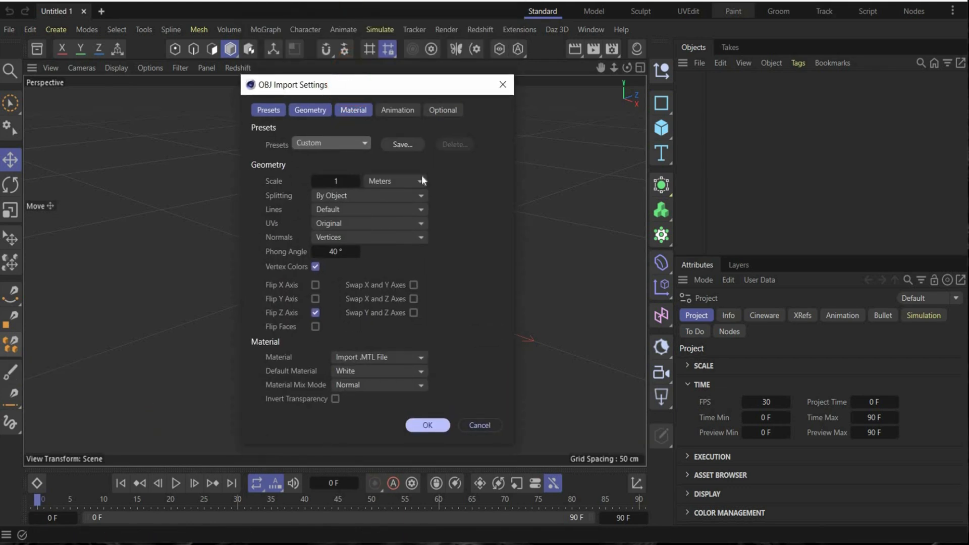
mouse_move(458, 190)
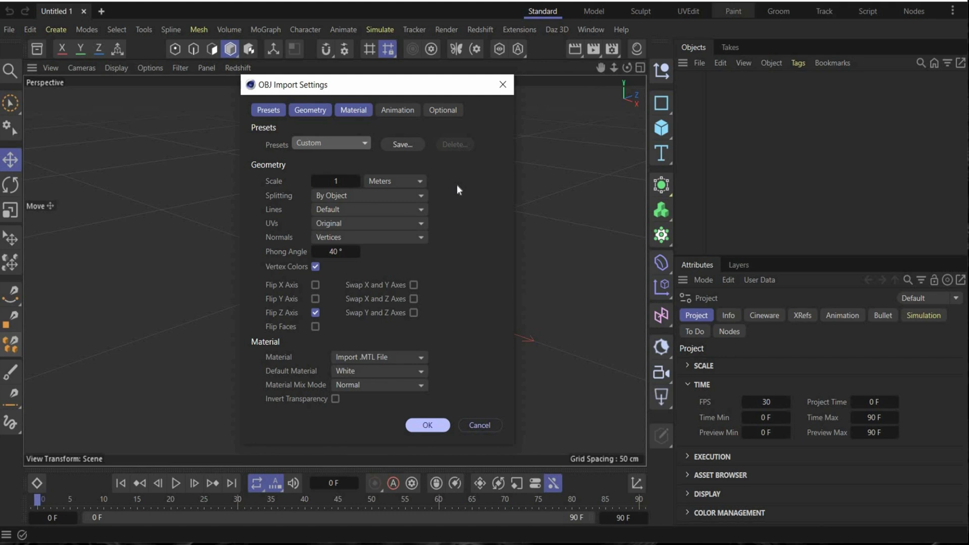
mouse_move(399, 338)
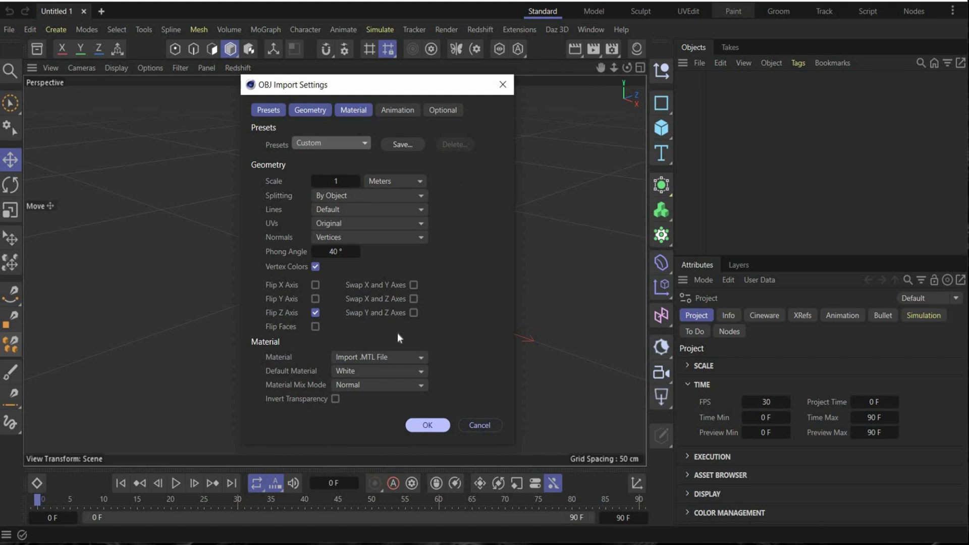
mouse_move(466, 170)
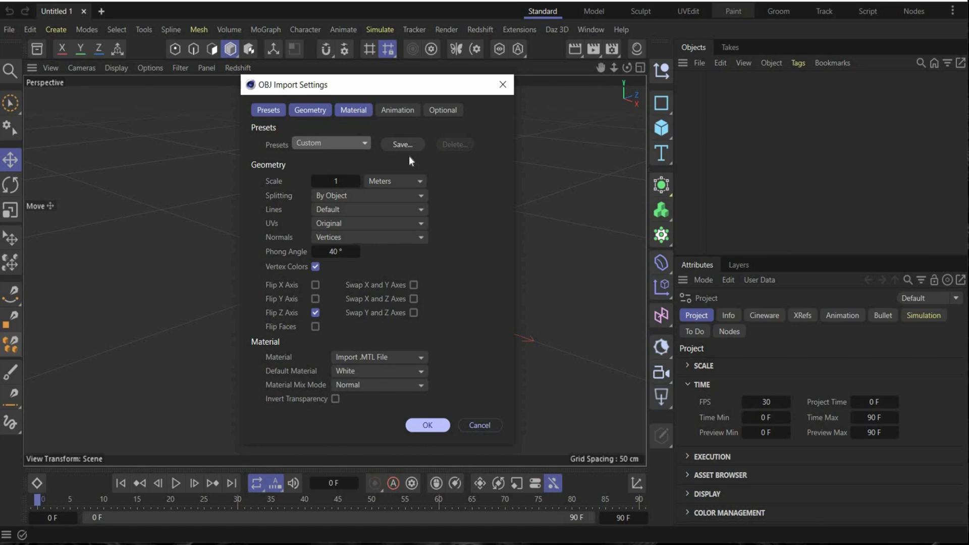
left_click(427, 425)
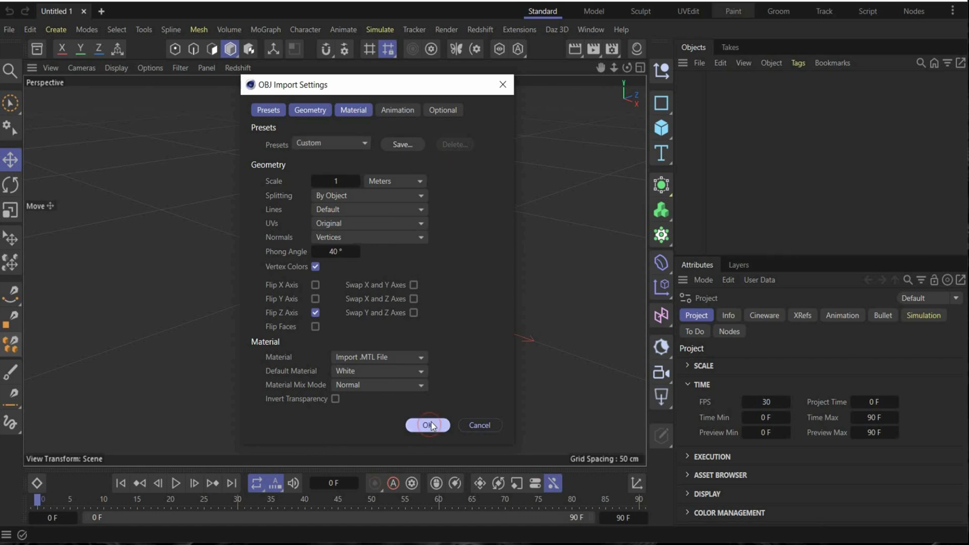
left_click(427, 425)
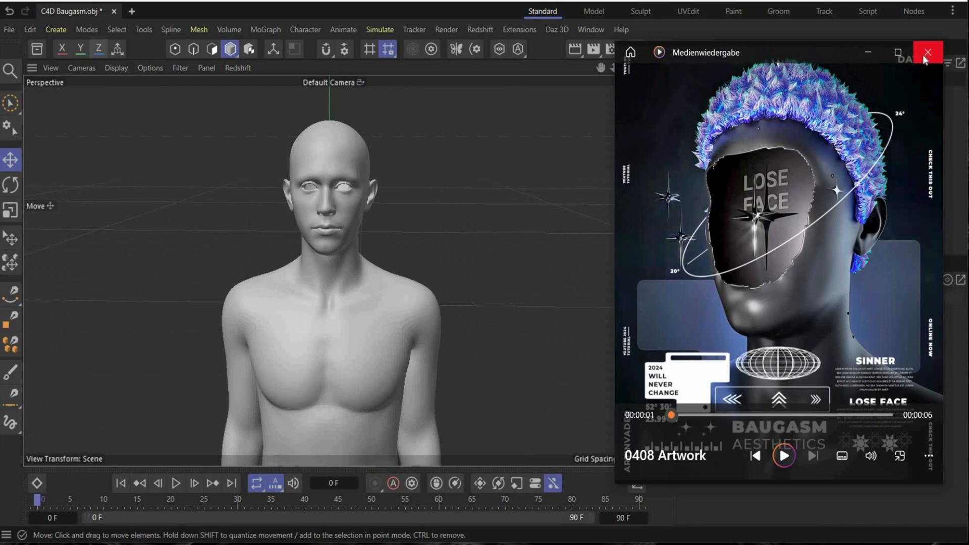
Select Genesis9 in Polygon mode with the Brush Selection tool active.
left_click(926, 52)
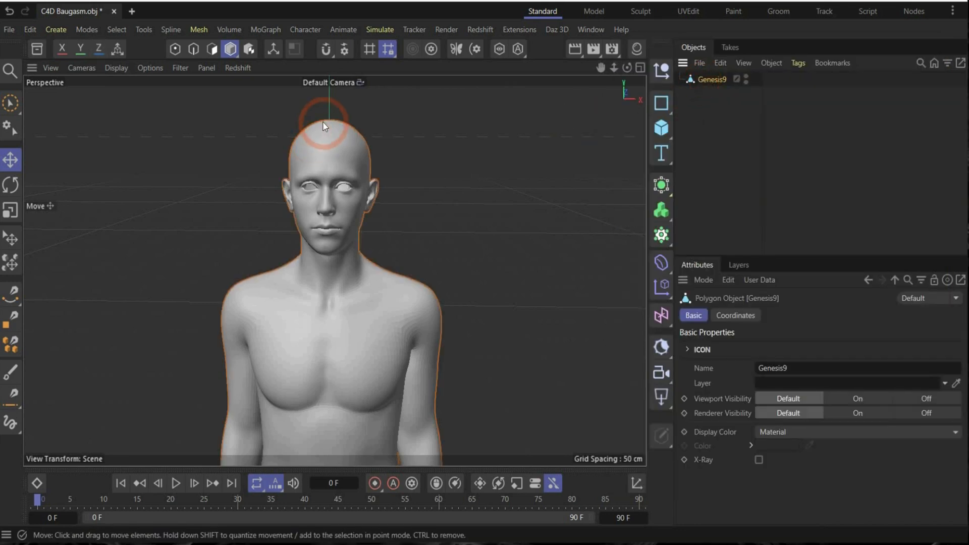
left_click(212, 49)
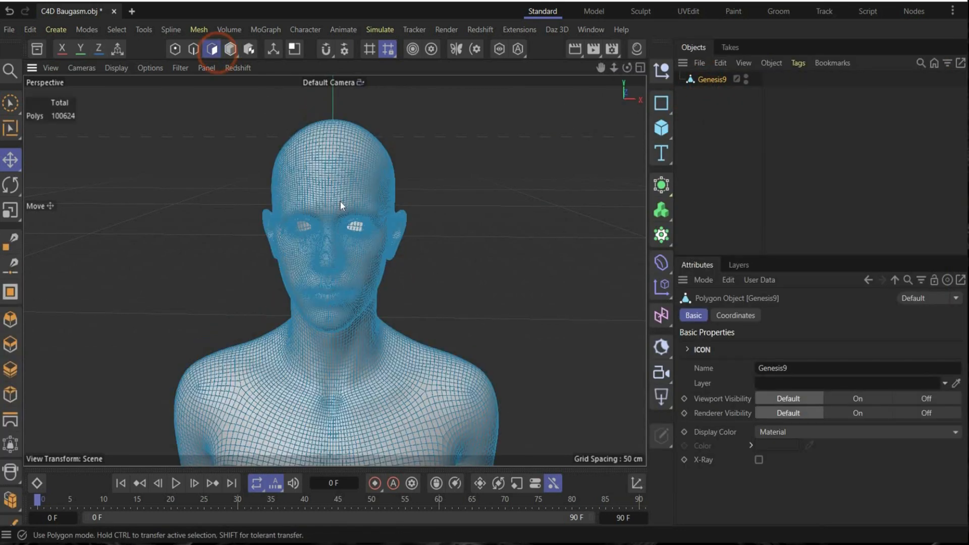
left_click(11, 103)
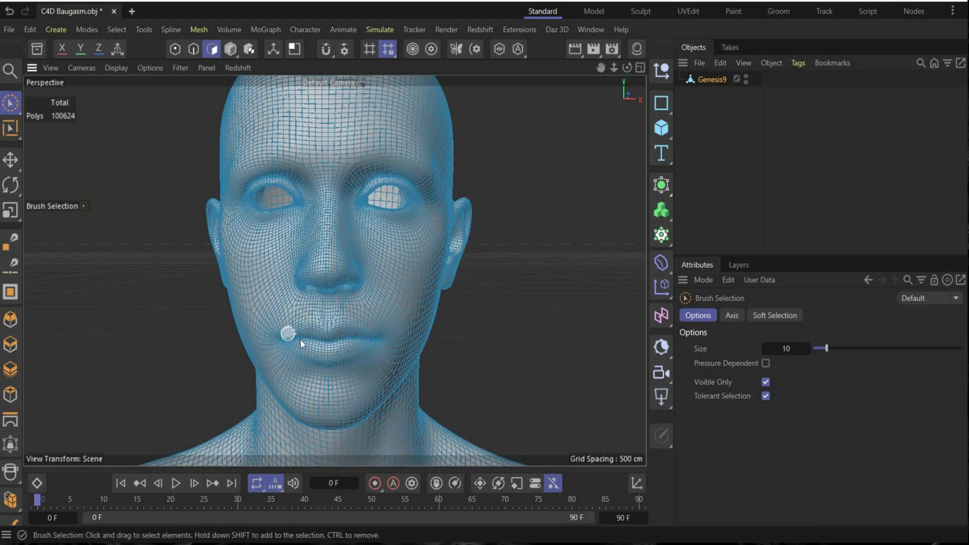
Paint-select the face polygons over lips and nose, enlarging the brush to size 34.
left_click_drag(287, 334, 383, 318)
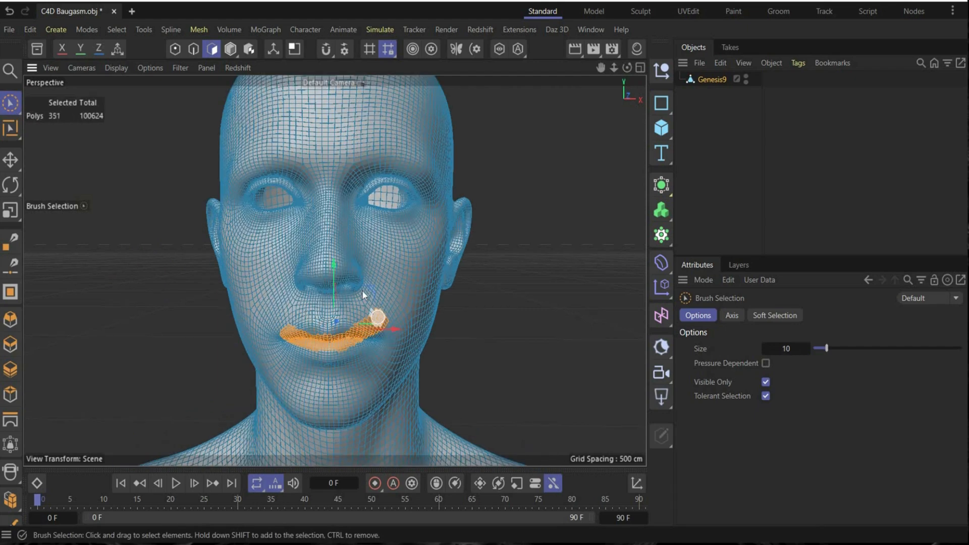
left_click_drag(823, 348, 839, 348)
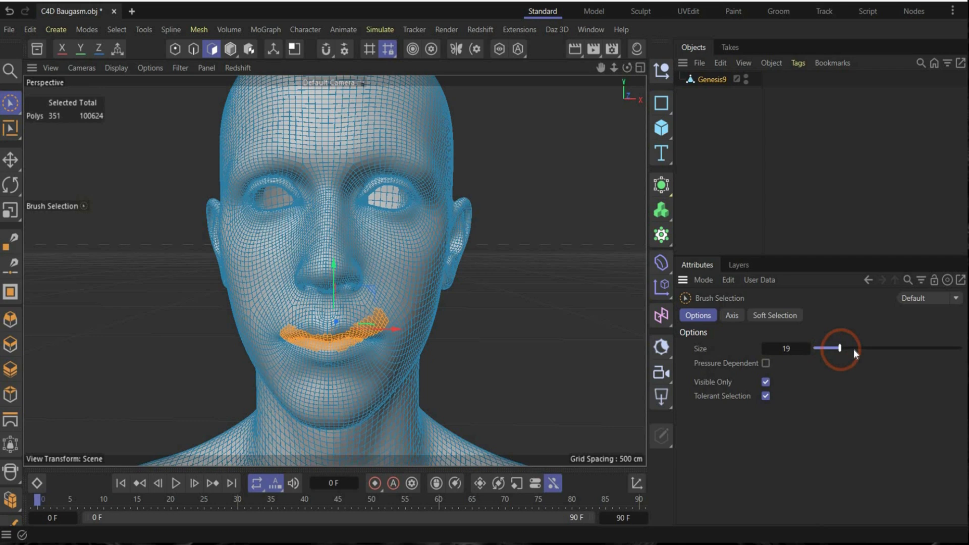
left_click_drag(839, 348, 862, 348)
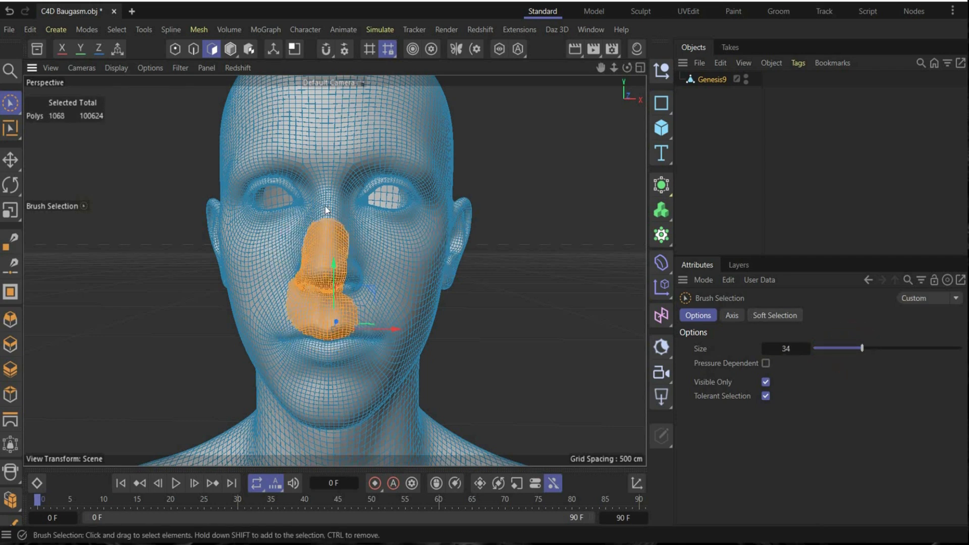
left_click_drag(327, 210, 278, 195)
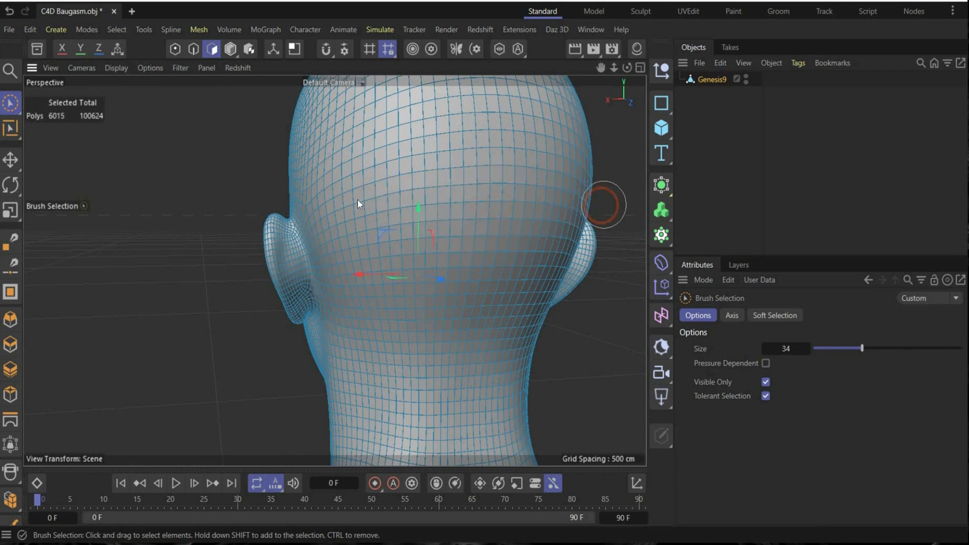
left_click_drag(359, 204, 223, 259)
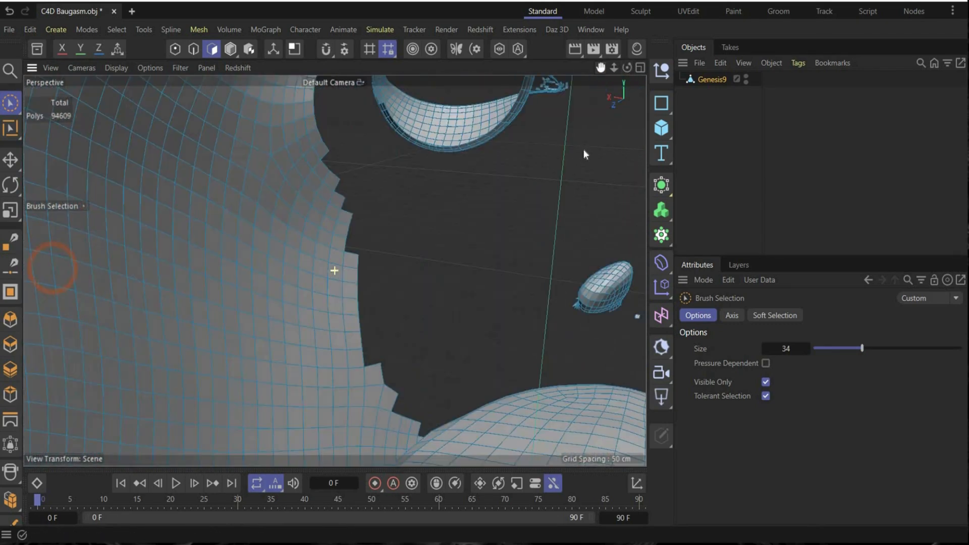
Switch to Rectangle Selection for the leftover inner face parts, then switch to Cut Out.c4d.
left_click(10, 102)
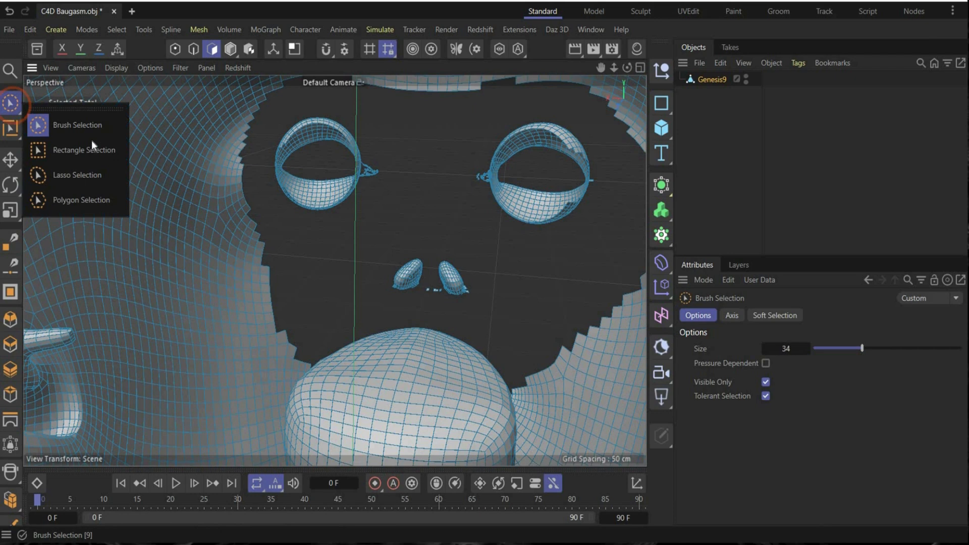
left_click(81, 150)
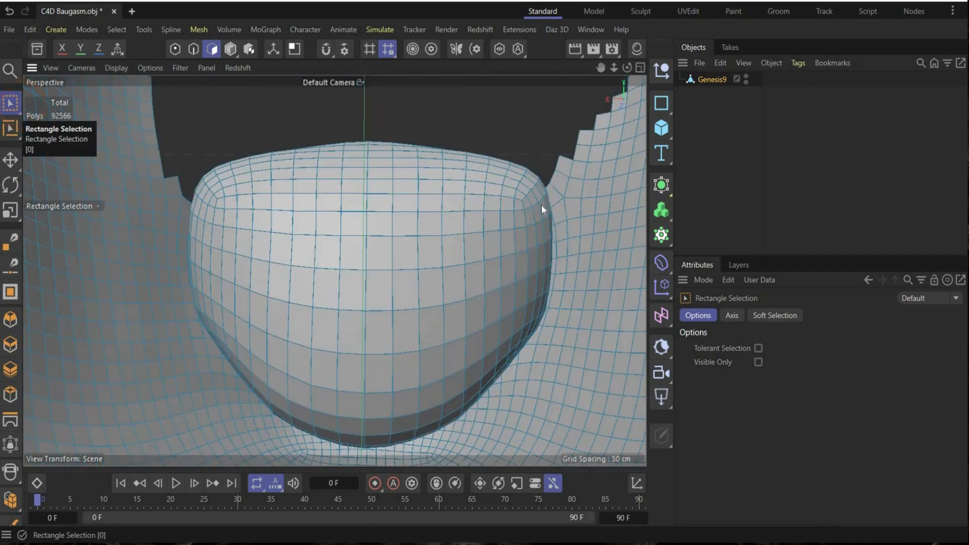
left_click(156, 11)
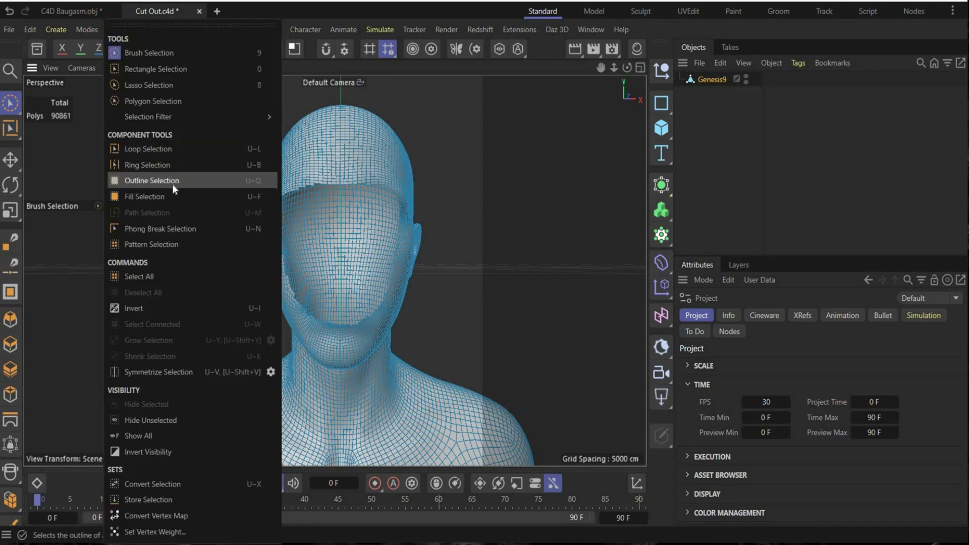
Select the face hole's border edges with Outline Selection and prepare to extrude them.
left_click(151, 180)
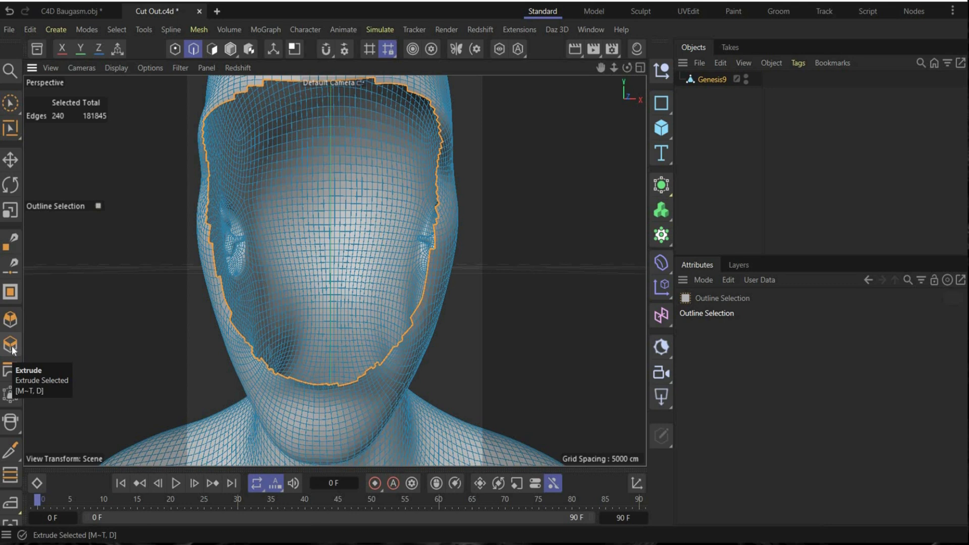
left_click(11, 345)
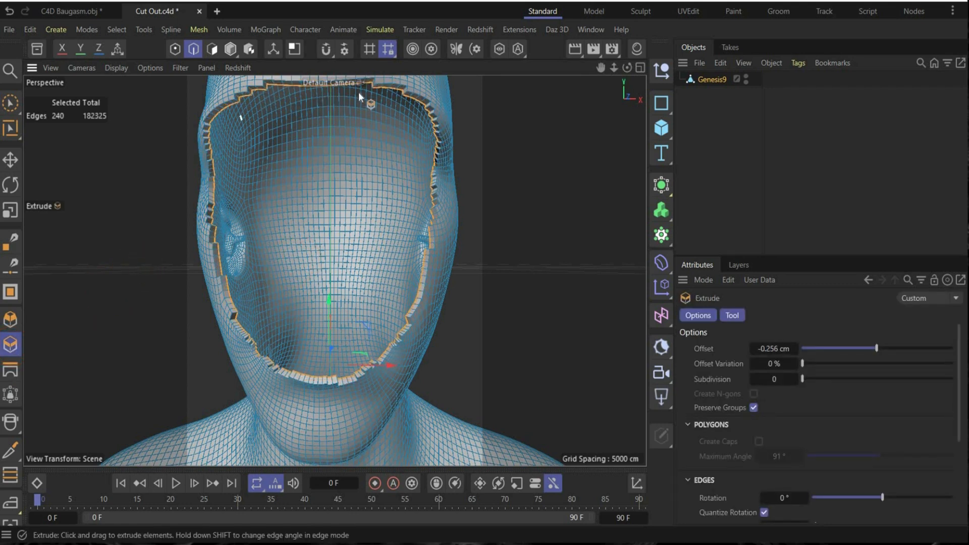
mouse_move(139, 250)
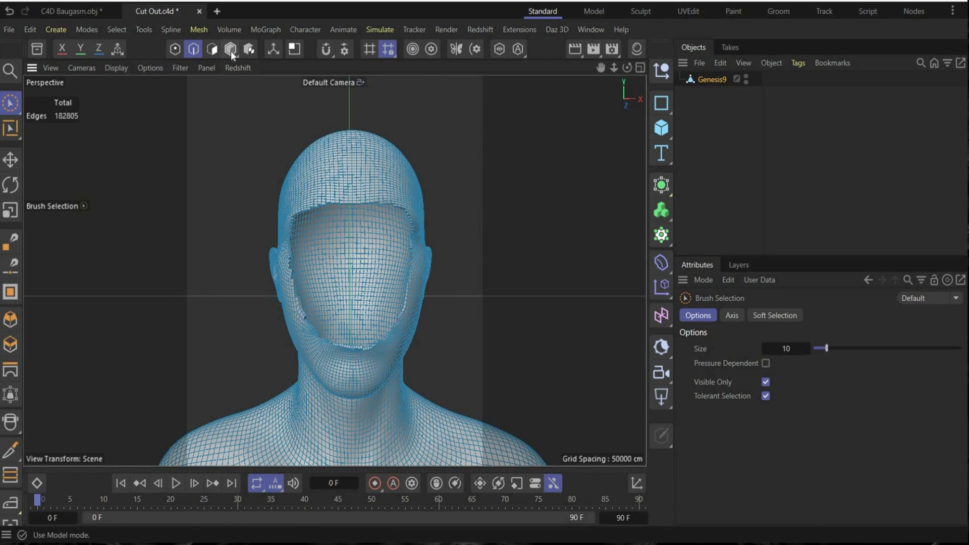
Return to Model mode, add a Subdivision Surface, and parent Genesis9 under it.
left_click(230, 49)
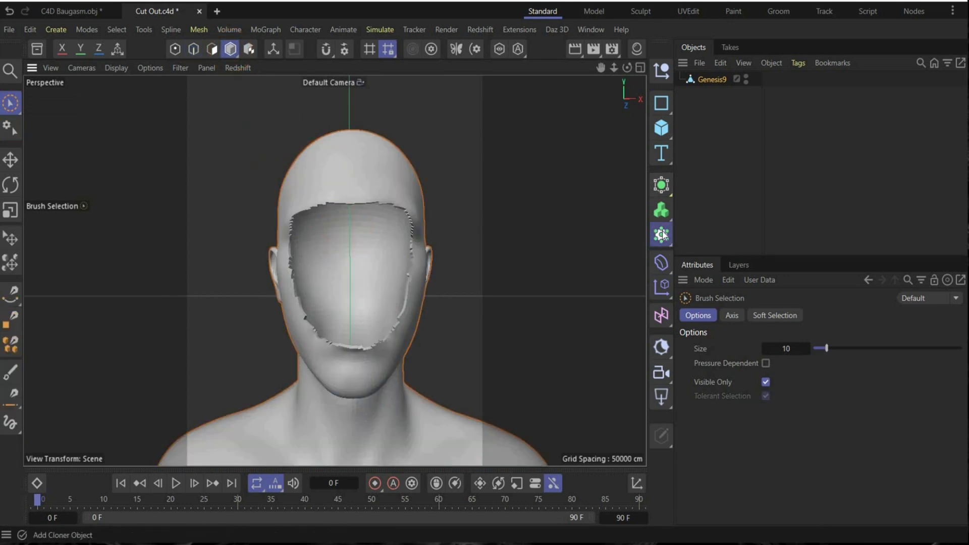
left_click(661, 235)
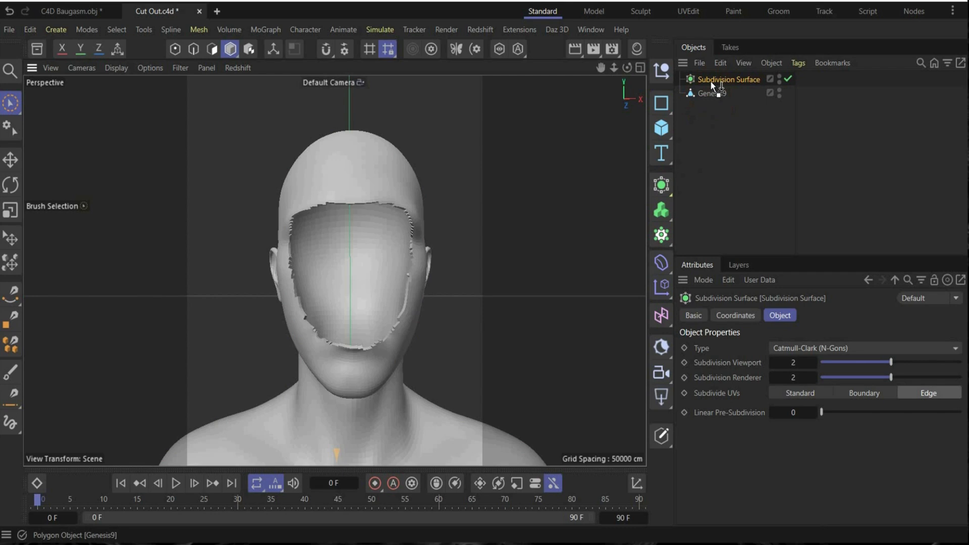
left_click(720, 93)
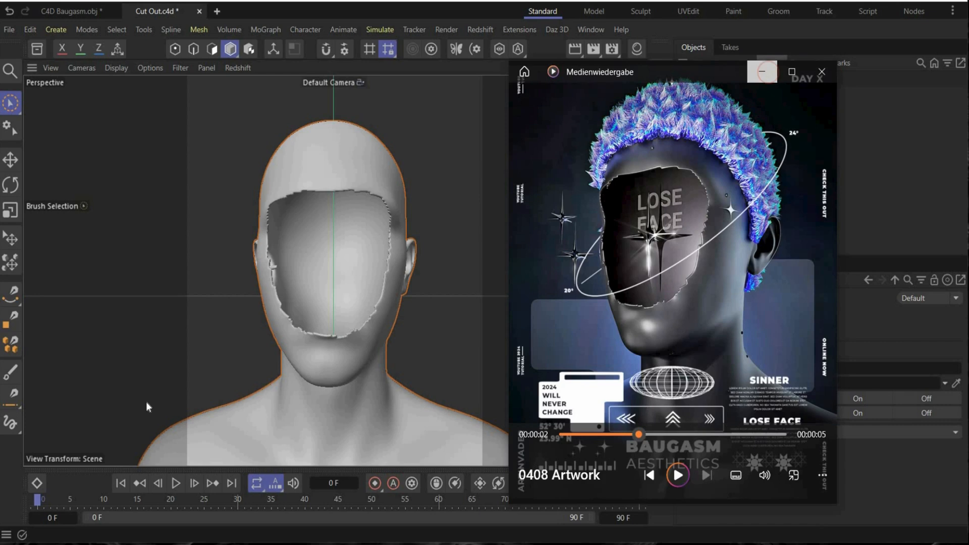
left_click(821, 72)
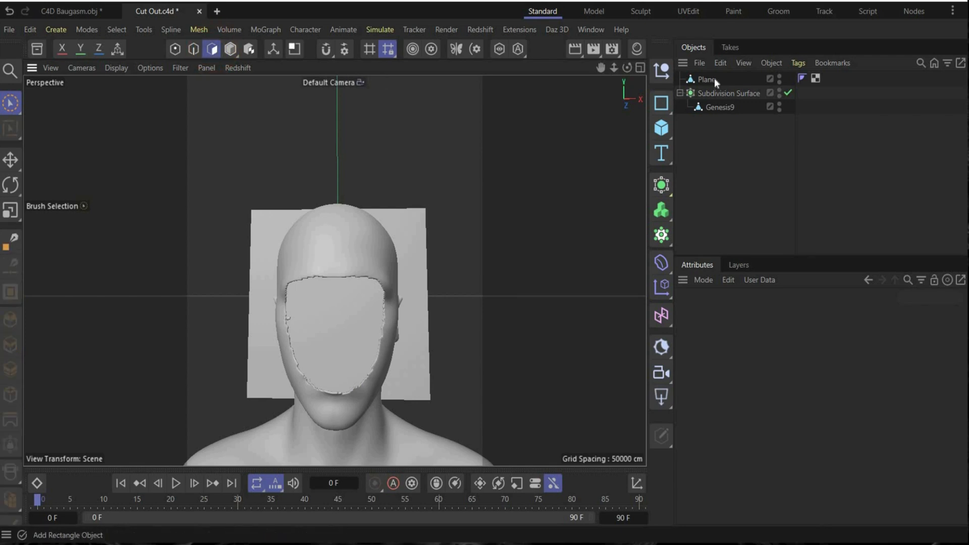
Select the trimmed plane and move it into the head's face opening.
left_click(705, 80)
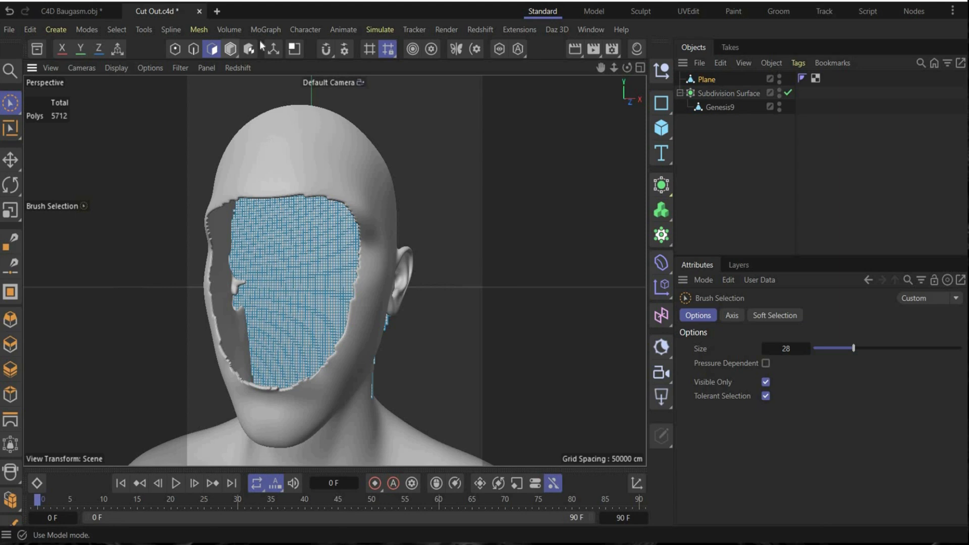
left_click(229, 49)
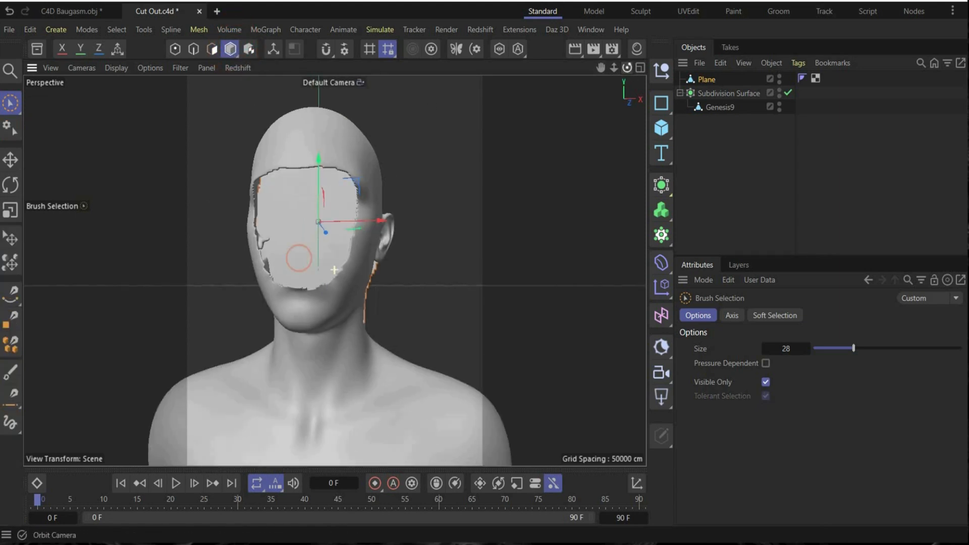
left_click_drag(381, 221, 374, 229)
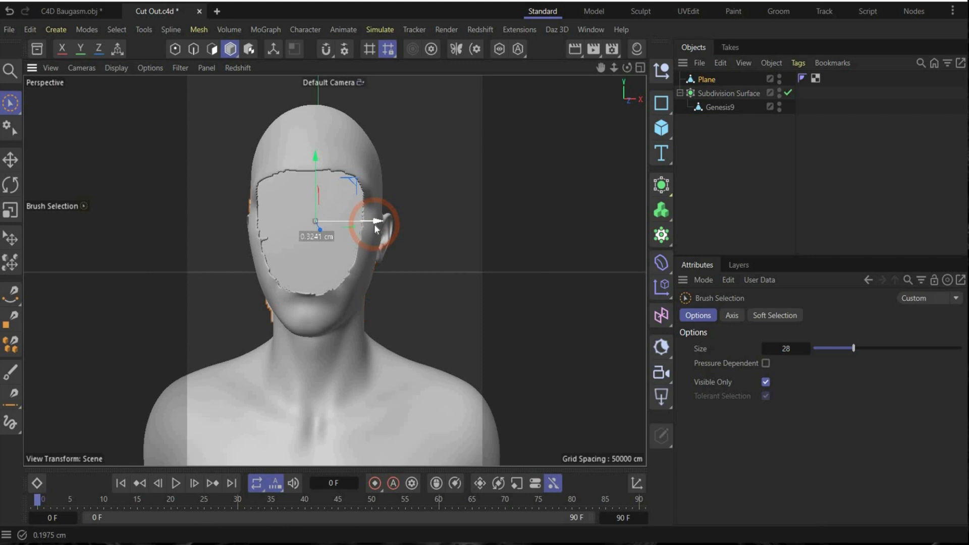
left_click_drag(374, 229, 334, 271)
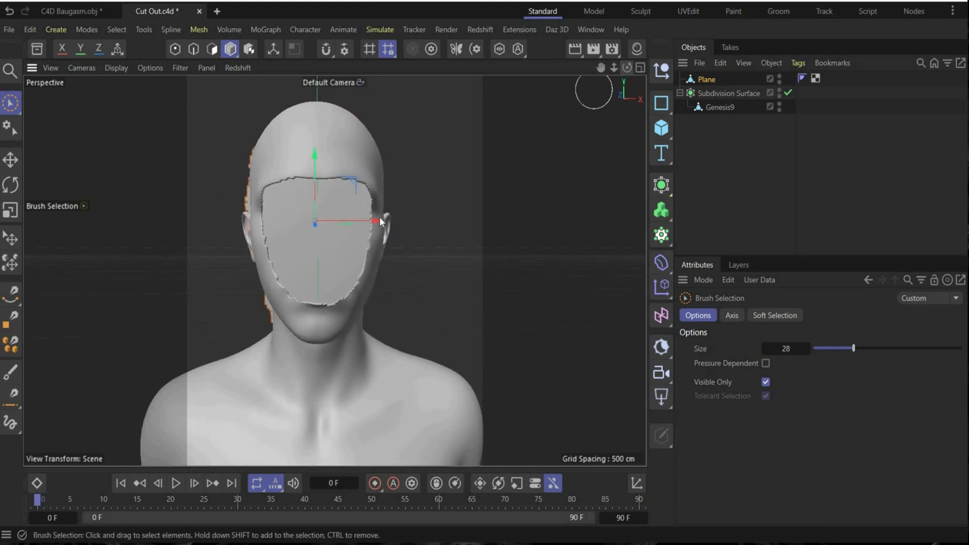
left_click(230, 49)
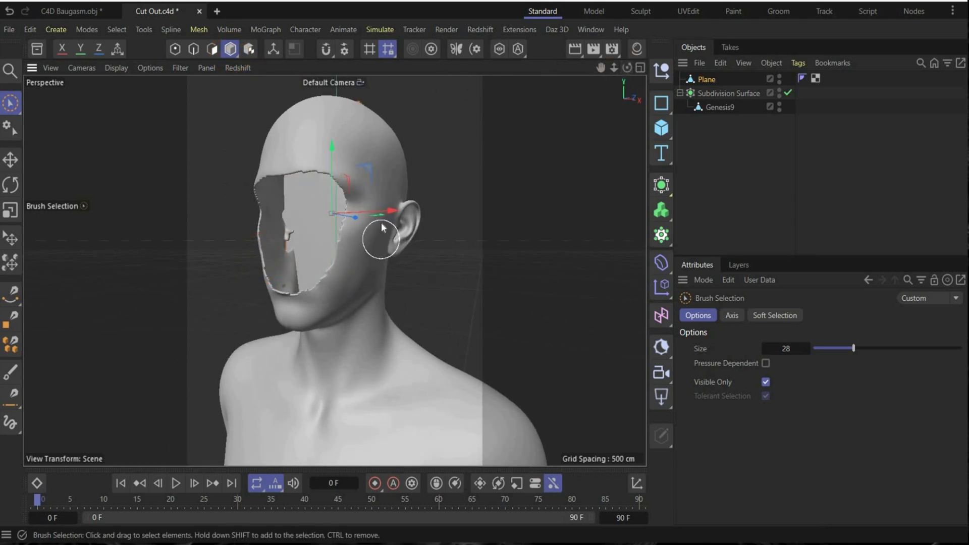
mouse_move(291, 225)
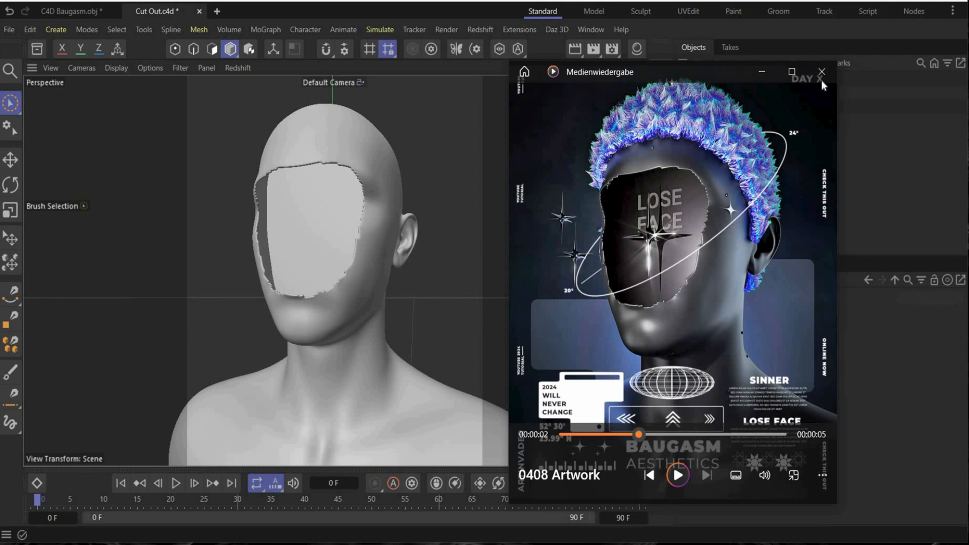
Add a Text object reading LOSE FACE and set its font to Roboto Bold.
left_click(823, 72)
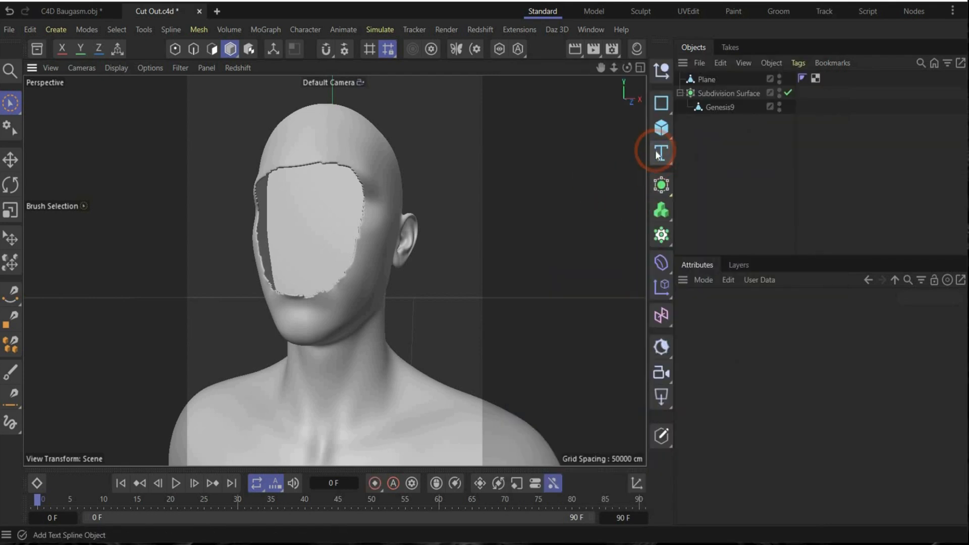
left_click(660, 151)
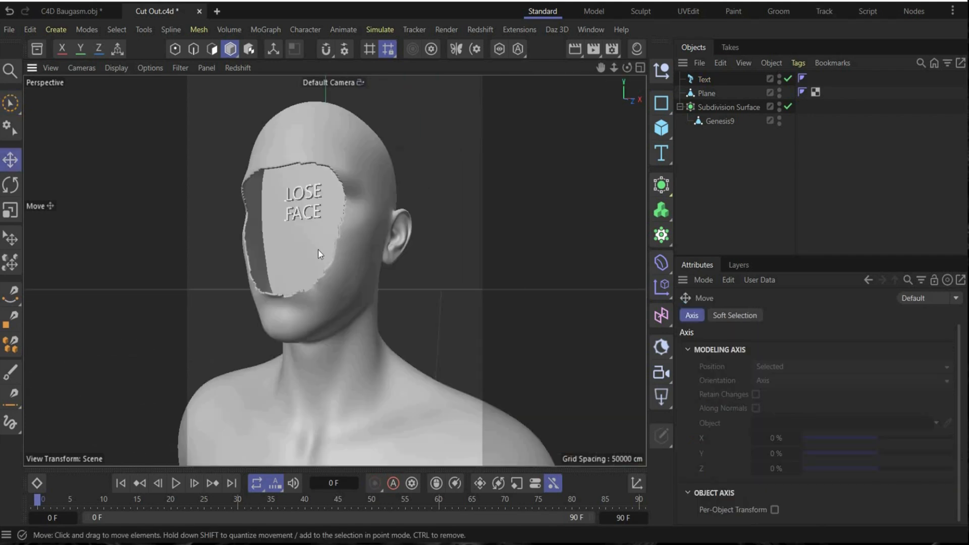
left_click(703, 80)
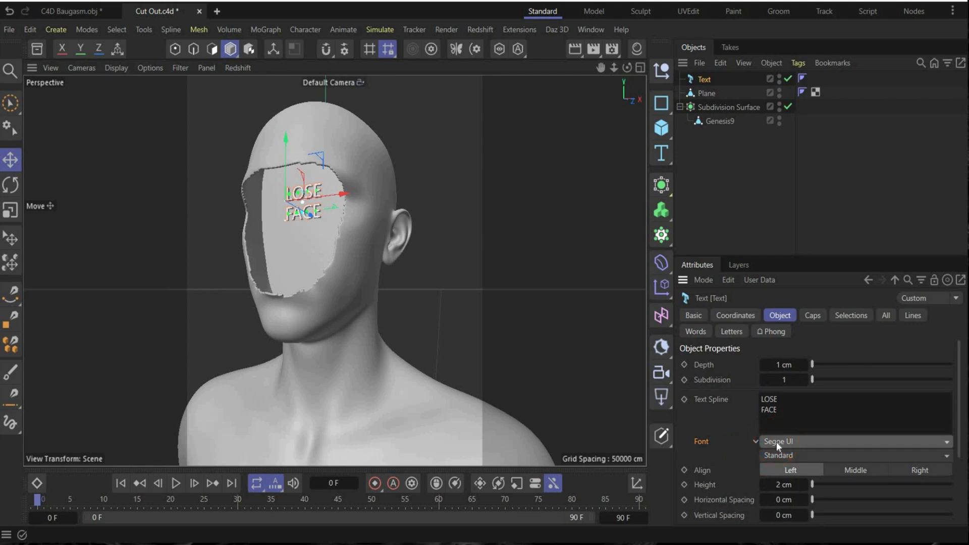
left_click(855, 441)
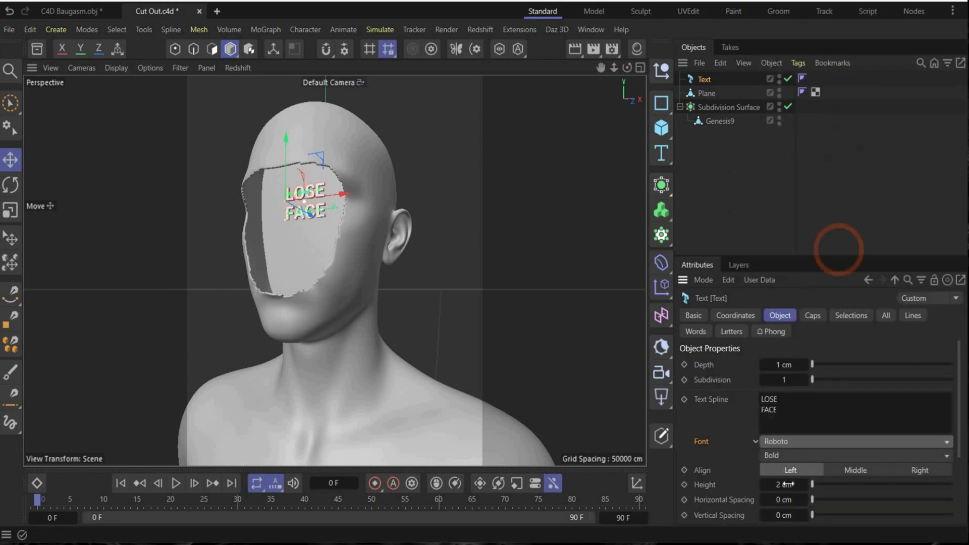
mouse_move(486, 197)
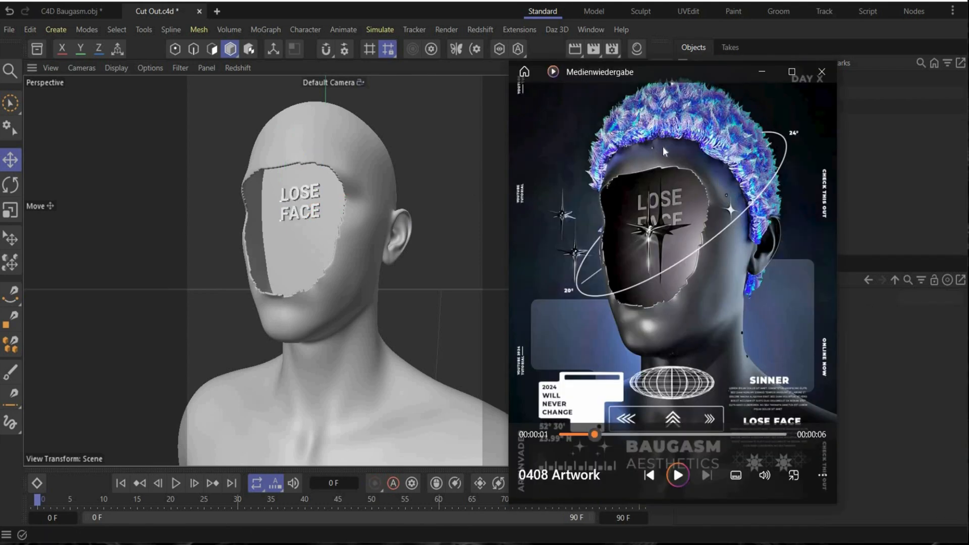
mouse_move(766, 81)
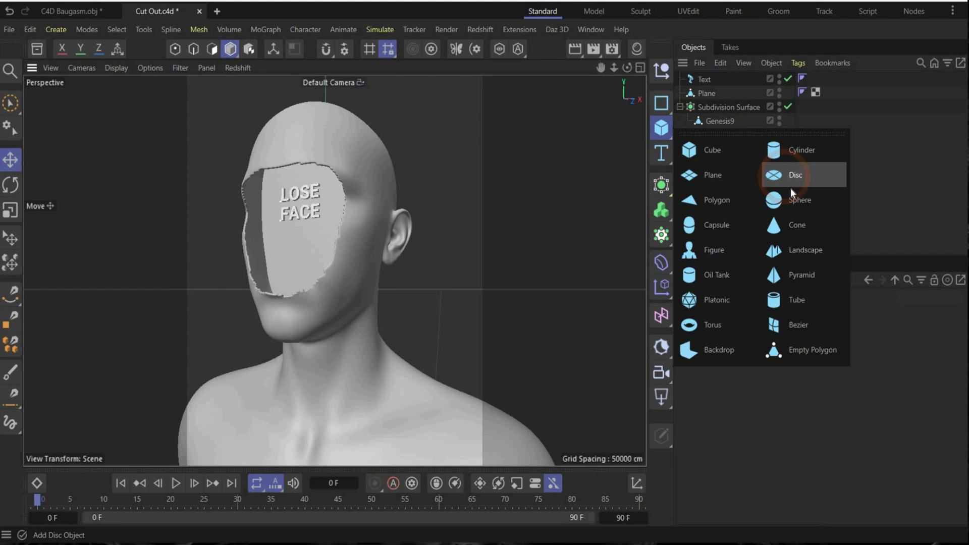
Add a sphere with 0.15 cm radius and place it inside a Cloner.
left_click(799, 200)
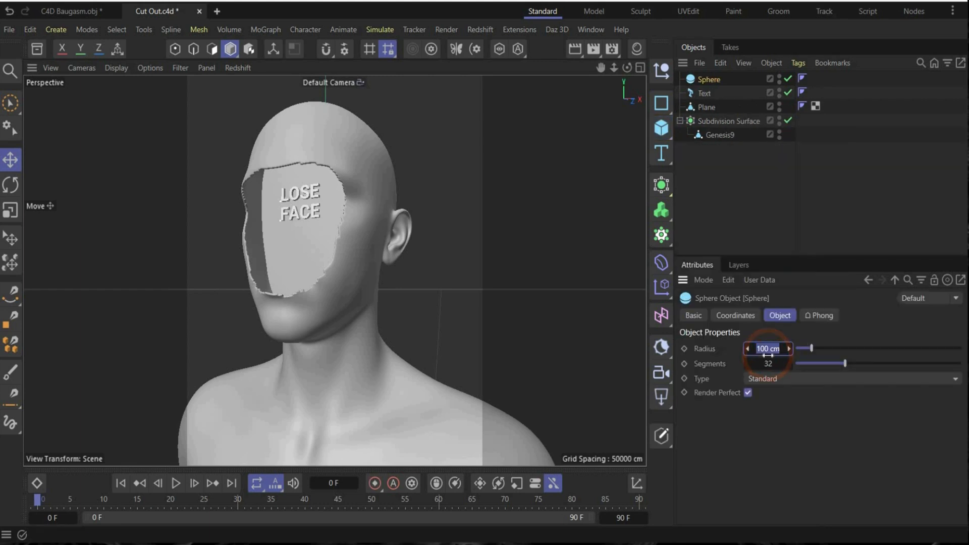
type("0.15")
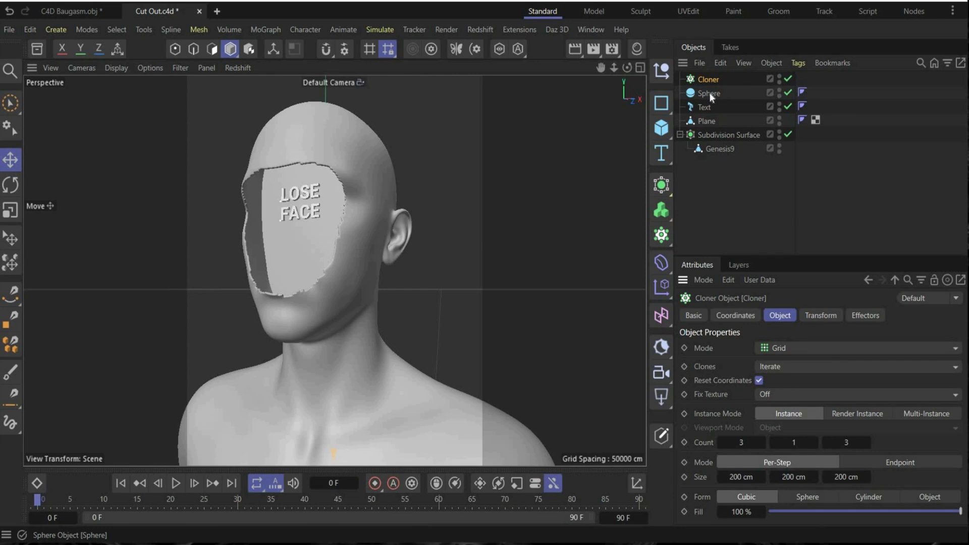
left_click(708, 93)
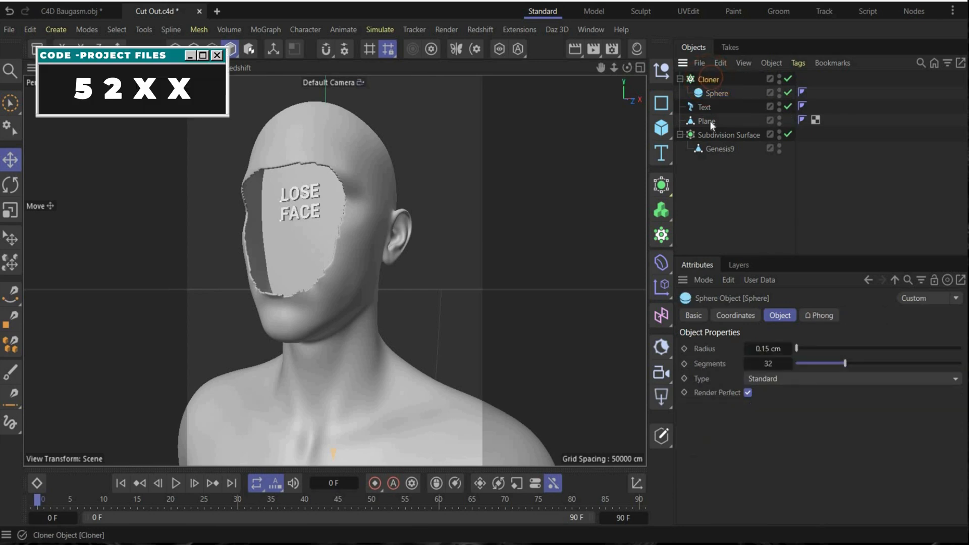
left_click(708, 78)
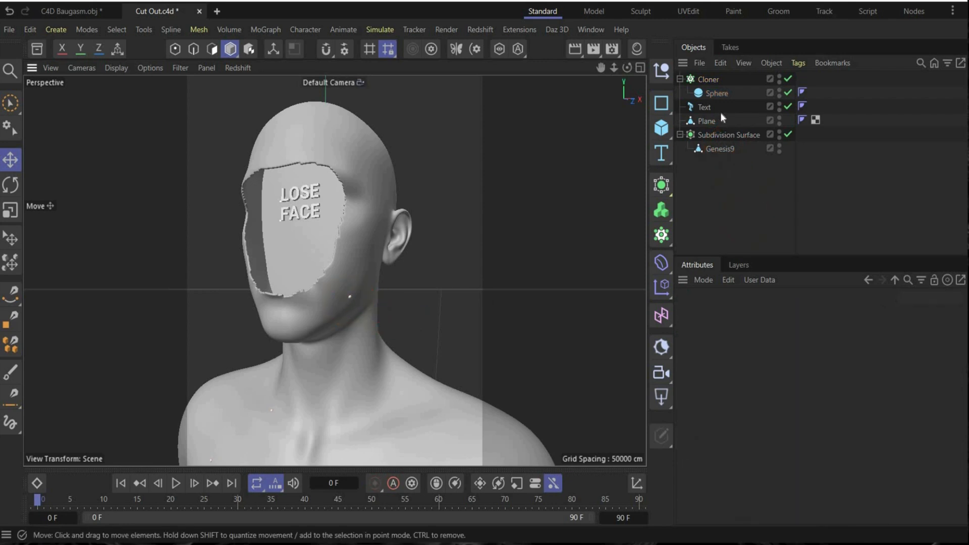
Reshuffle the Cloner's seed to change where the 400 dots scatter over the head.
left_click(707, 79)
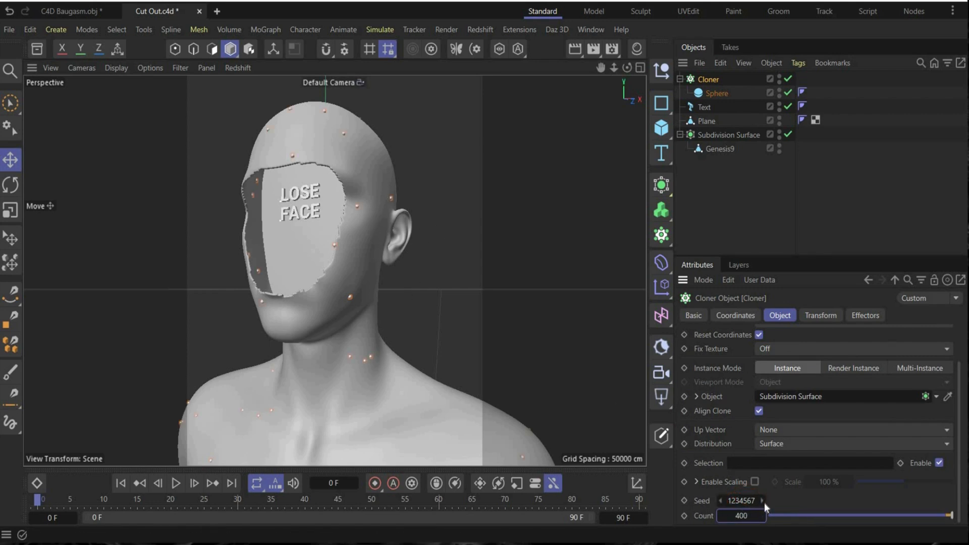
left_click(761, 497)
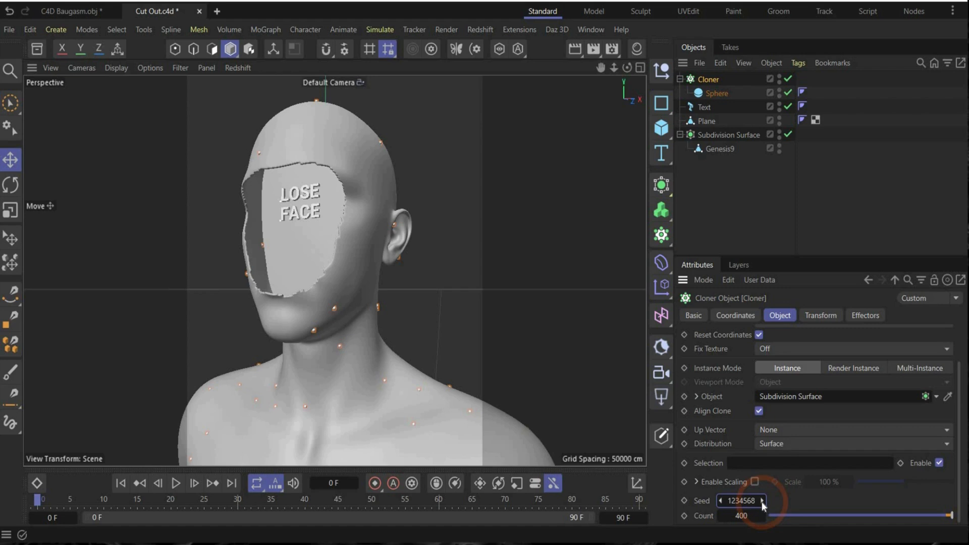
left_click(762, 501)
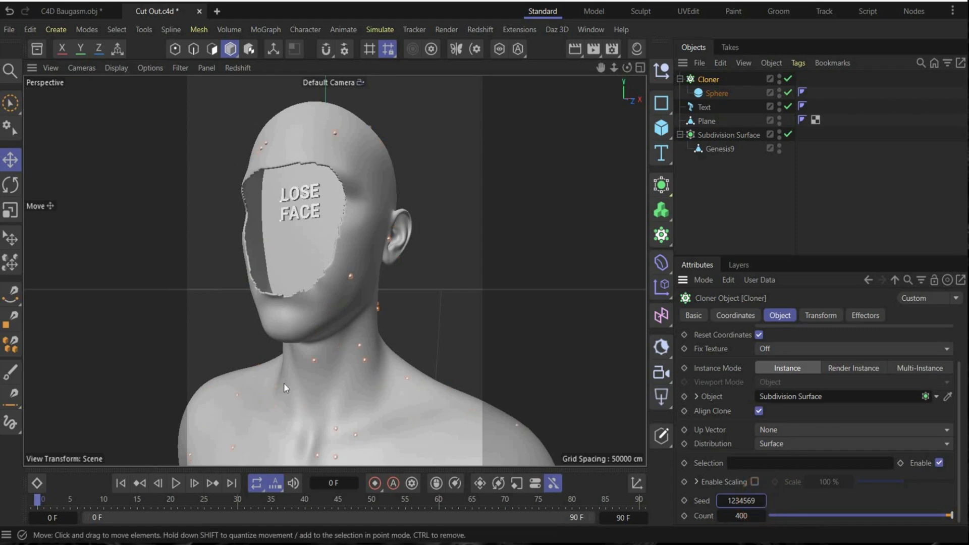
mouse_move(199, 377)
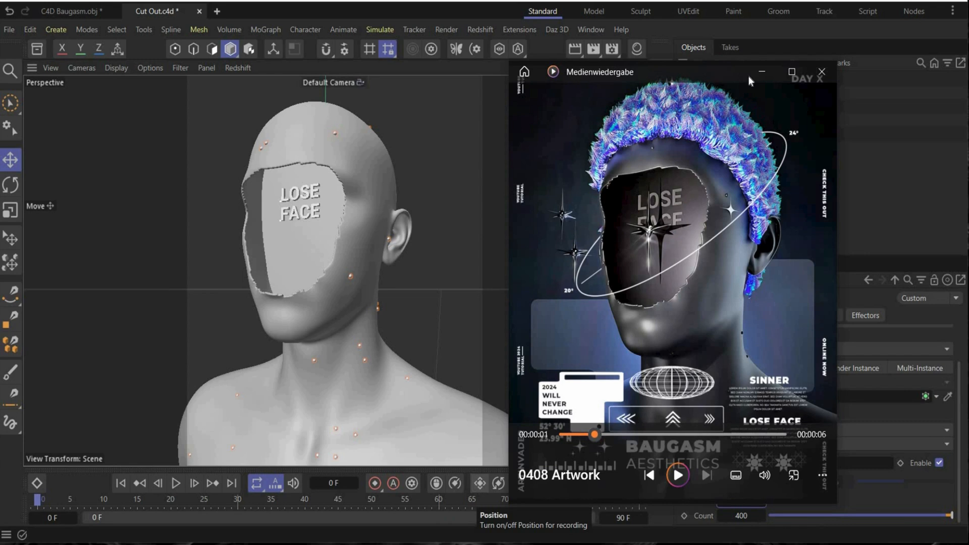
left_click(821, 72)
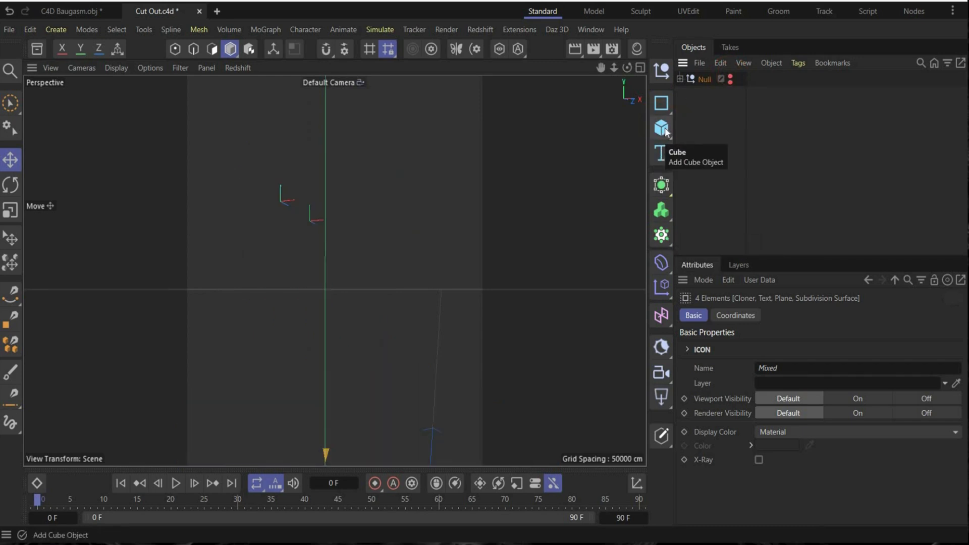
Add a cube, make it editable, and extrude and bevel all polygons into star arms.
left_click(661, 128)
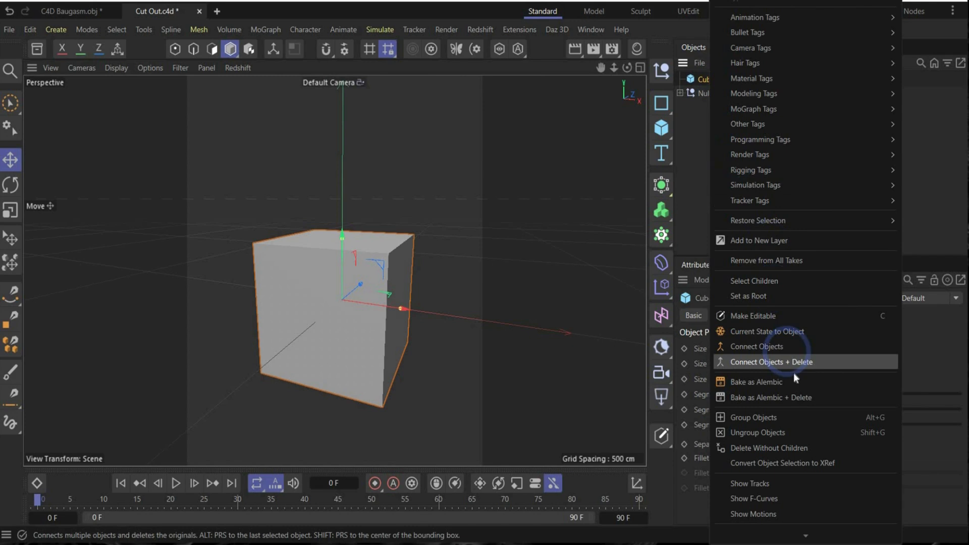
left_click(770, 361)
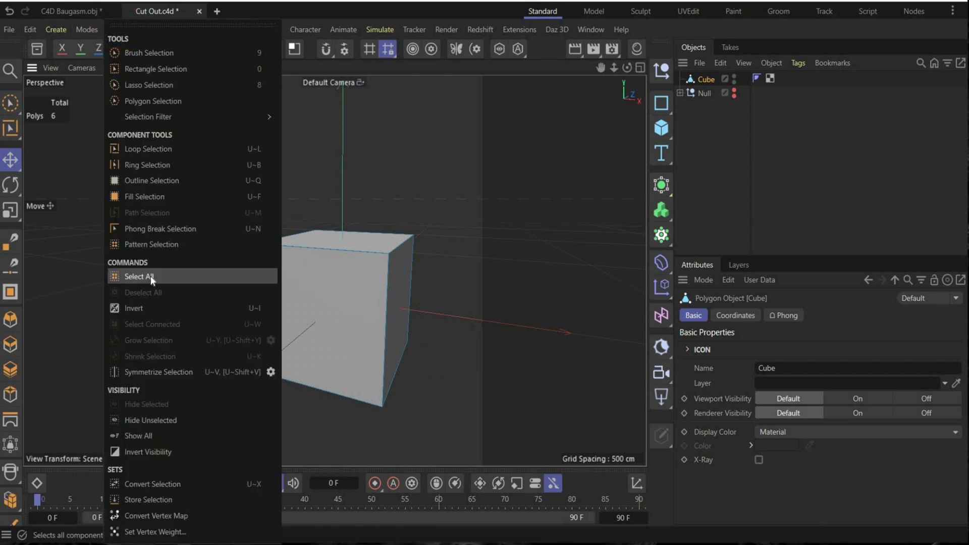
left_click(140, 276)
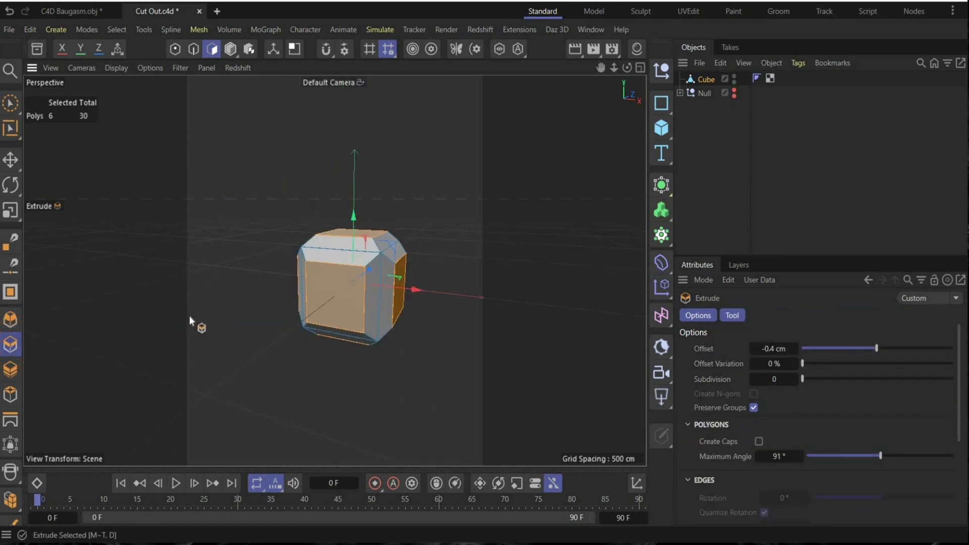
left_click(11, 320)
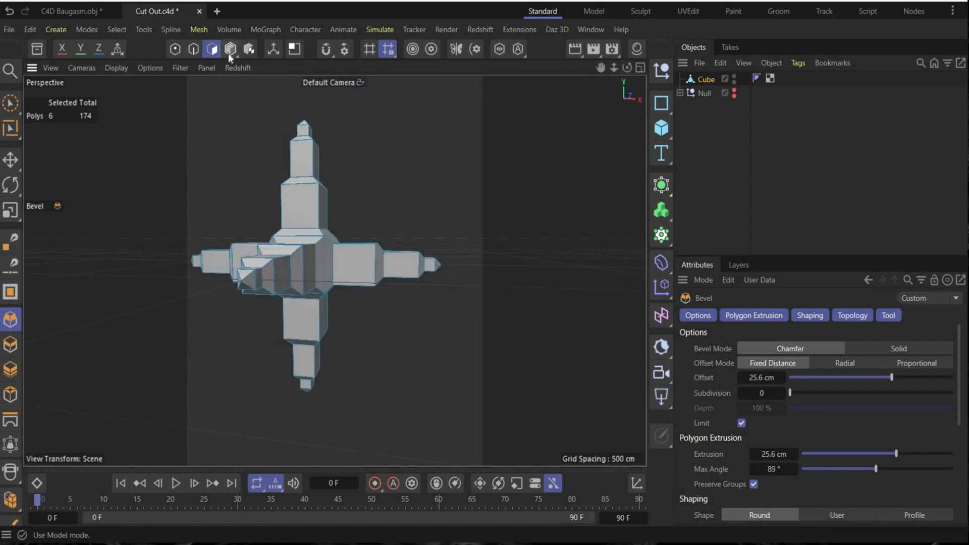
left_click(231, 49)
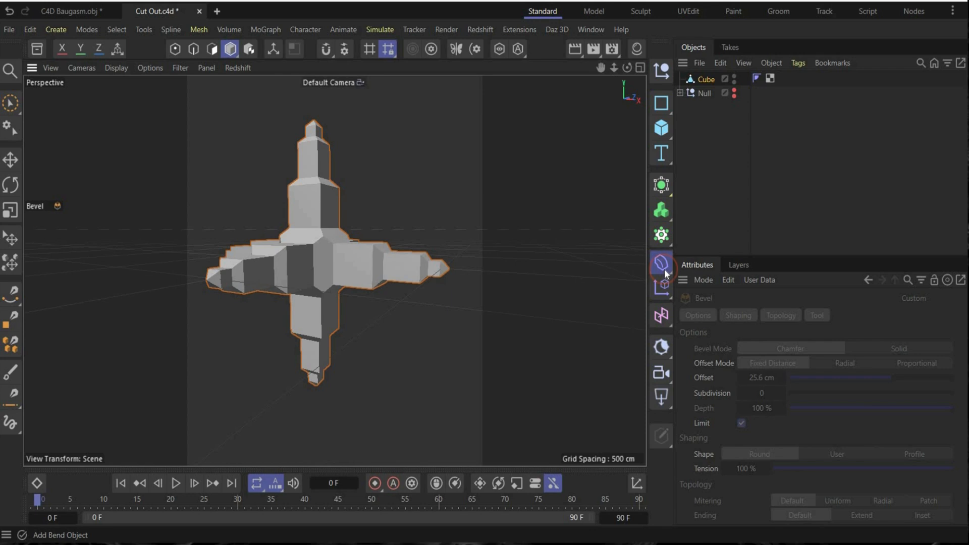
Add a Smoothing deformer to the cross and wrap it in a Subdivision Surface.
left_click(661, 262)
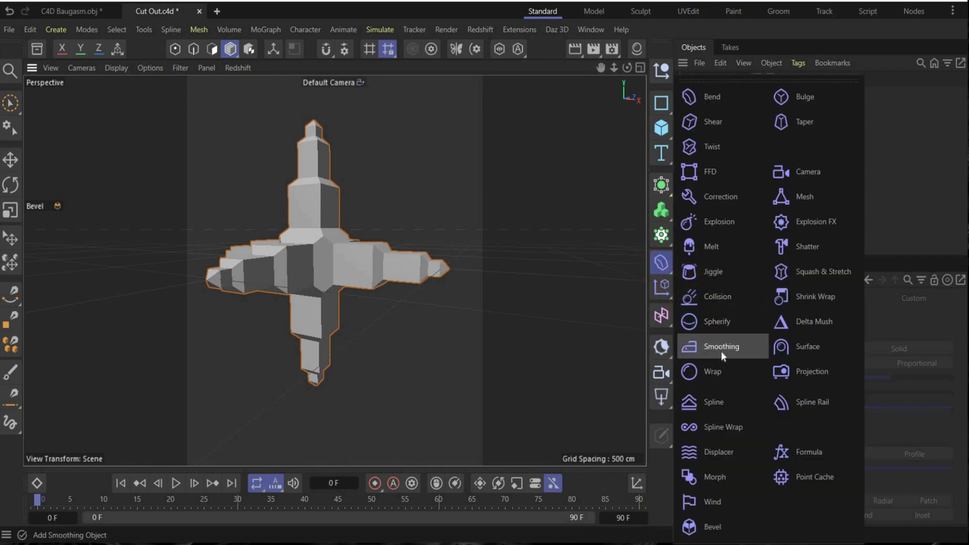
left_click(721, 346)
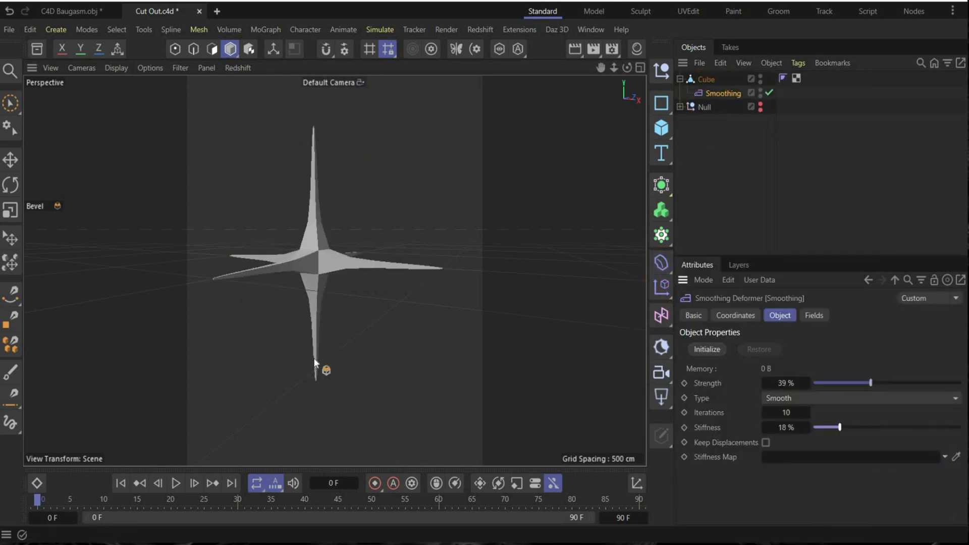
left_click(661, 185)
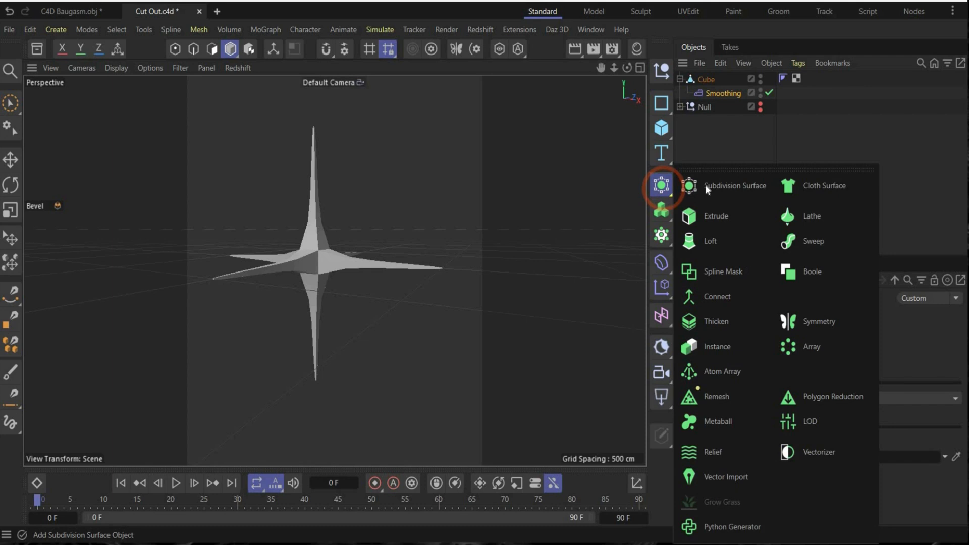
left_click(735, 185)
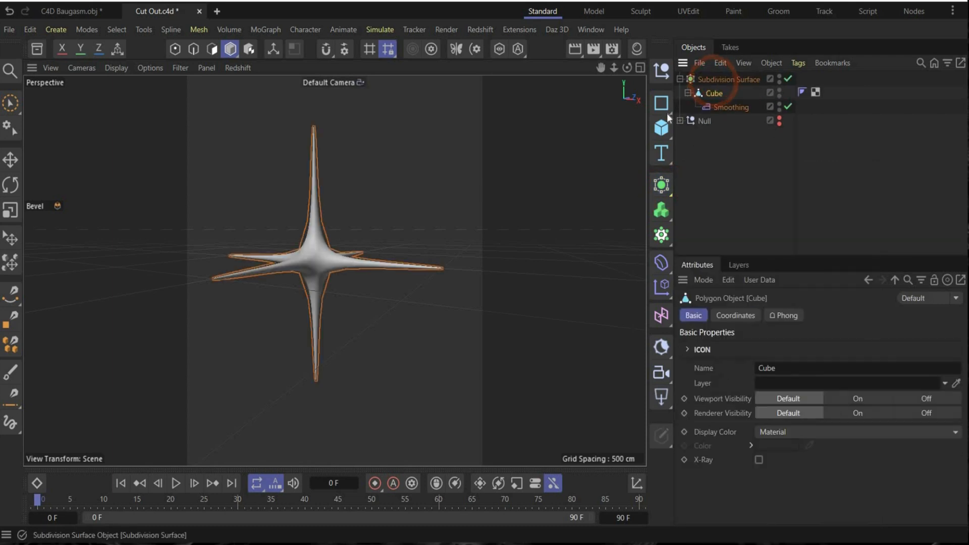
Collapse the smoothed star into one polygon object with Connect Objects + Delete, named 'AS'.
left_click(11, 159)
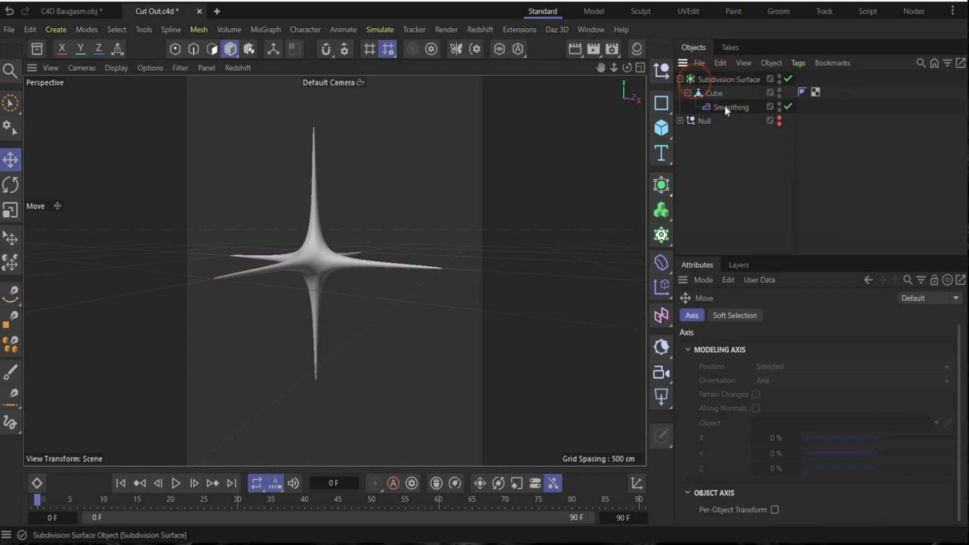
right_click(714, 93)
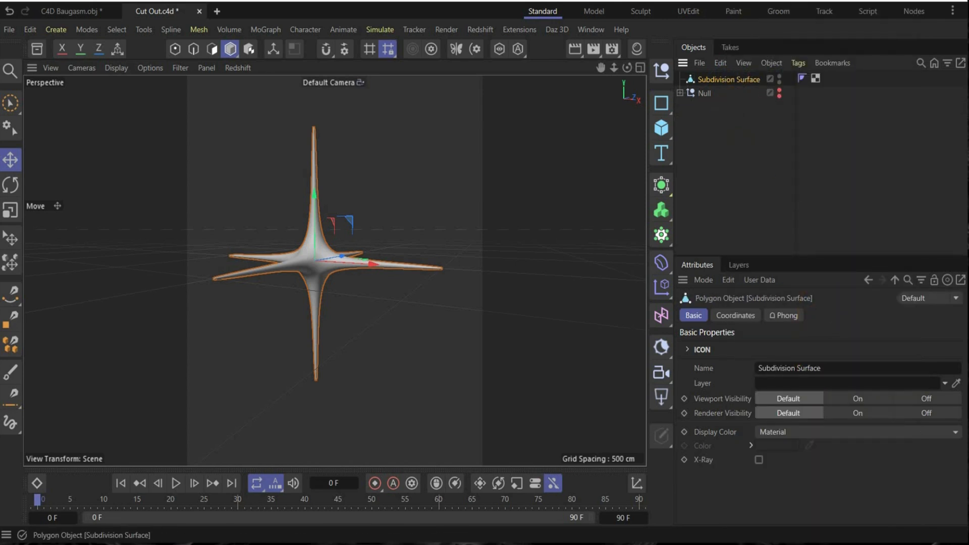
type("as")
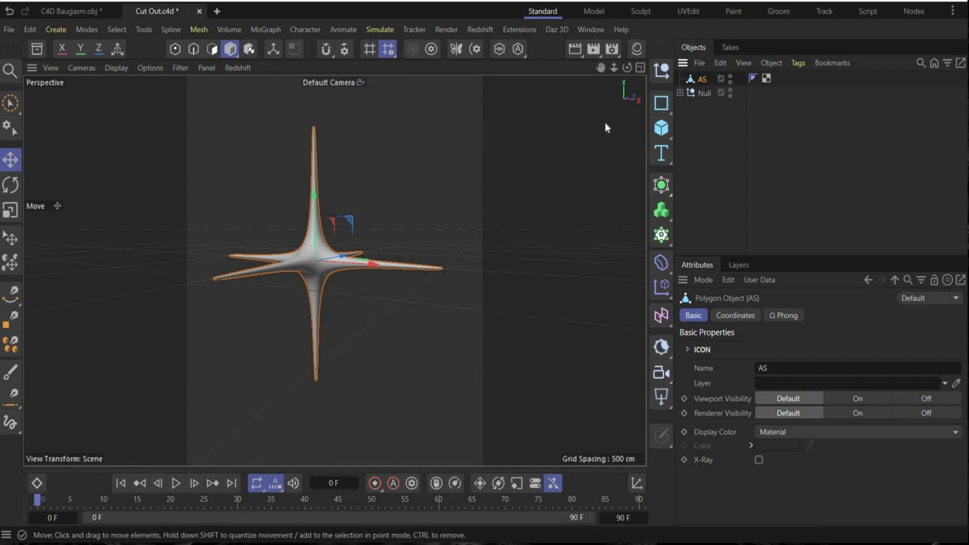
Scale the AS star down and move it into the head's face hole.
left_click(735, 315)
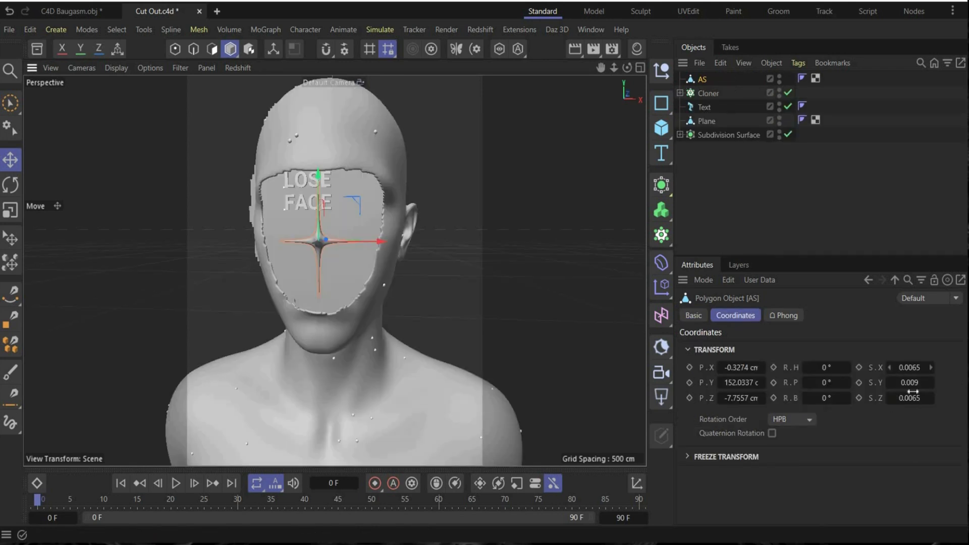
mouse_move(319, 219)
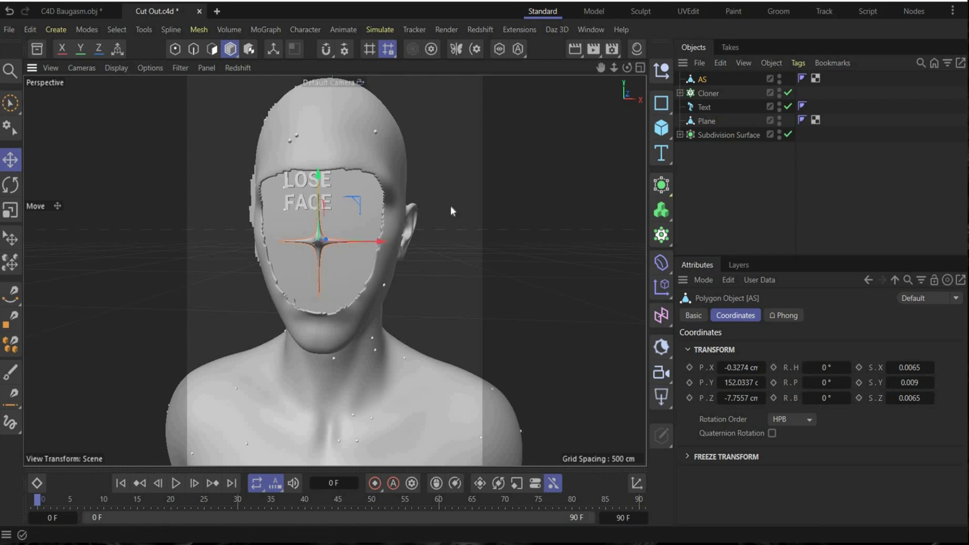
left_click_drag(451, 211, 615, 91)
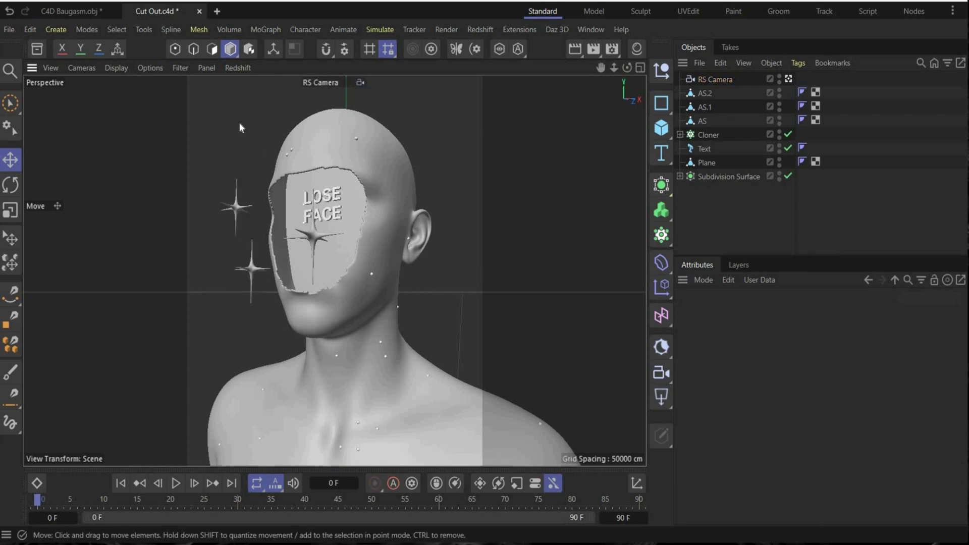
mouse_move(237, 273)
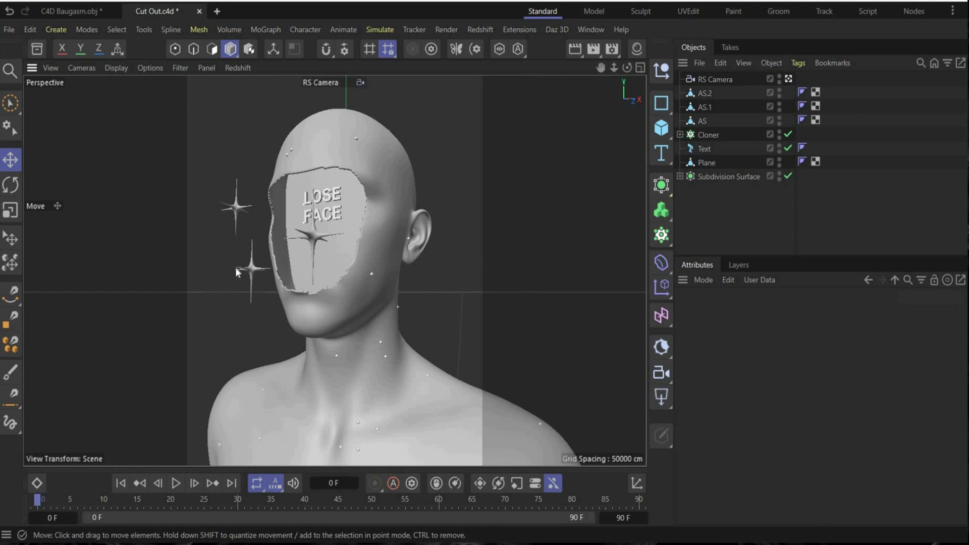
Select the RS Camera and inspect its 35 mm lens settings.
left_click(717, 80)
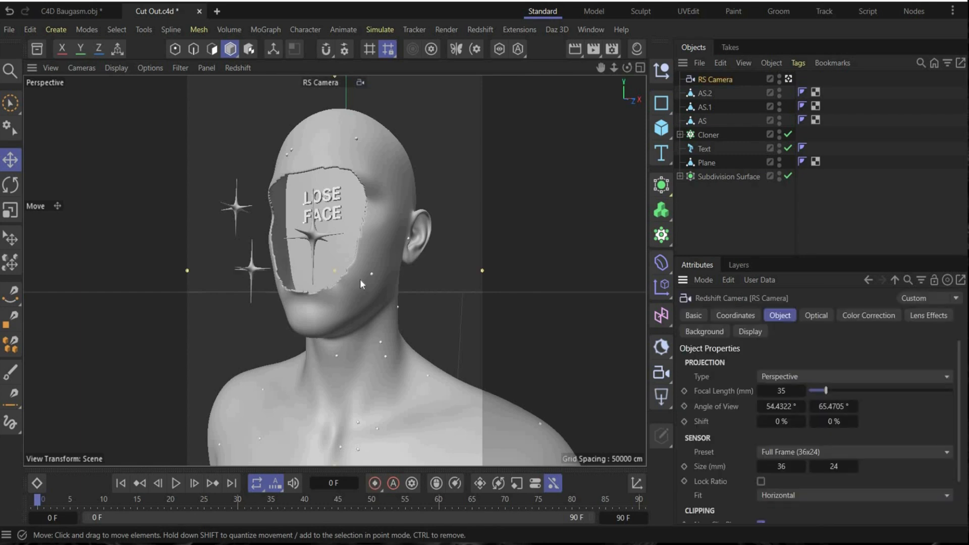
mouse_move(734, 408)
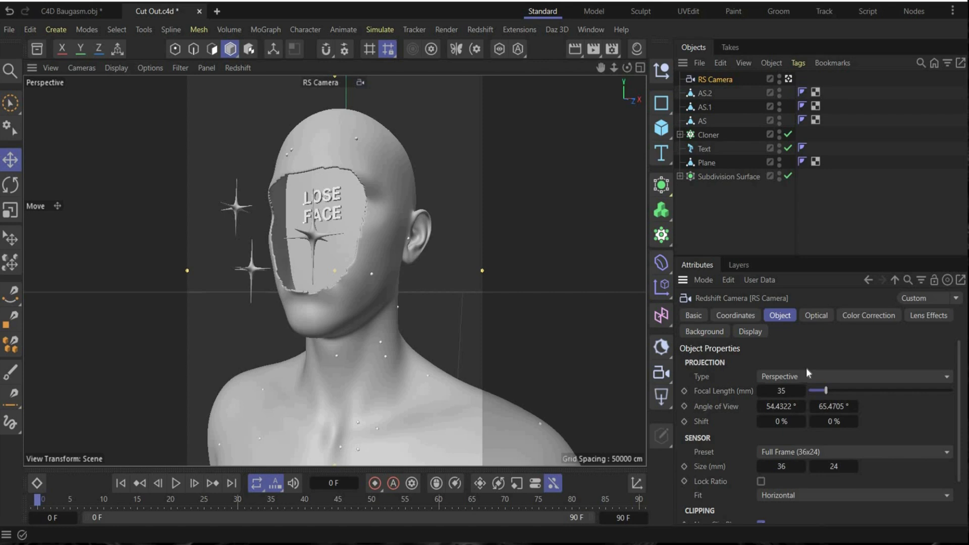
mouse_move(792, 376)
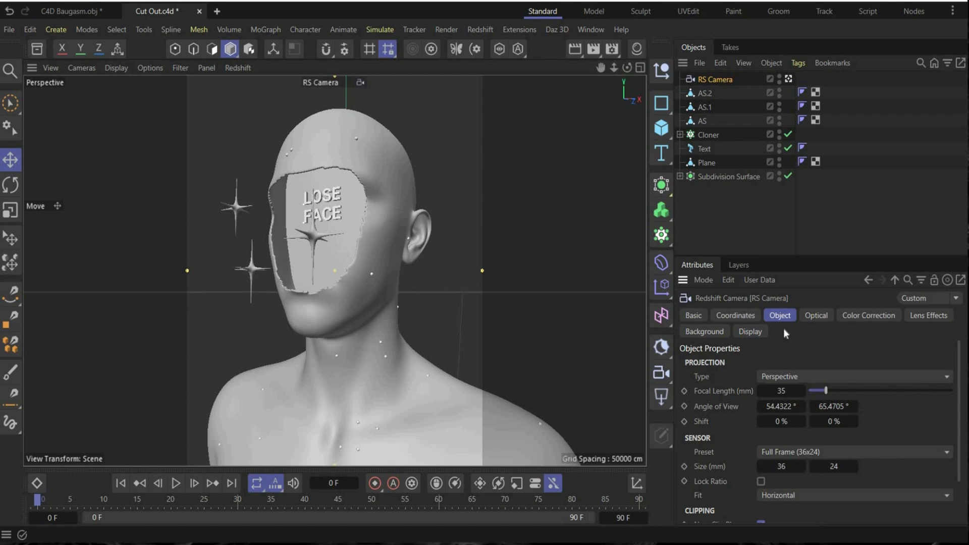
mouse_move(789, 357)
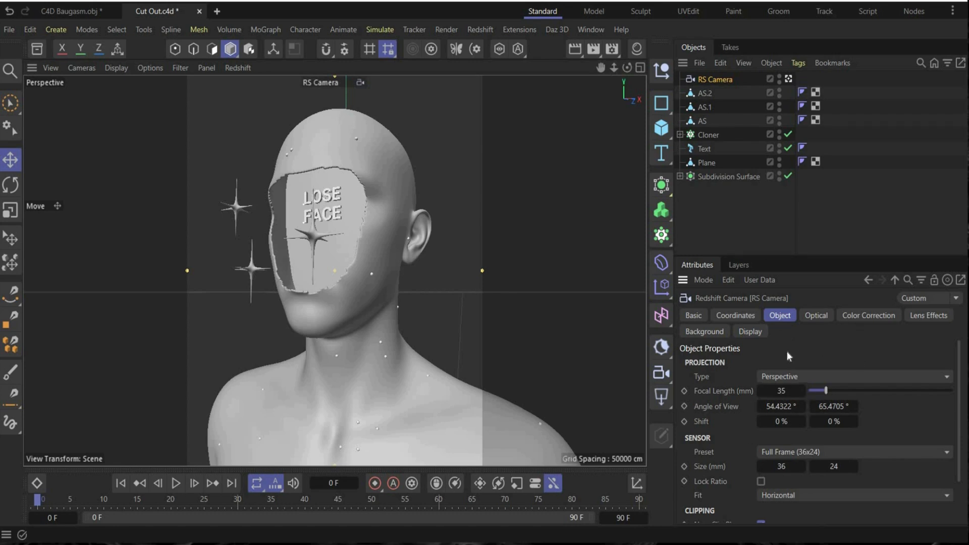
Add a 400 cm backdrop plane oriented to -Z.
left_click(661, 127)
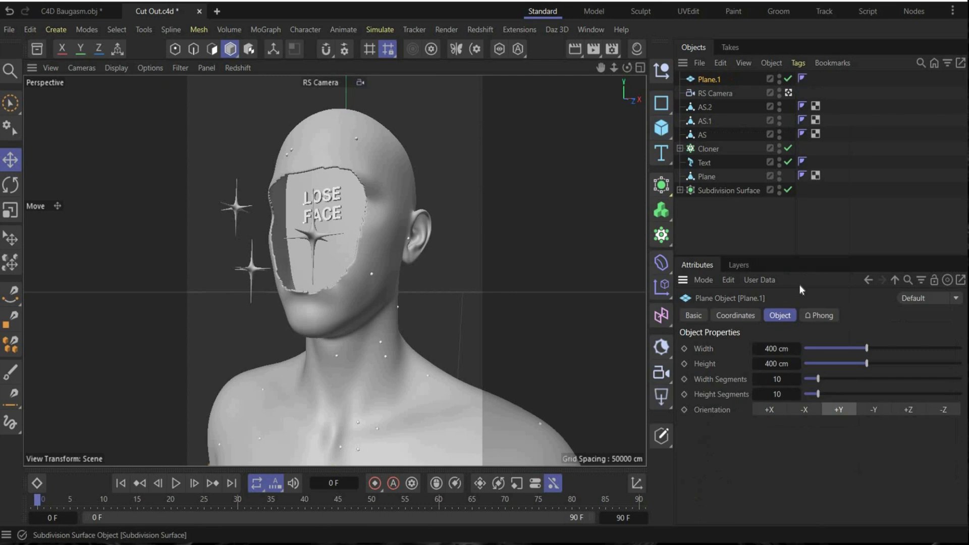
left_click(944, 409)
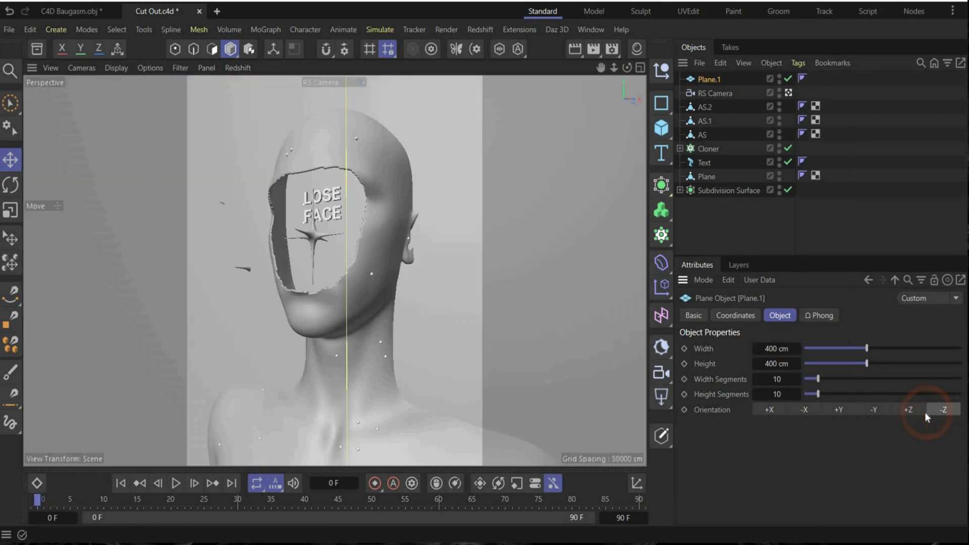
left_click(944, 410)
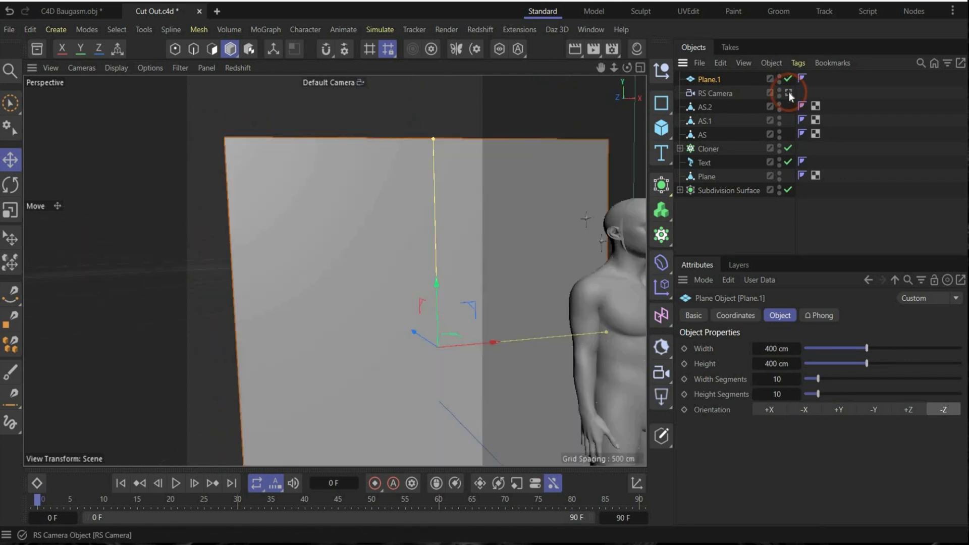
Copy the RS Camera's R.H and R.P into the plane's rotation, then open Render Settings.
left_click(788, 93)
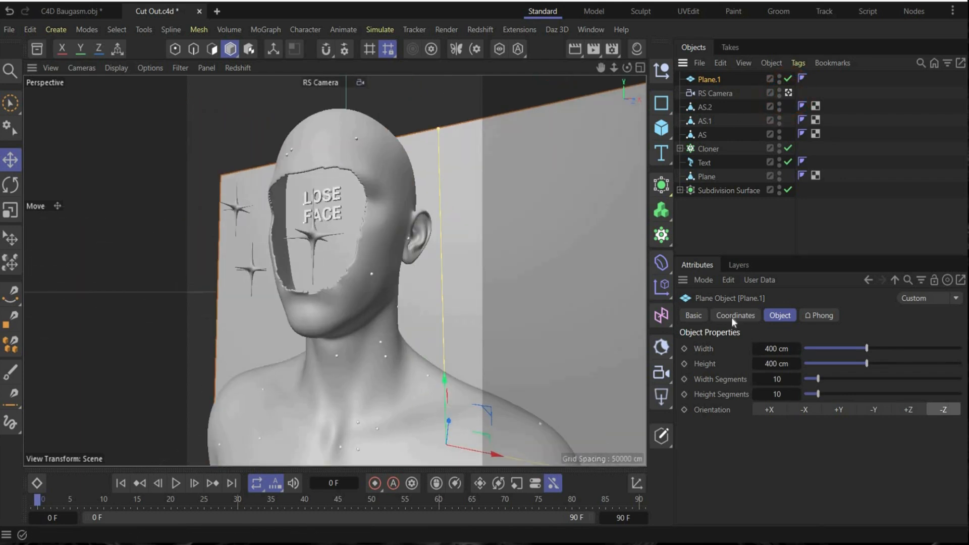
left_click(717, 93)
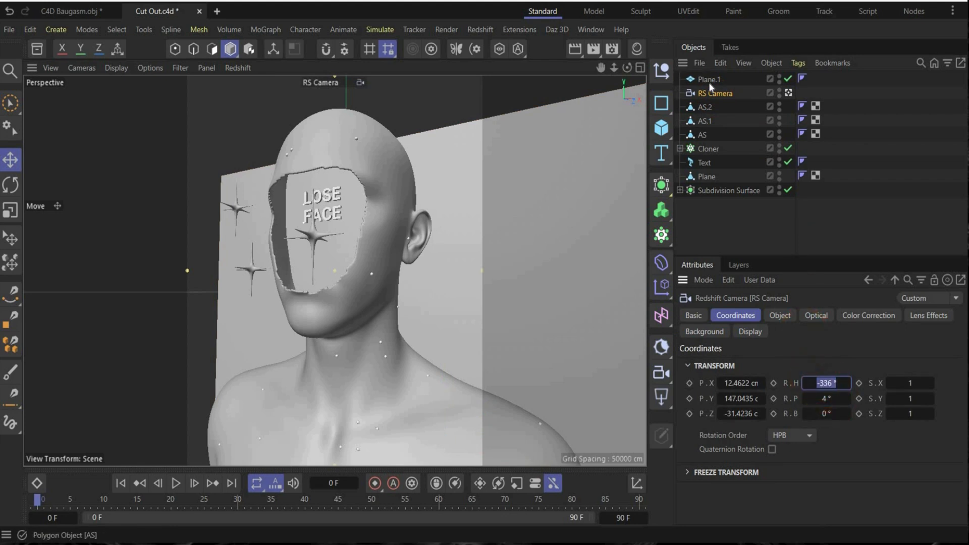
left_click(709, 79)
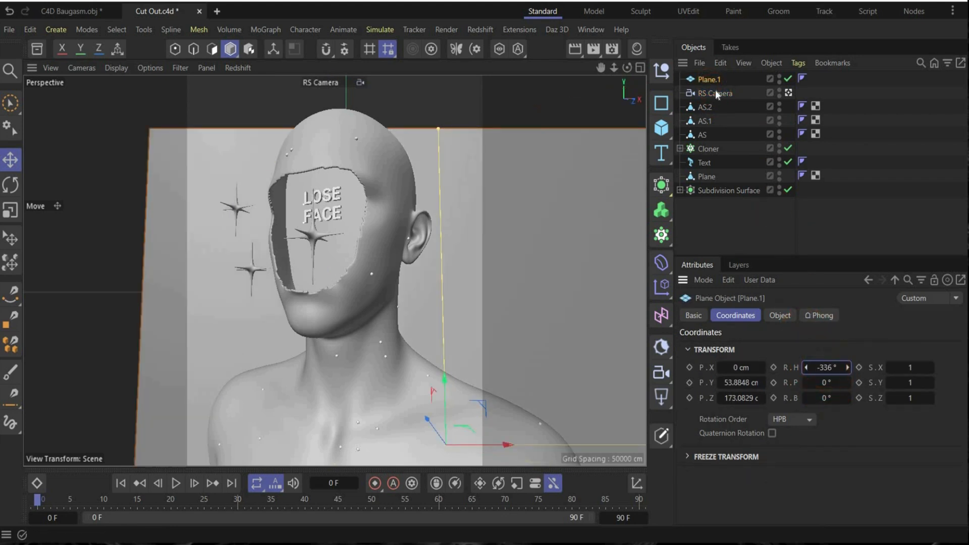
left_click(716, 92)
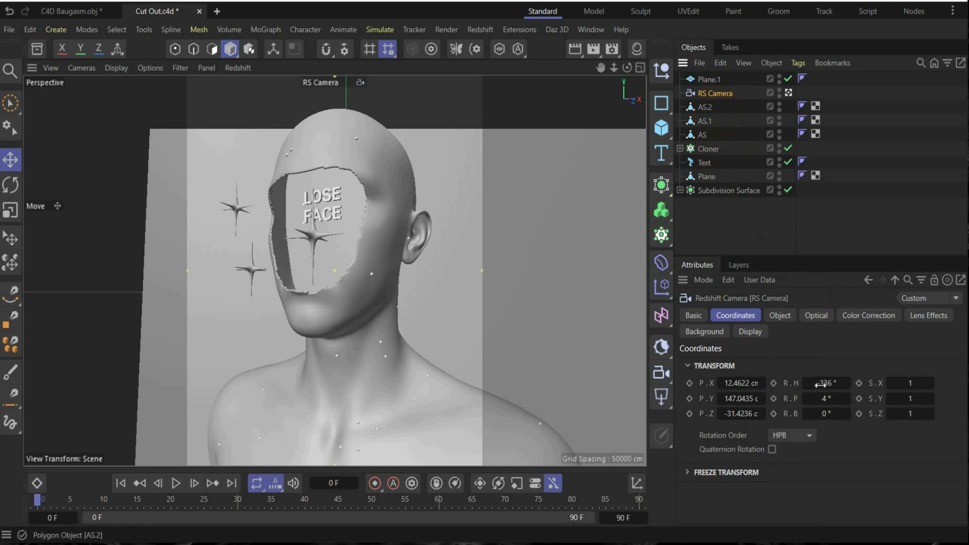
left_click(707, 79)
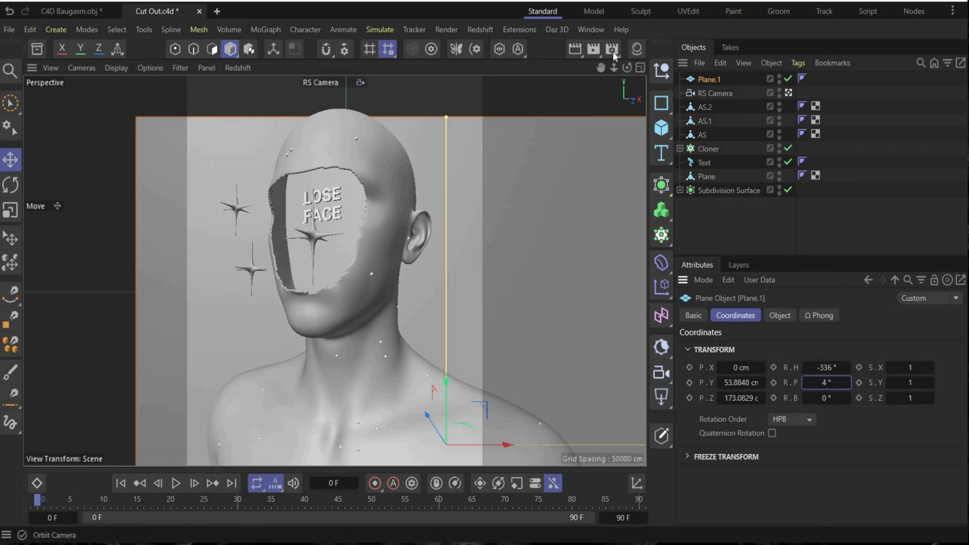
left_click(612, 49)
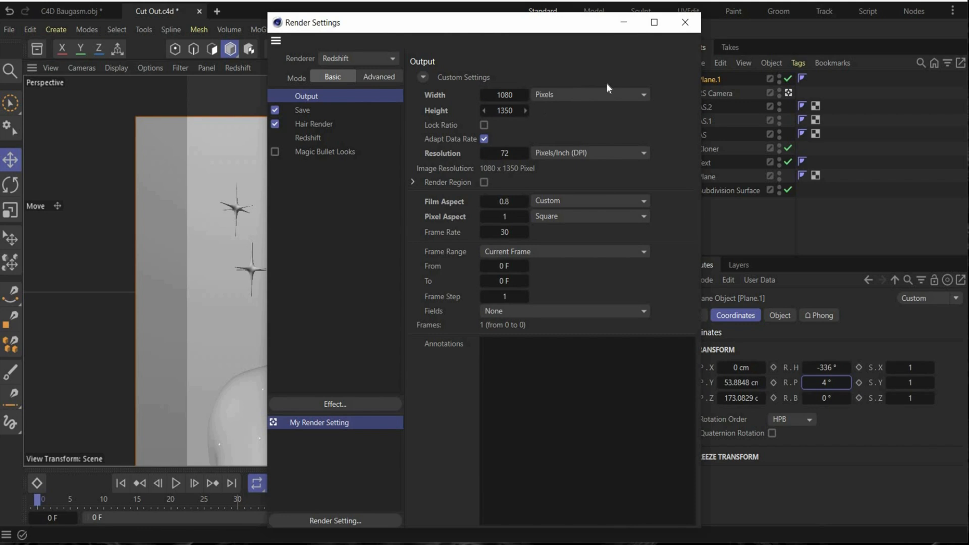
Close Render Settings and bring Plane.1 closer behind the head.
left_click(684, 22)
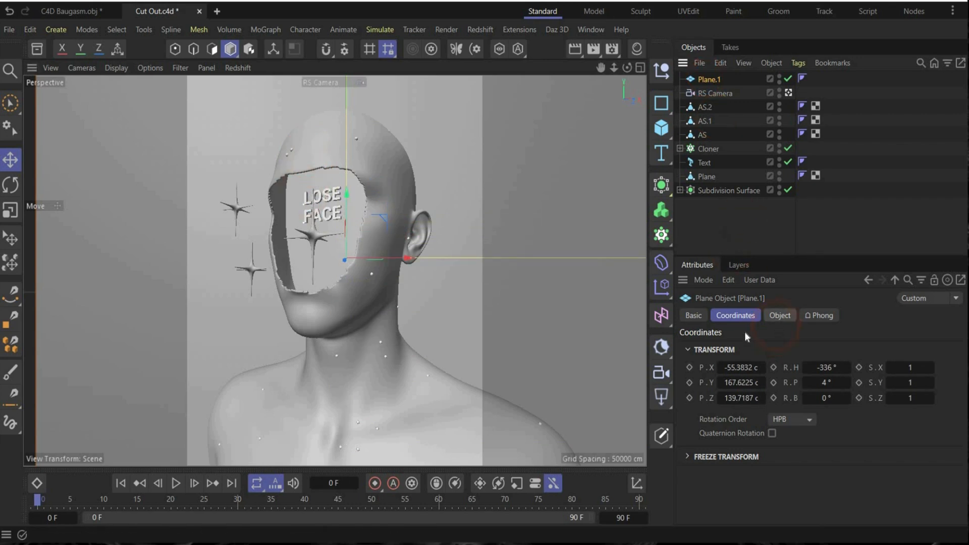
left_click(779, 315)
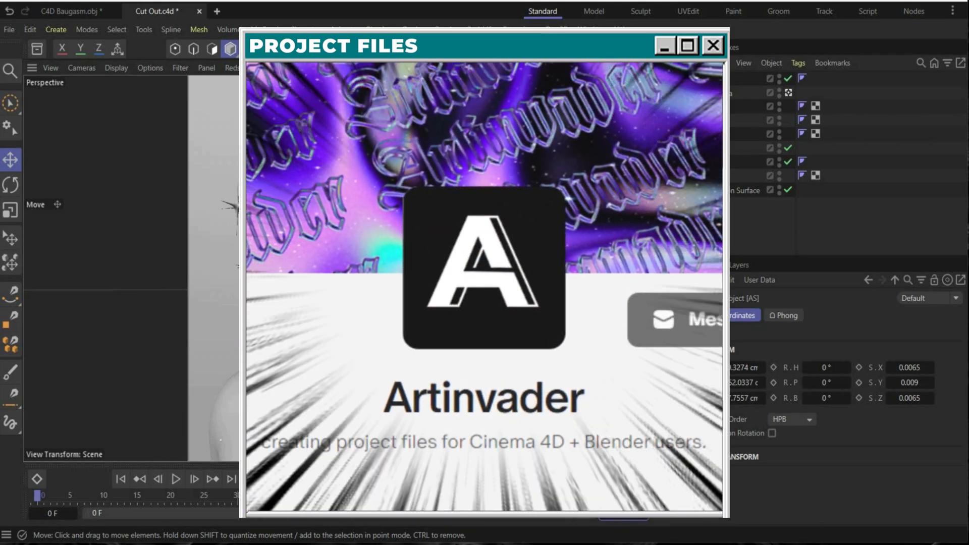
left_click(713, 46)
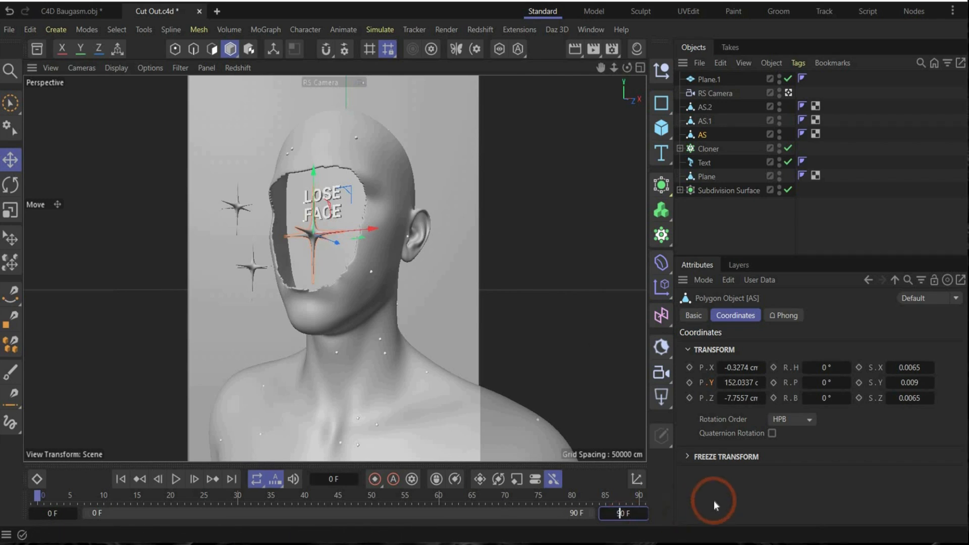
Keyframe AS's heading to 360° at frame 150, then return to frame 0.
left_click(623, 513)
type("15")
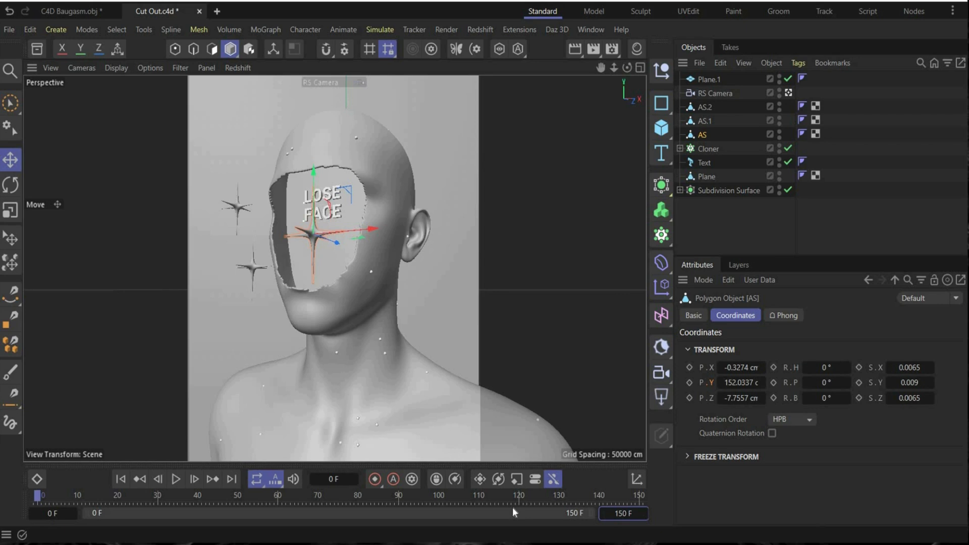
mouse_move(661, 436)
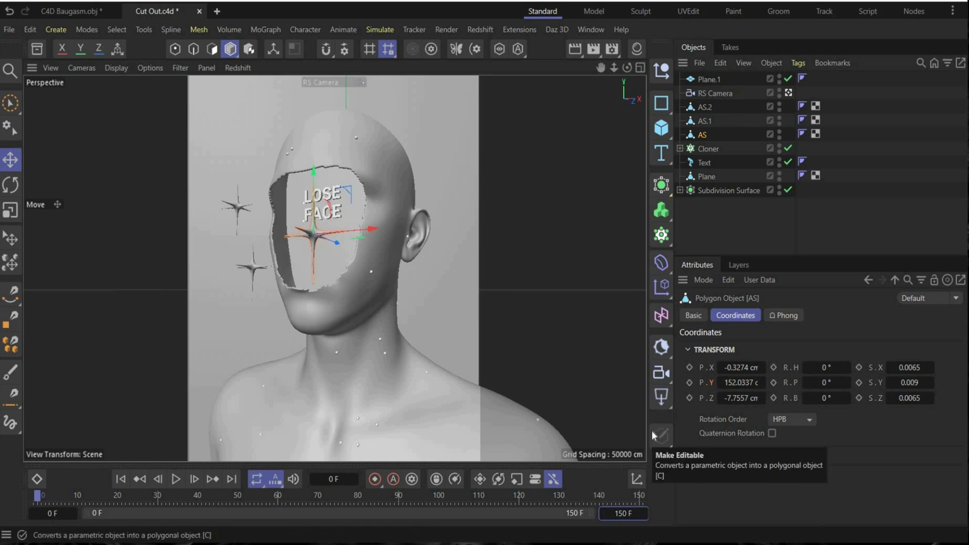
mouse_move(358, 376)
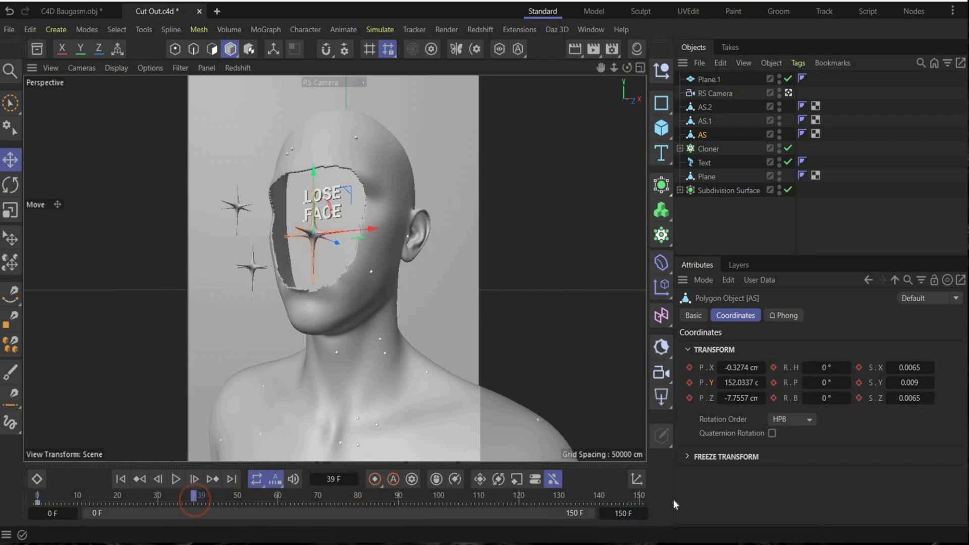
left_click(231, 479)
type("360")
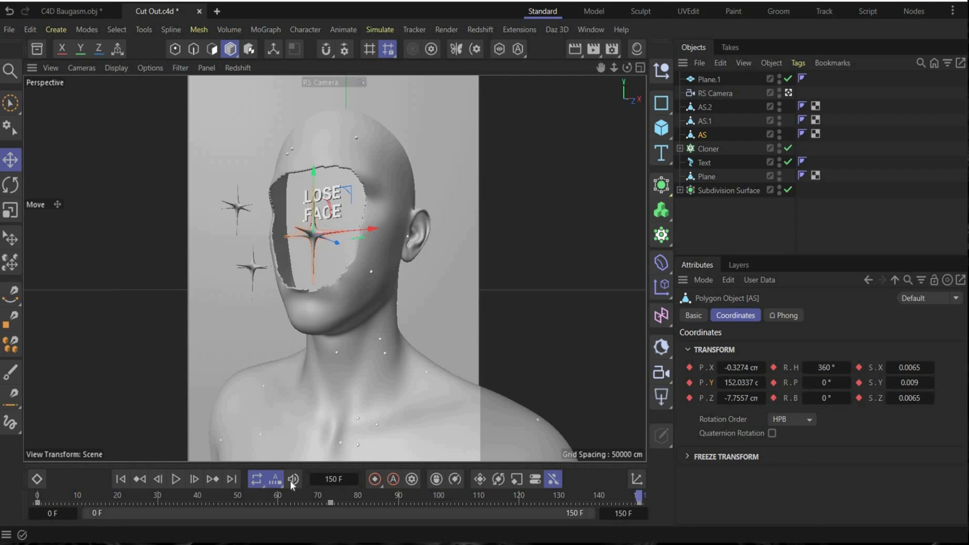
left_click(121, 479)
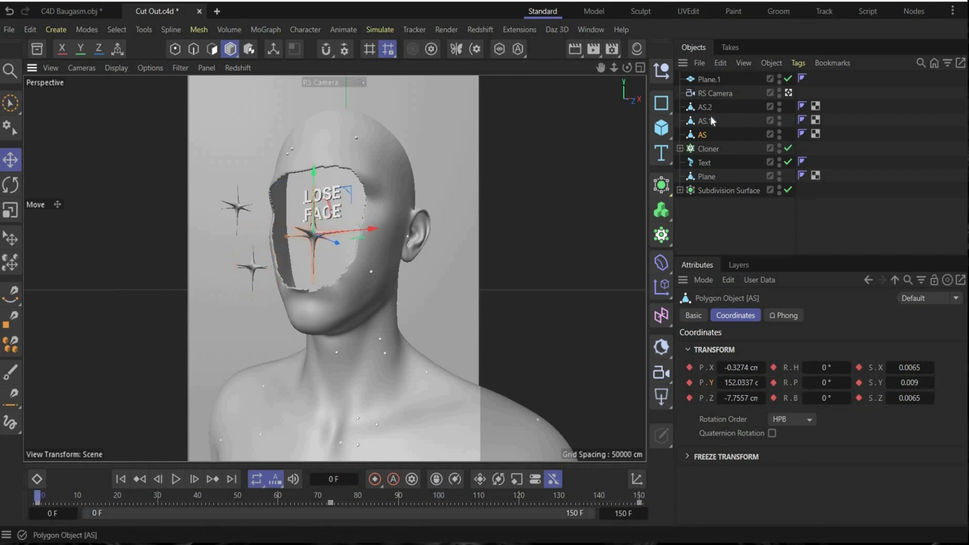
Keyframe star AS.1's heading to 360° at frame 150.
left_click(705, 121)
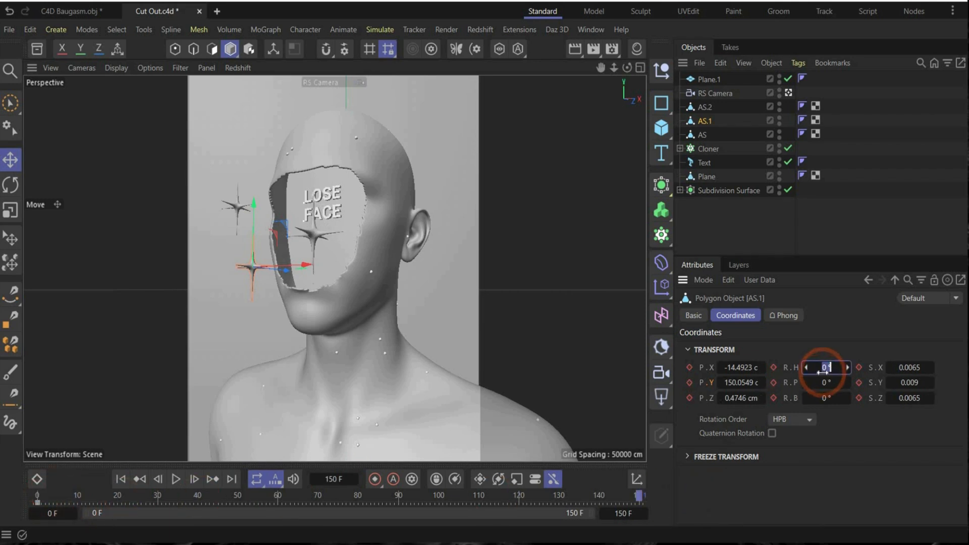
type("360")
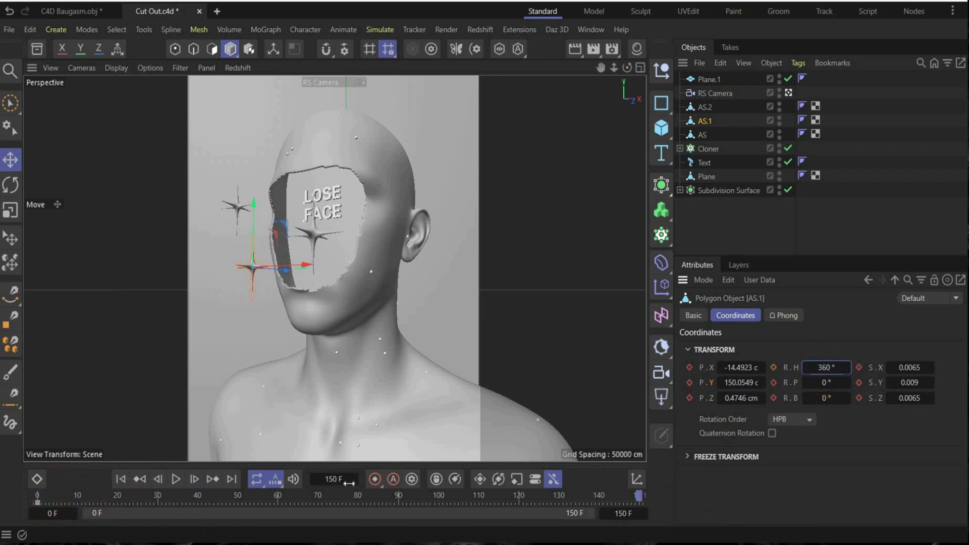
left_click(319, 495)
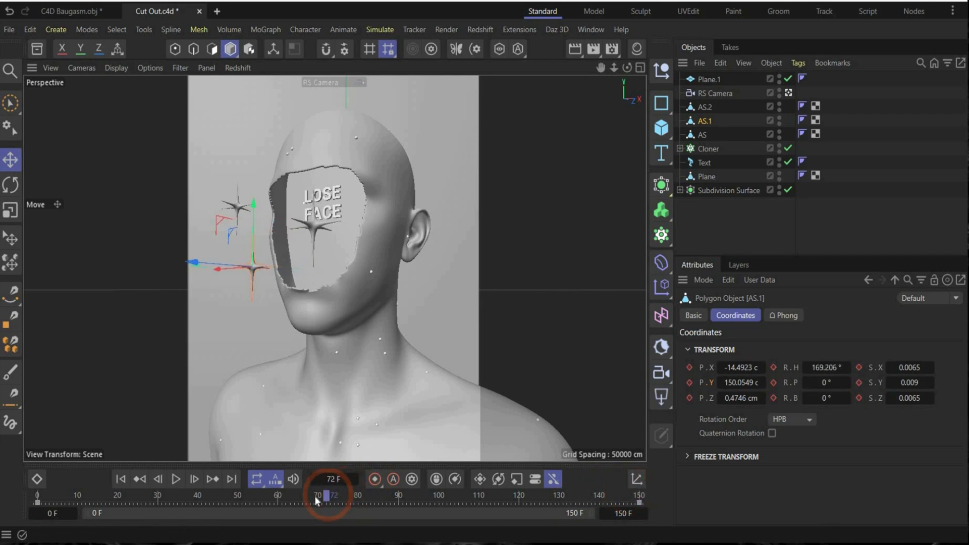
Scrub the timeline and check both stars' rotation keys.
left_click_drag(328, 494, 315, 495)
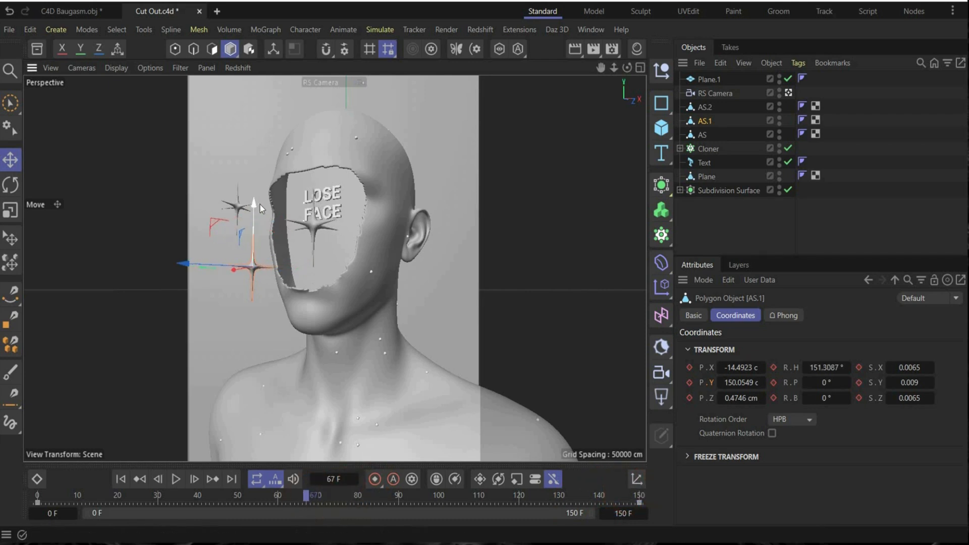
left_click(374, 479)
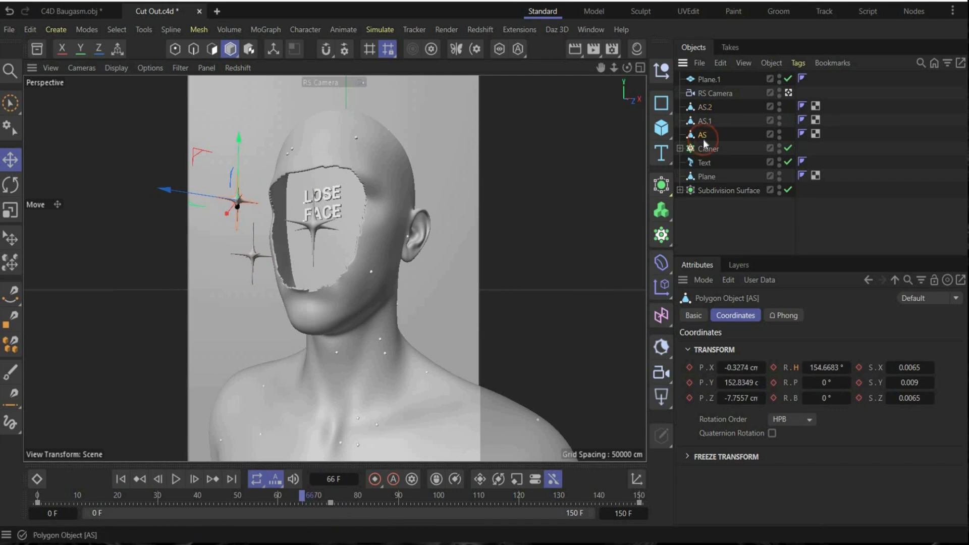
left_click(330, 501)
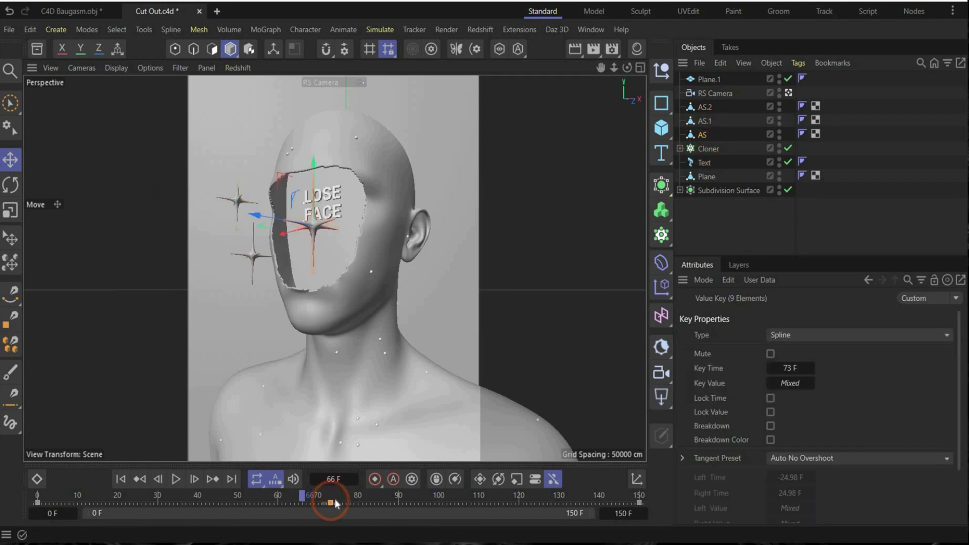
left_click(703, 121)
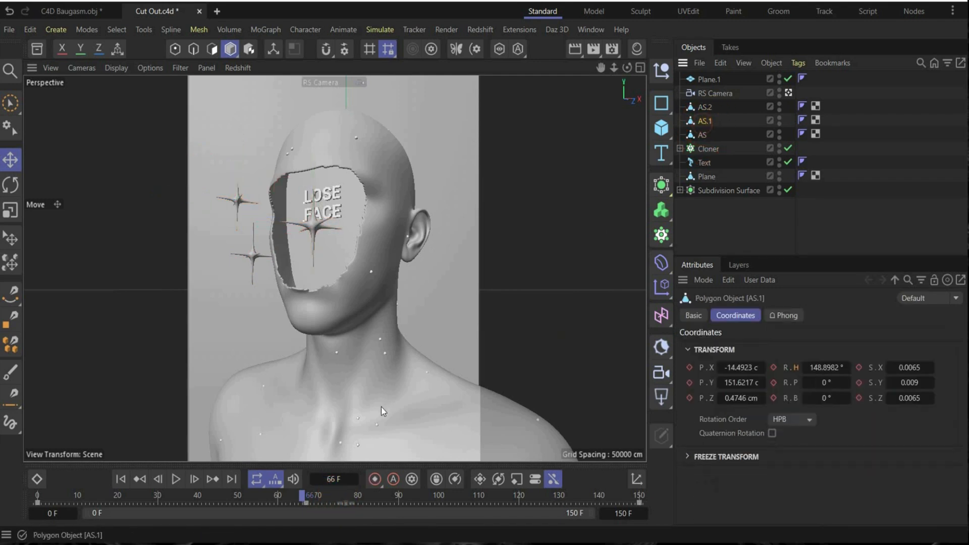
left_click(300, 502)
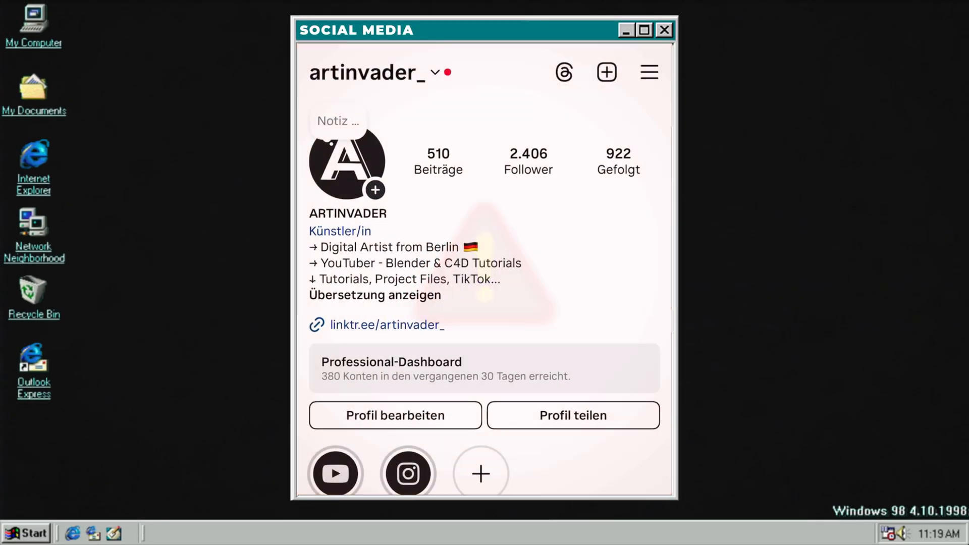
scroll("down", 3)
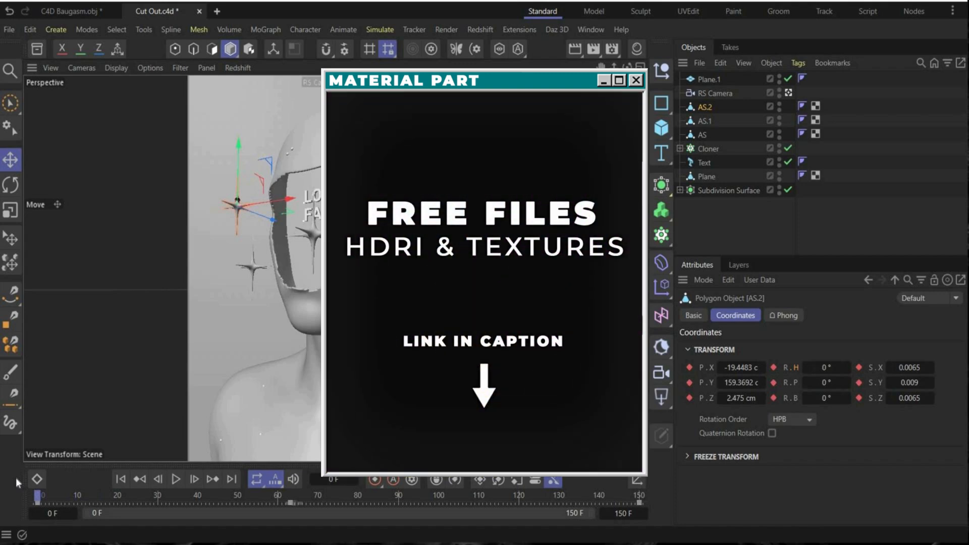
left_click(636, 80)
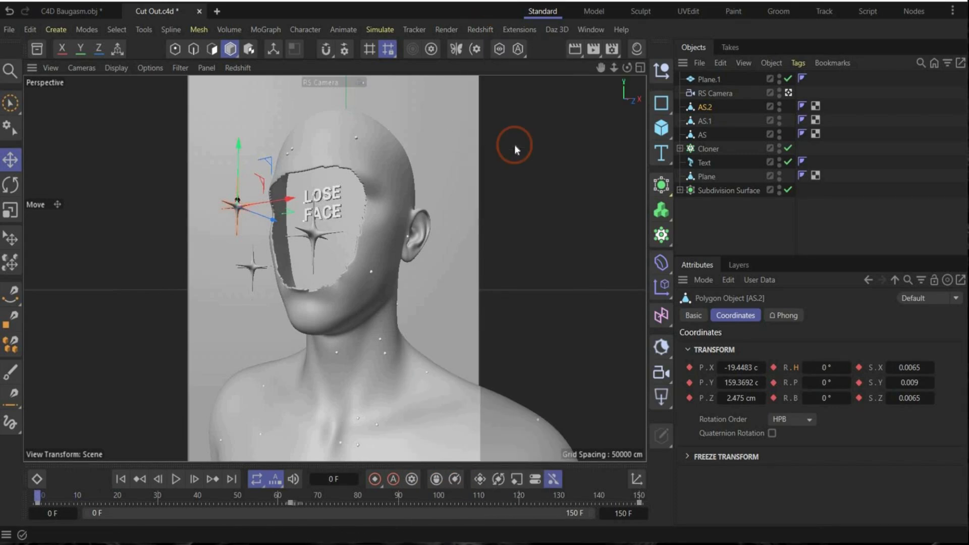
Open the Redshift RenderView and delete all imported figure materials.
left_click(785, 48)
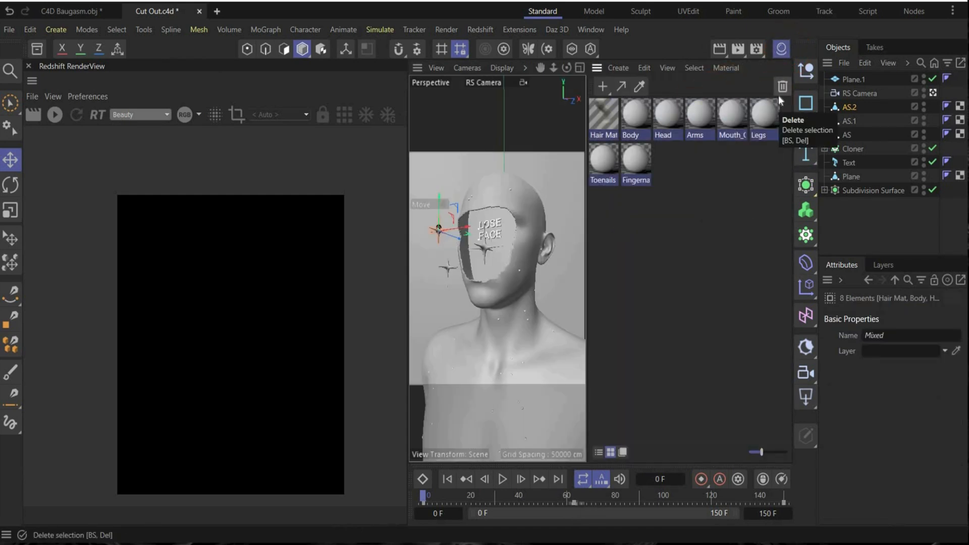
left_click(782, 86)
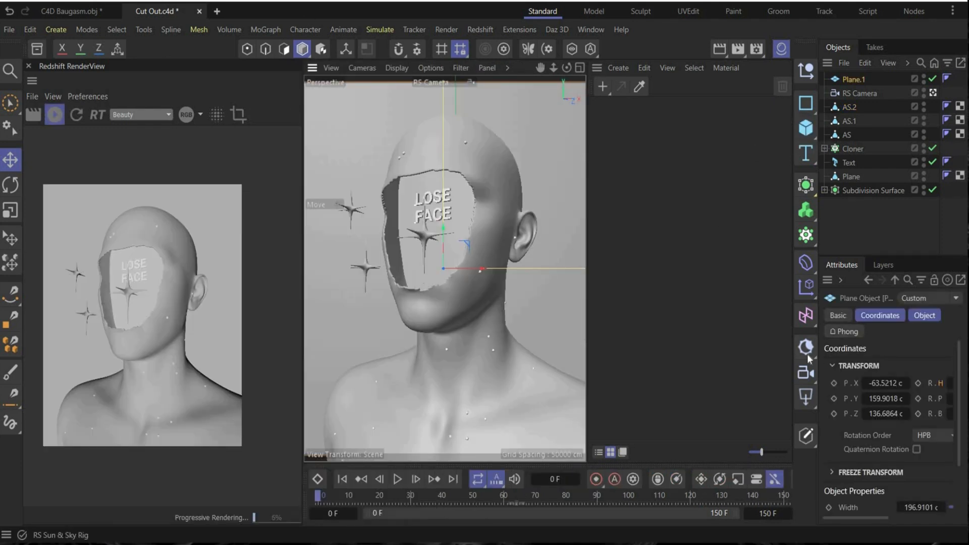
left_click(806, 396)
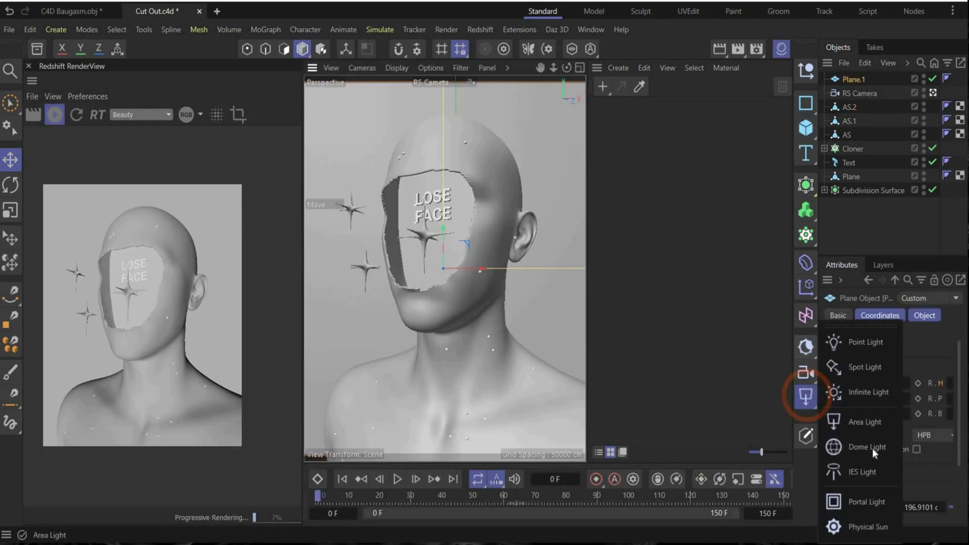
Add an RS Dome Light with an HDRI image at multiplier 1.5.
left_click(867, 447)
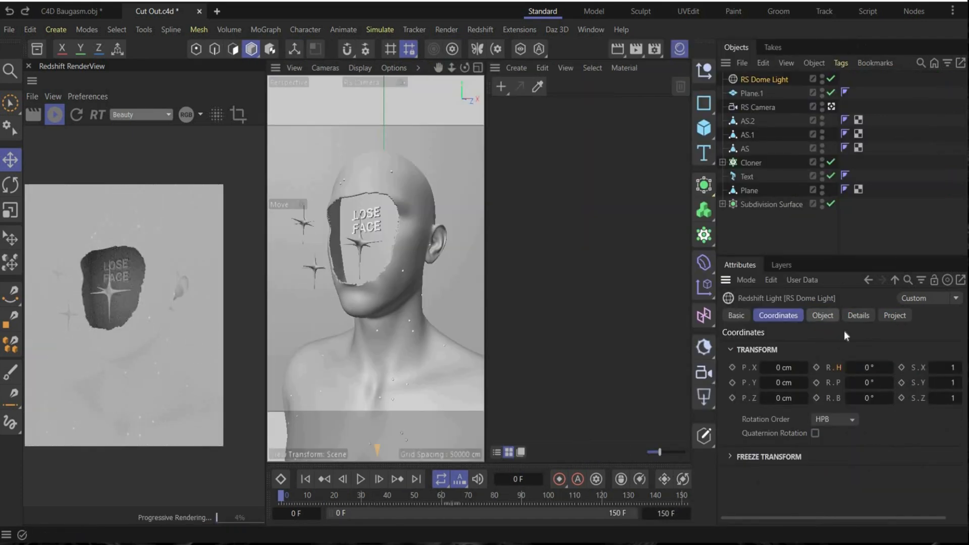
left_click(823, 315)
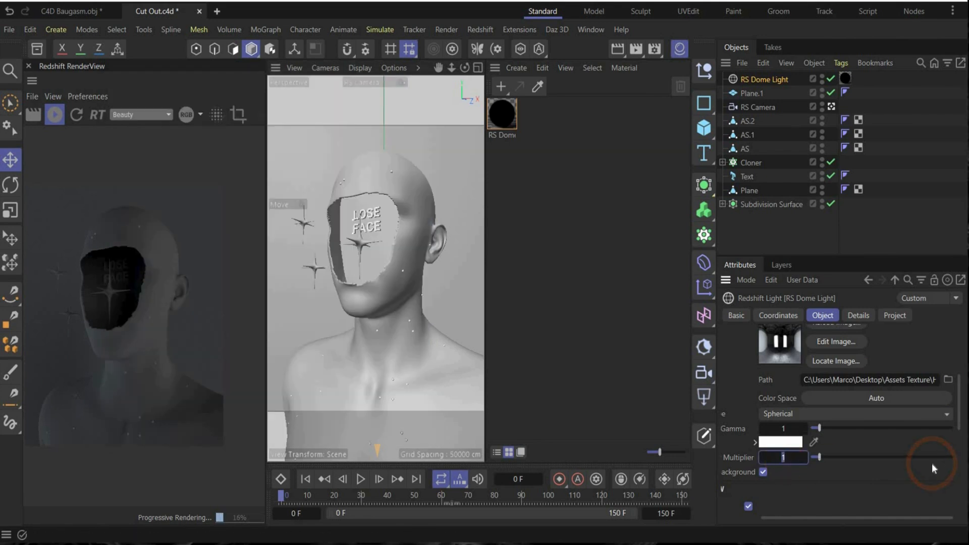
type("1.5")
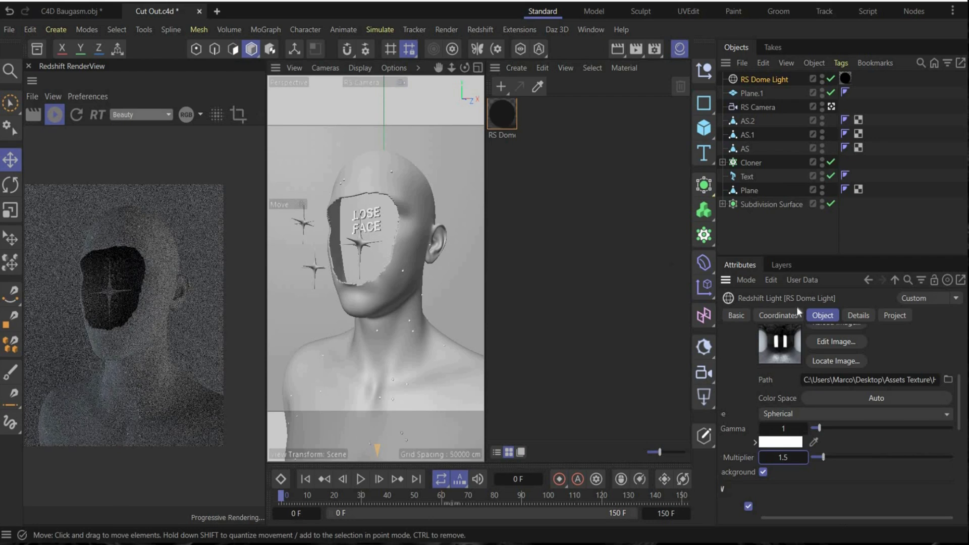
left_click(779, 316)
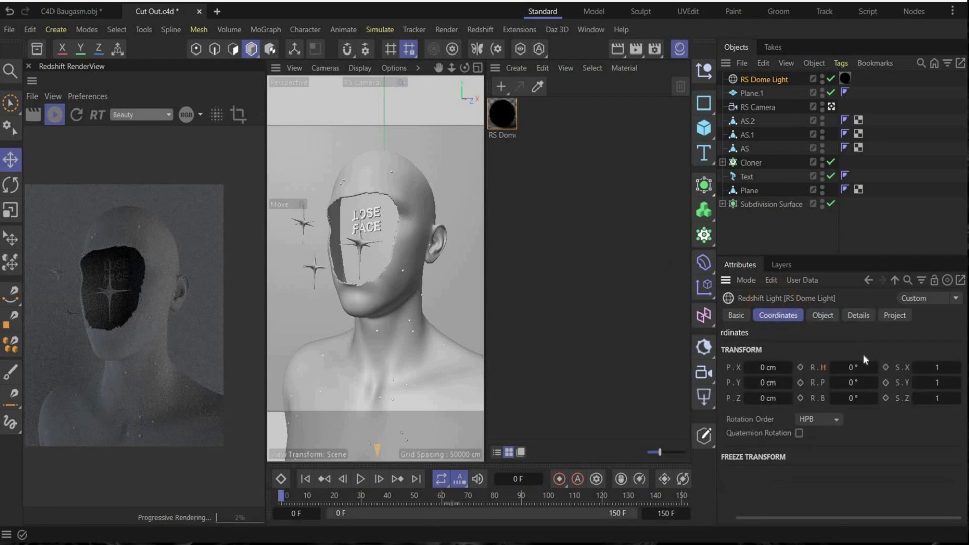
Rotate the RS Dome Light's heading to -122° in its Coordinates tab.
left_click(853, 367)
type("-122")
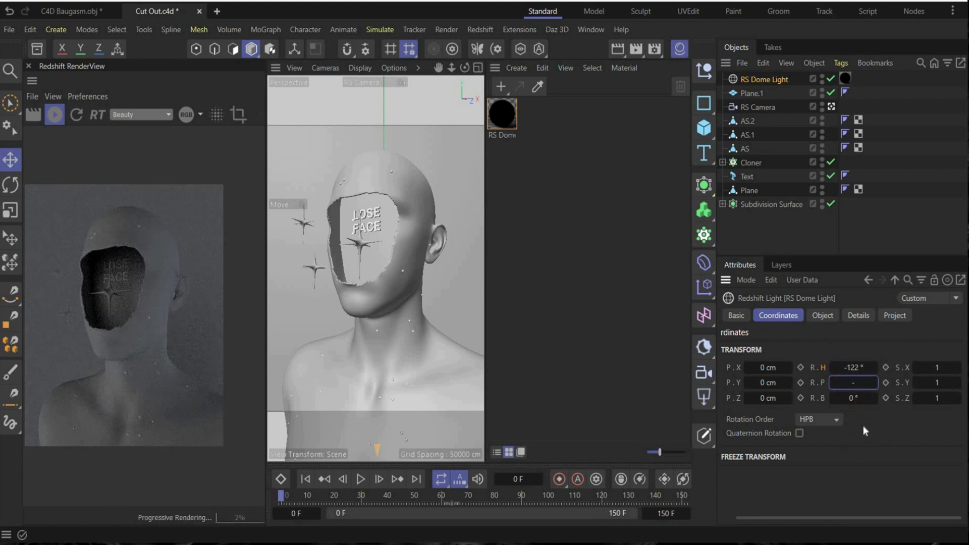
type("-668")
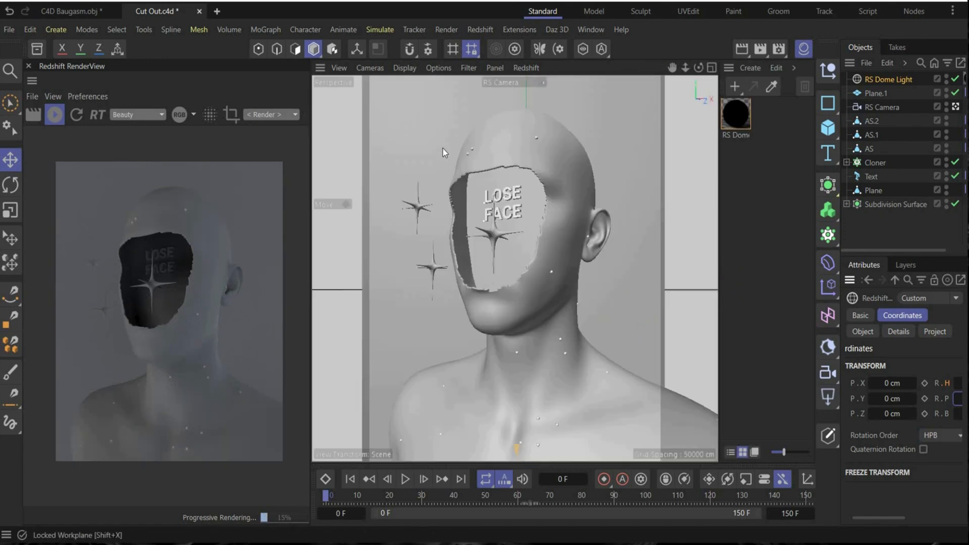
mouse_move(736, 194)
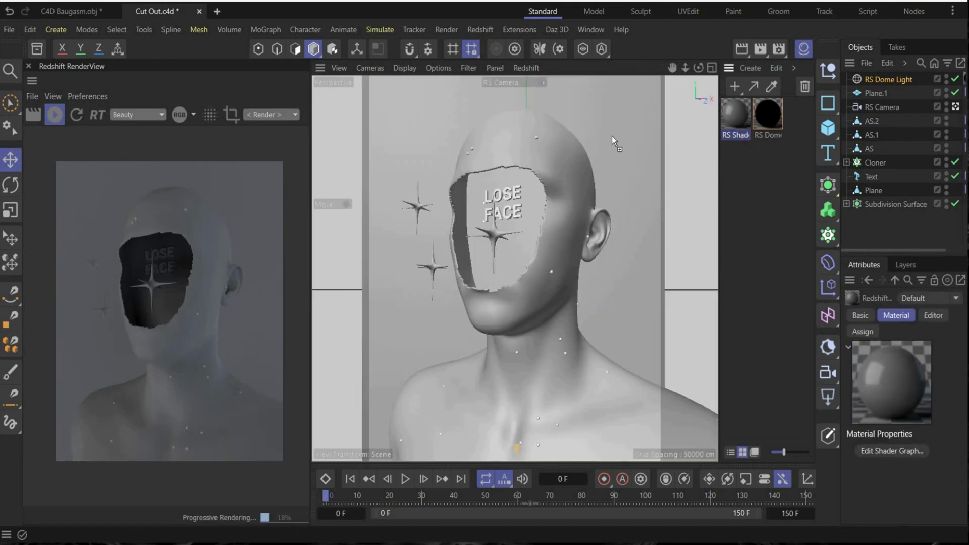
Open the new Redshift material's shader graph and select its Standard Material node.
left_click(735, 115)
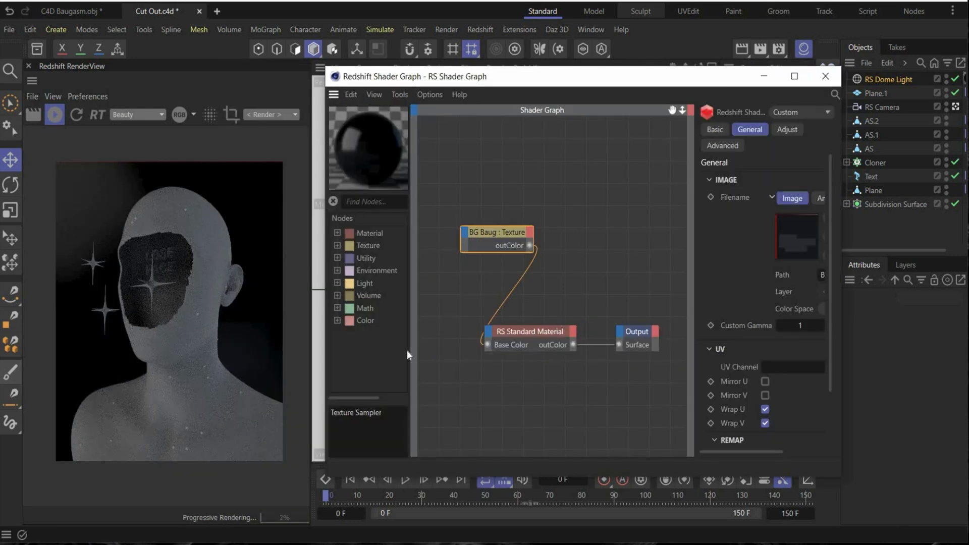
left_click(545, 331)
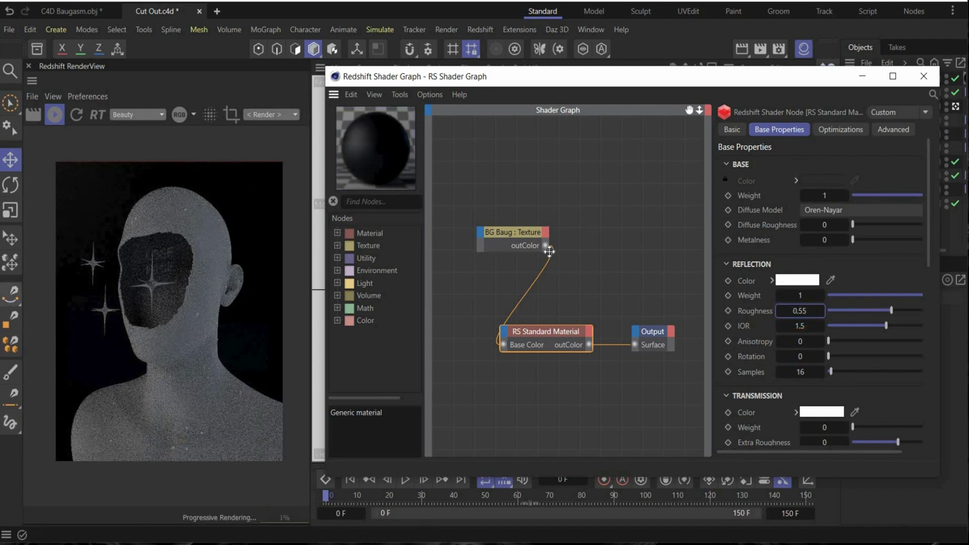
mouse_move(546, 250)
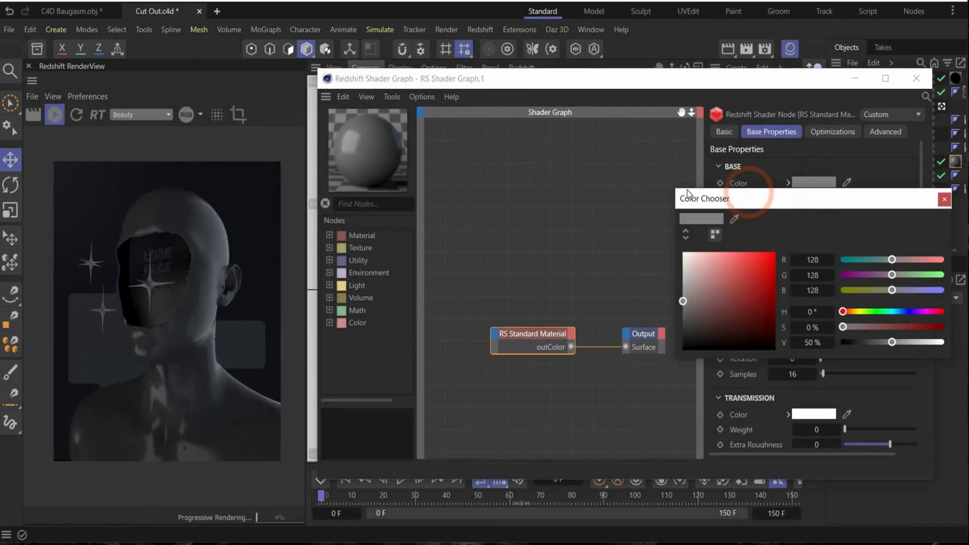
Give the second Redshift material hex base colour 595959 and metalness 0.75.
left_click(774, 226)
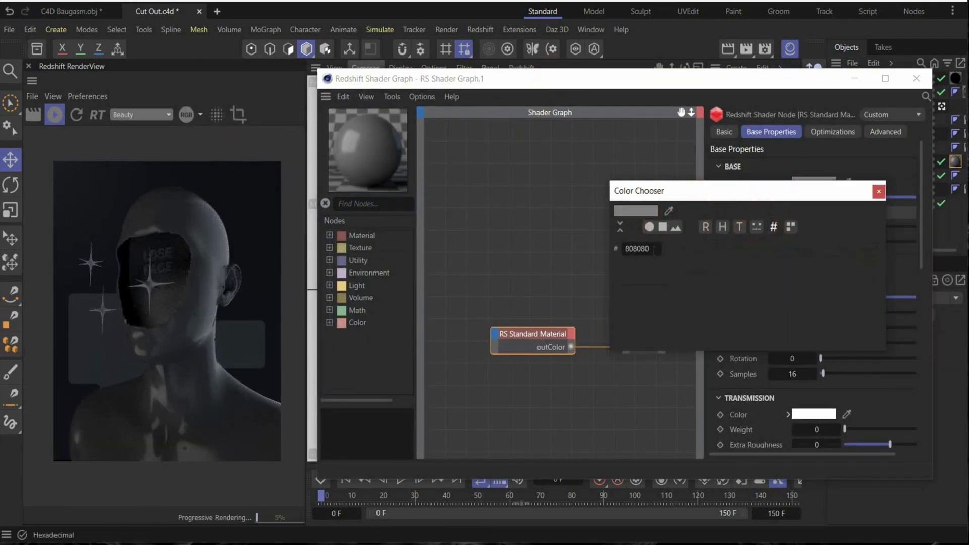
type("595959")
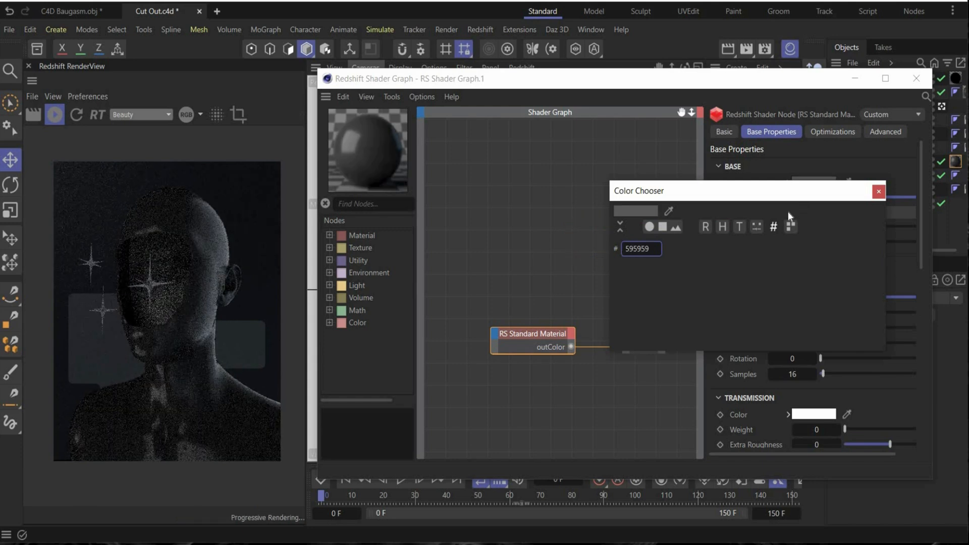
left_click(877, 191)
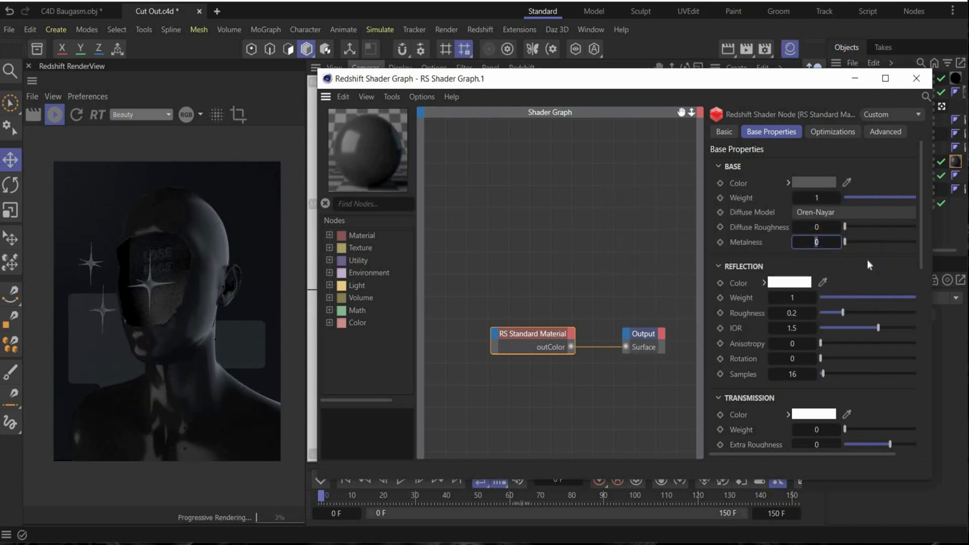
type("0.75")
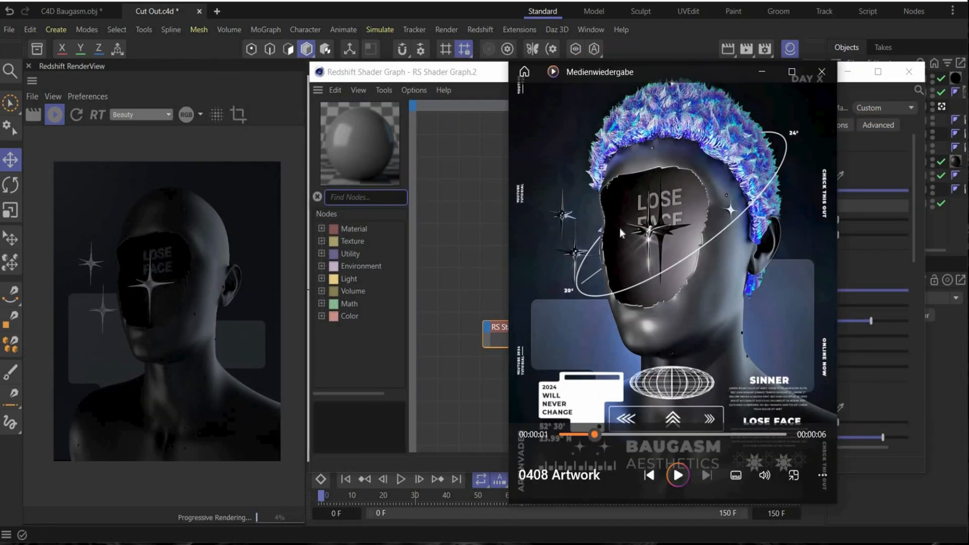
mouse_move(632, 198)
type("ramp")
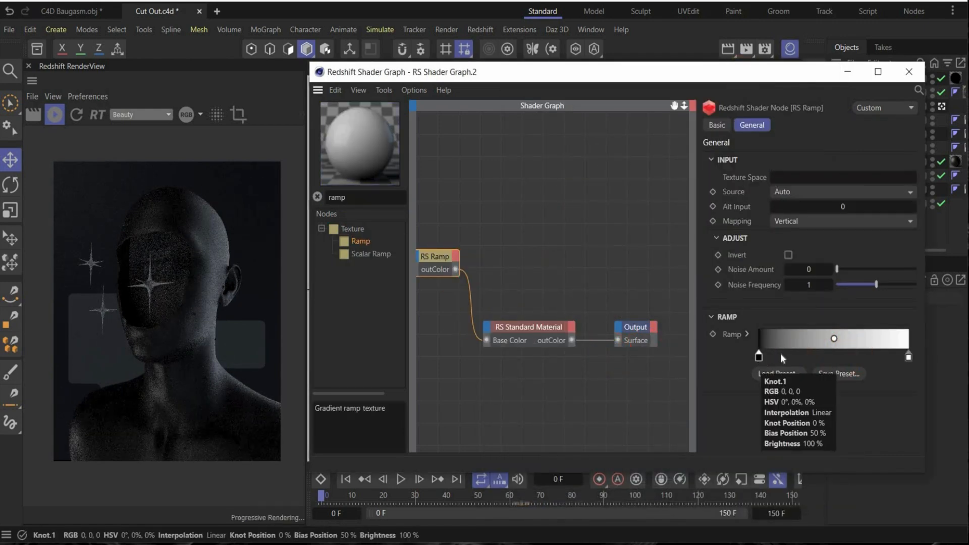
Darken the RS Ramp's white knot to hex 575759 and make the ramp run horizontally.
left_click(908, 357)
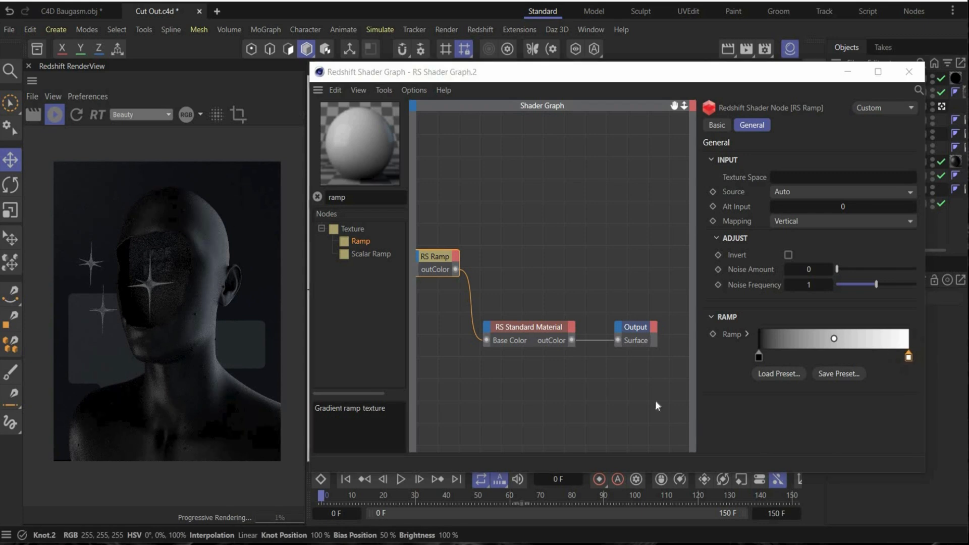
double_click(908, 357)
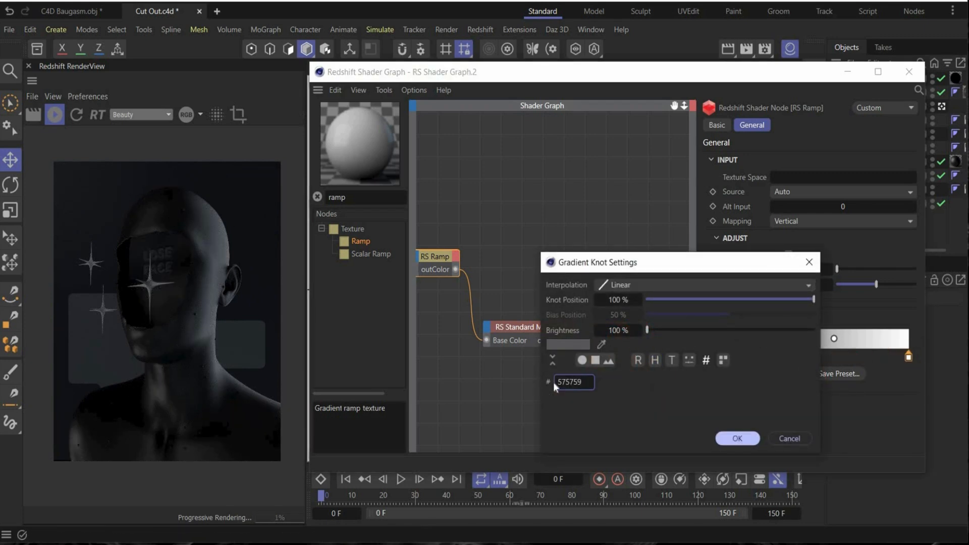
left_click(737, 439)
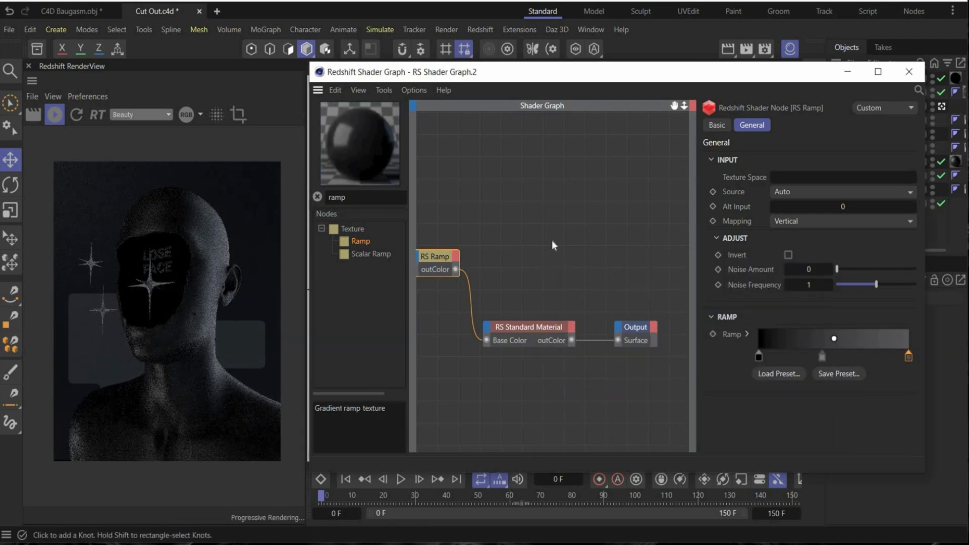
left_click(840, 221)
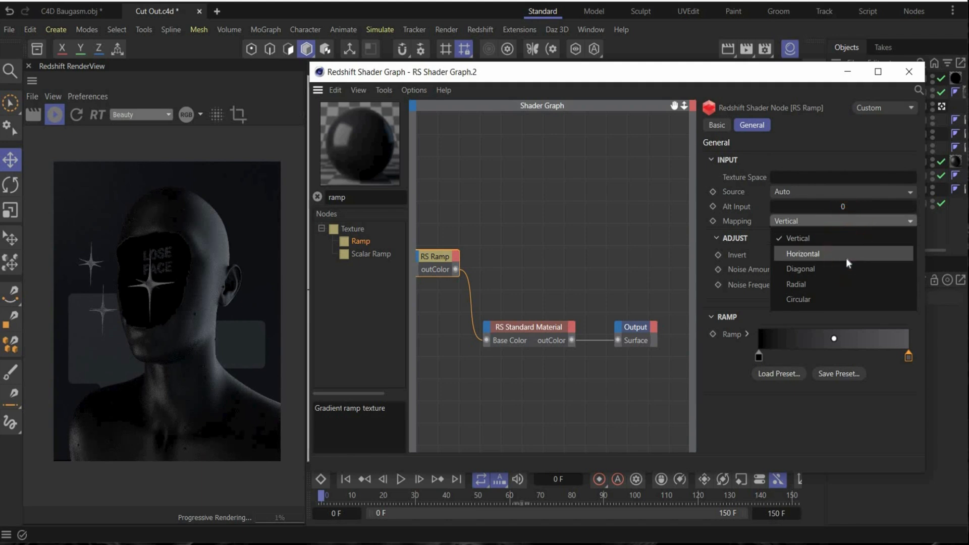
left_click(804, 254)
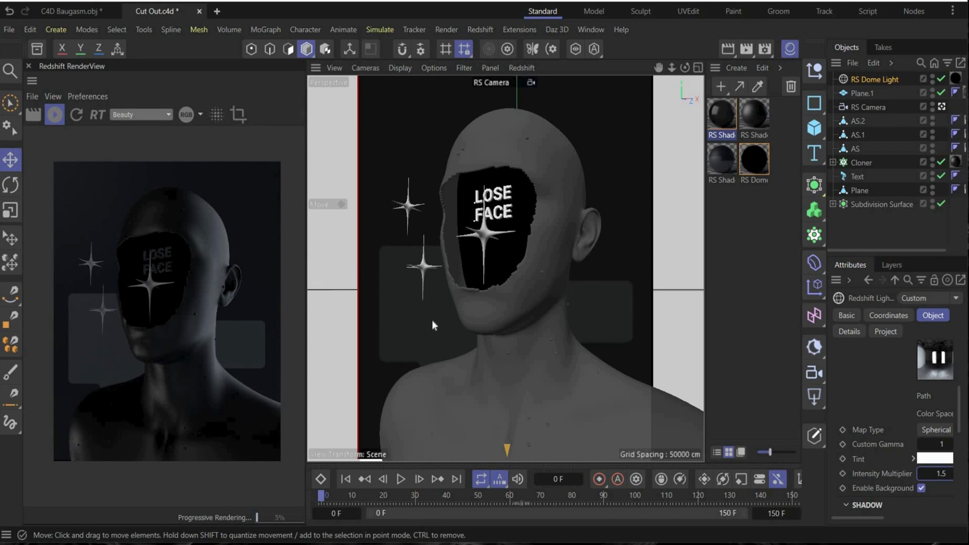
mouse_move(160, 308)
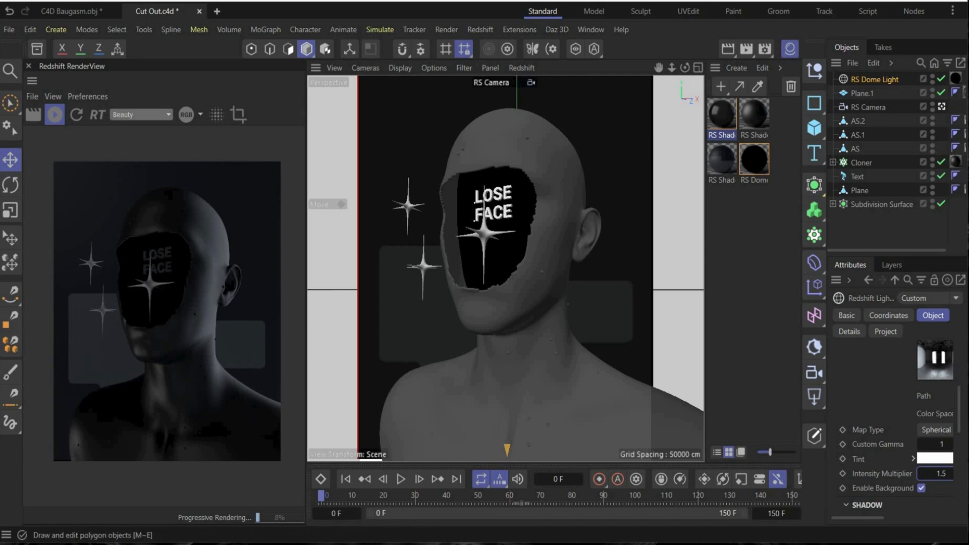
left_click(856, 148)
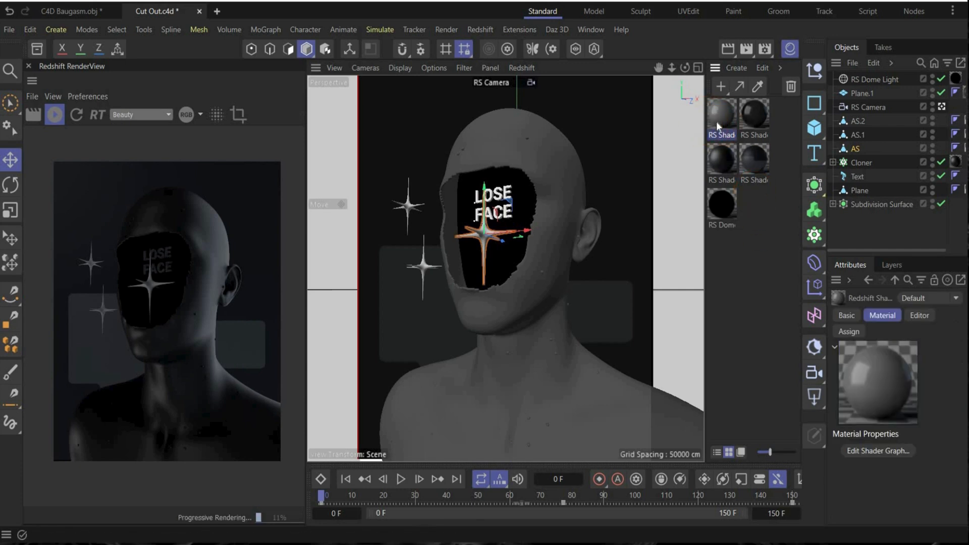
Select the new Redshift material, dismiss the colour chooser and close the reference artwork.
left_click(864, 148)
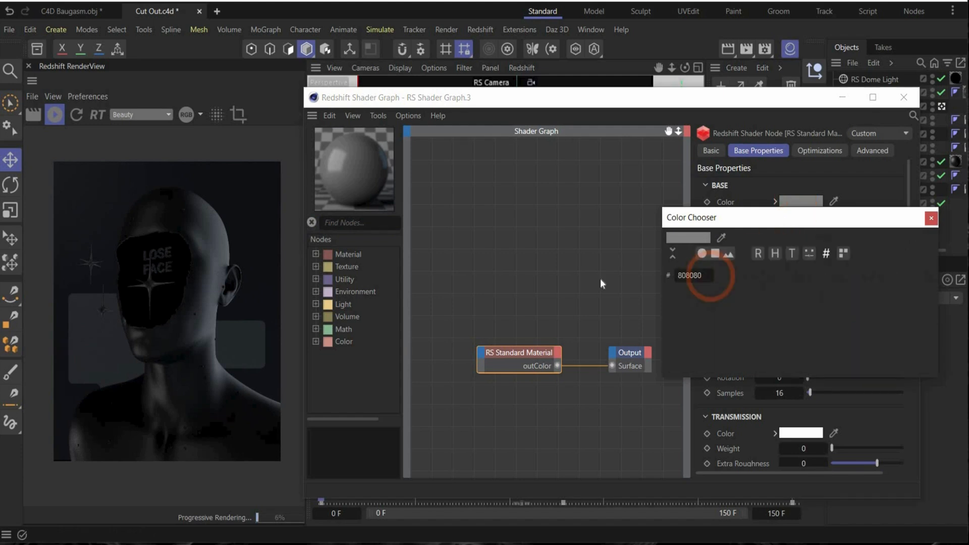
left_click(931, 218)
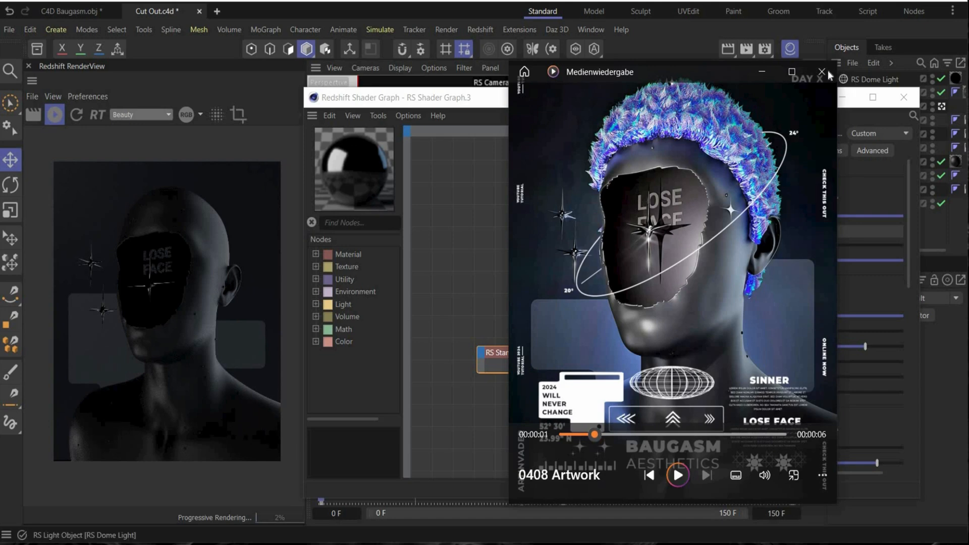
left_click(822, 72)
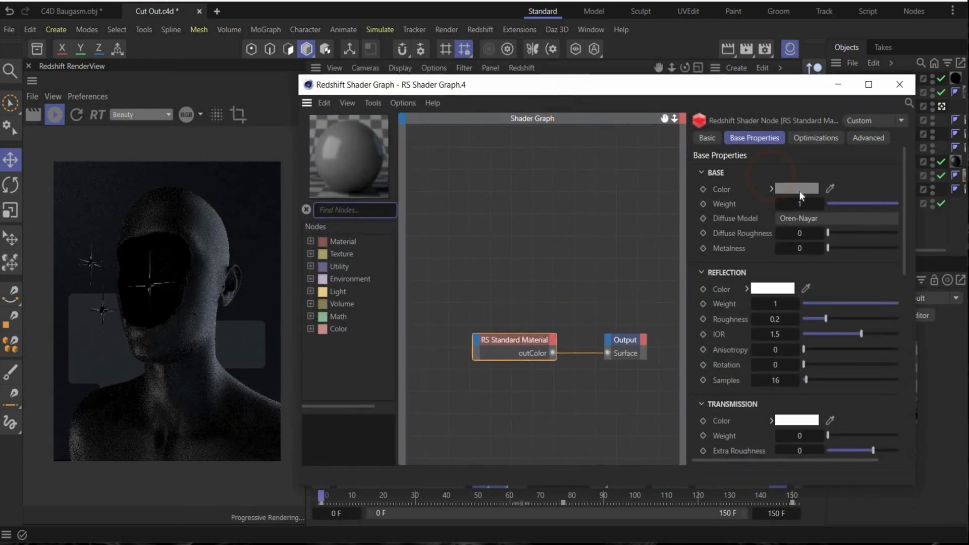
Set the fourth Redshift material's base colour to hex 696969.
left_click(796, 188)
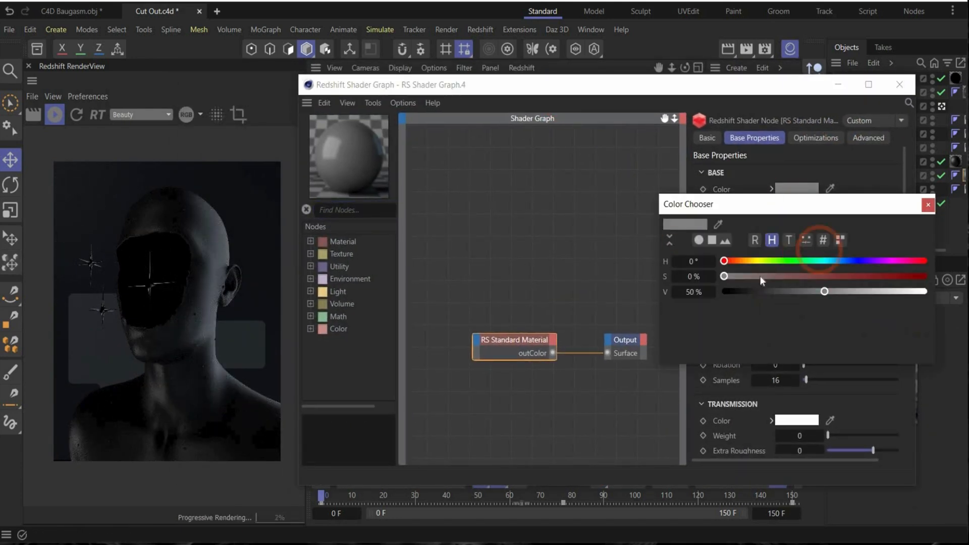
left_click(823, 240)
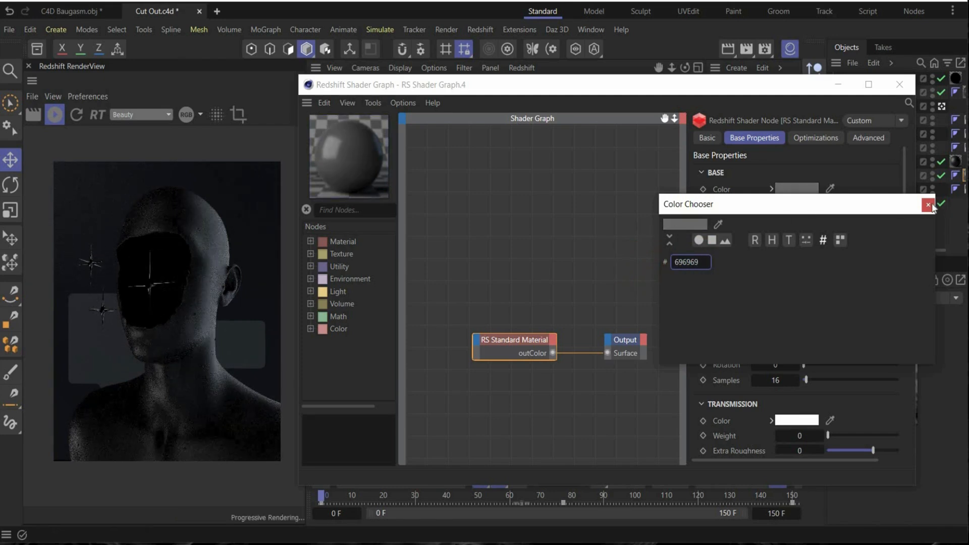
left_click(928, 204)
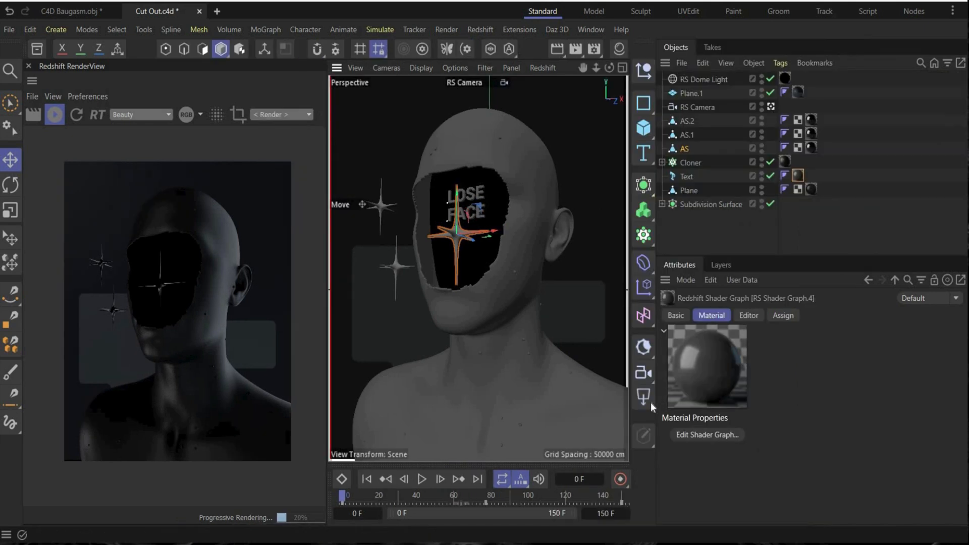
Add a Redshift Point Light left of the face with intensity 20 and exposure 5.
left_click(642, 396)
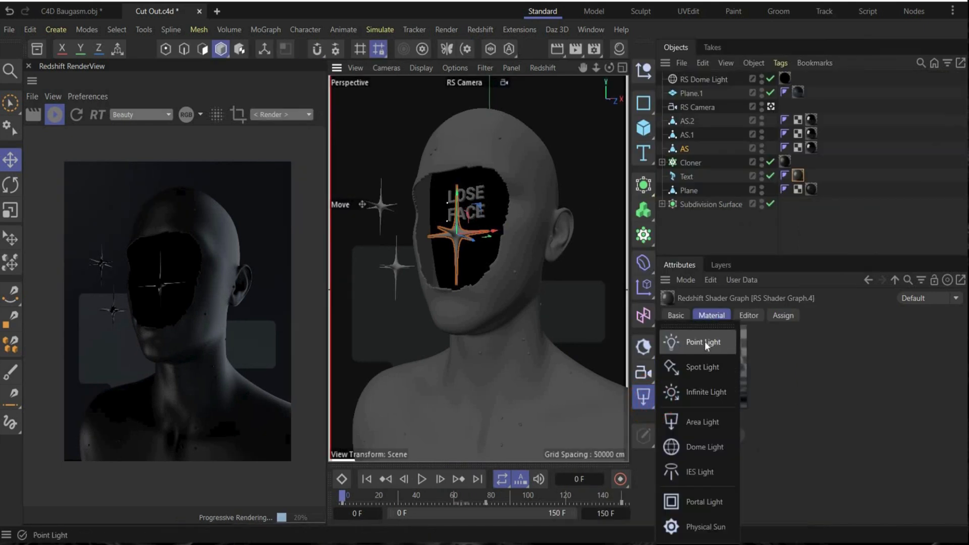
left_click(703, 342)
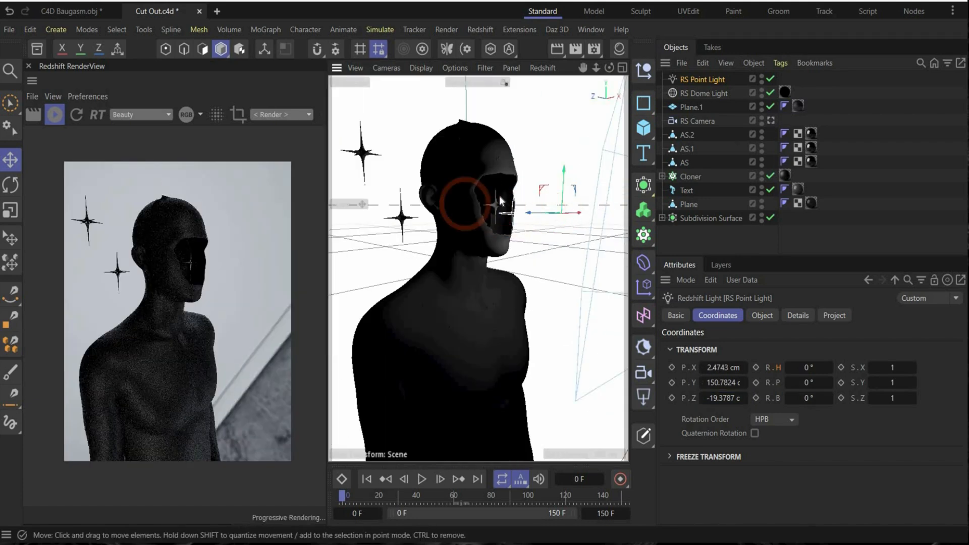
left_click(762, 315)
type("20")
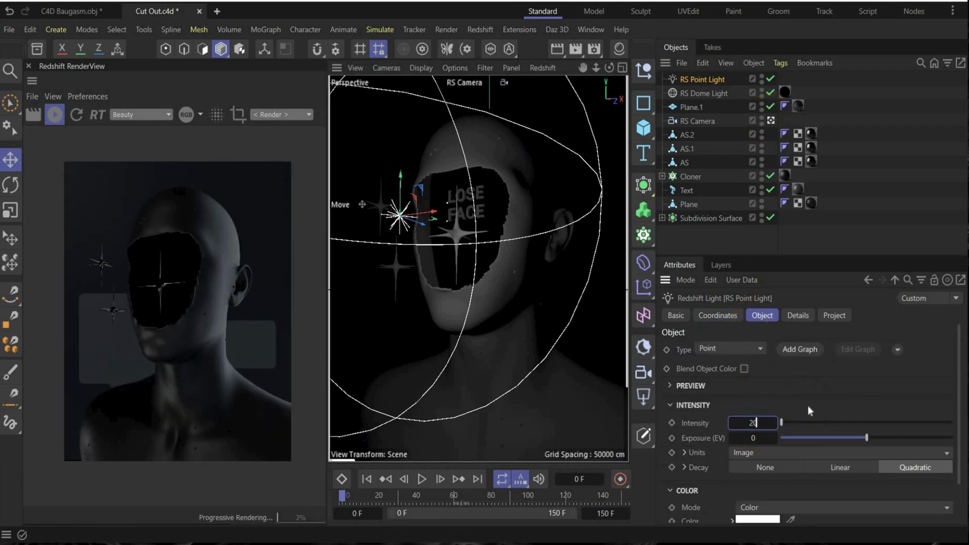
left_click(753, 438)
type("5")
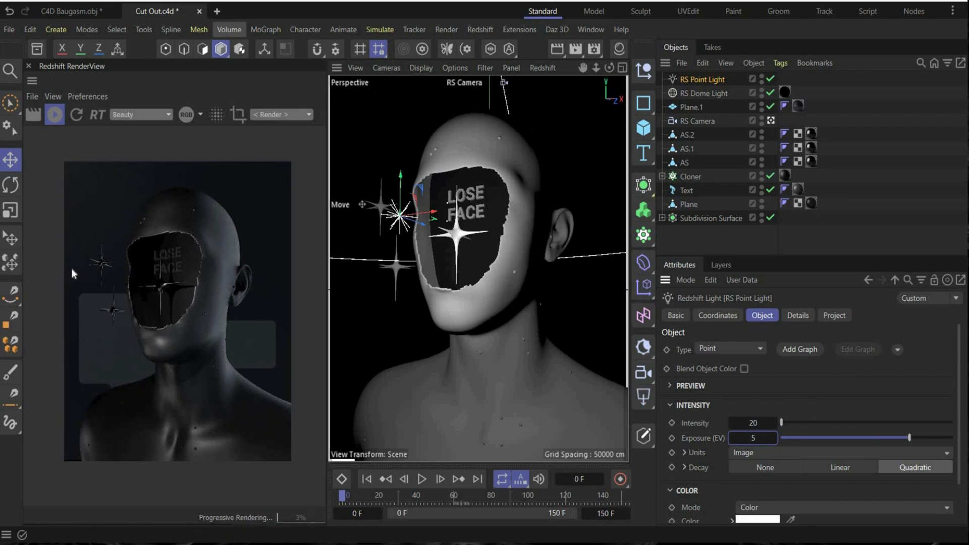
mouse_move(195, 331)
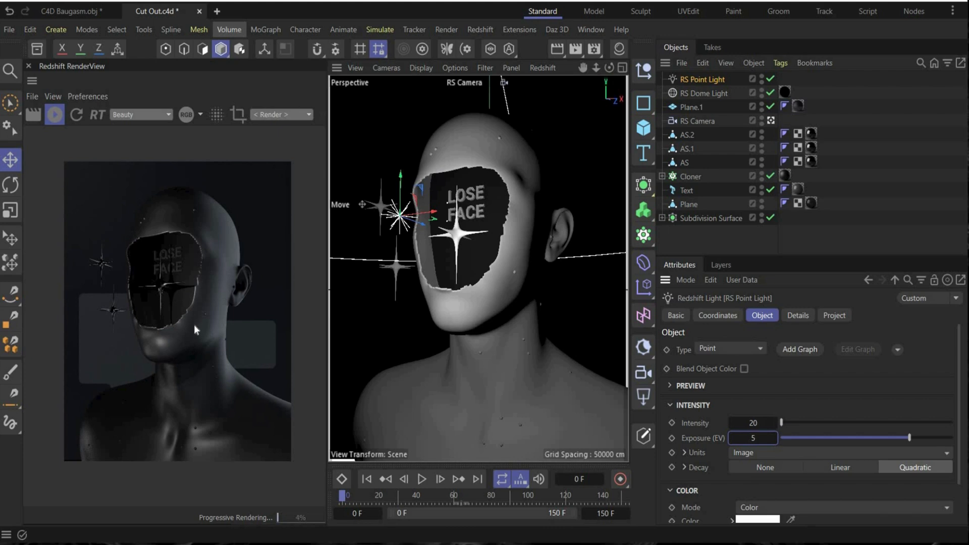
mouse_move(173, 298)
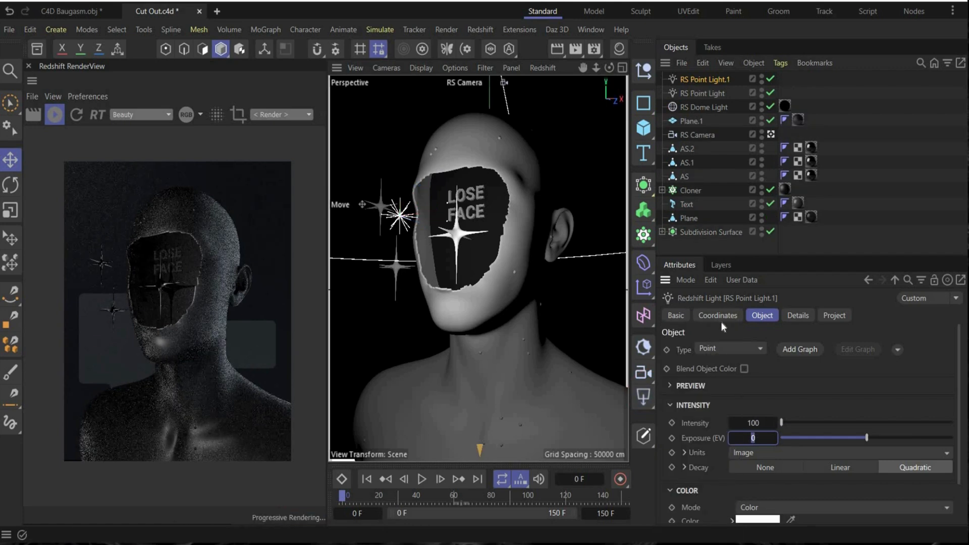
Set RS Point Light.1's exposure to 5 and bring up its colour picker.
left_click(717, 315)
type("5")
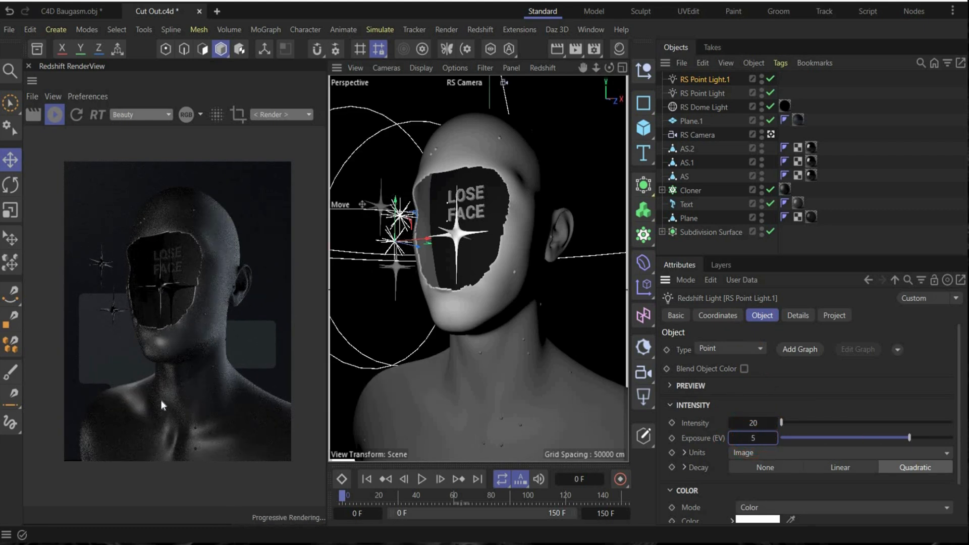
left_click(691, 385)
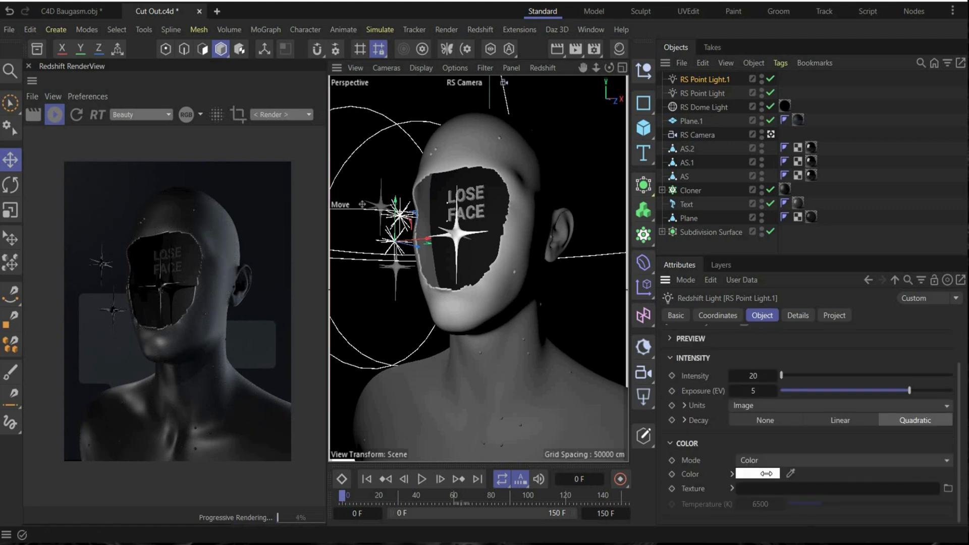
left_click(766, 473)
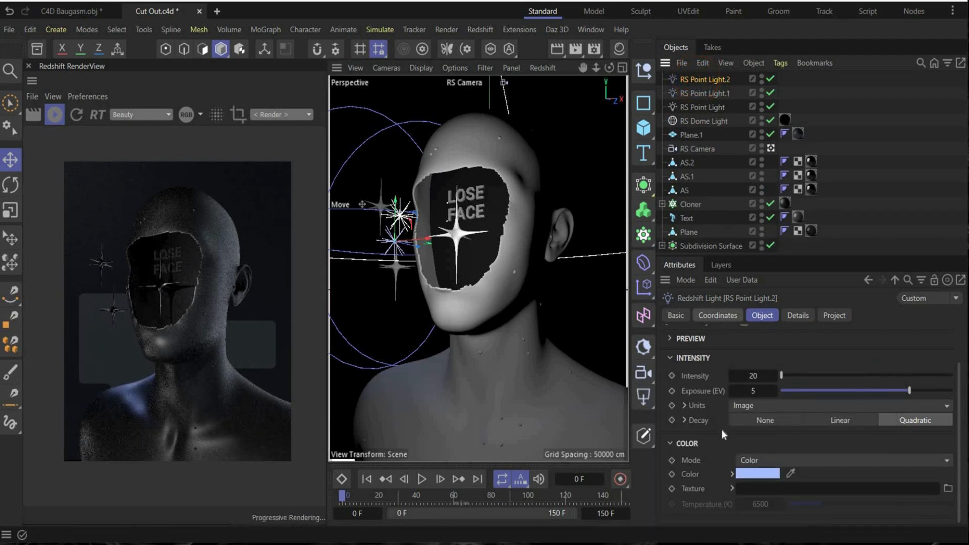
Give RS Point Light.3 intensity 242 and exposure 8, and raise it toward the chin.
left_click(717, 315)
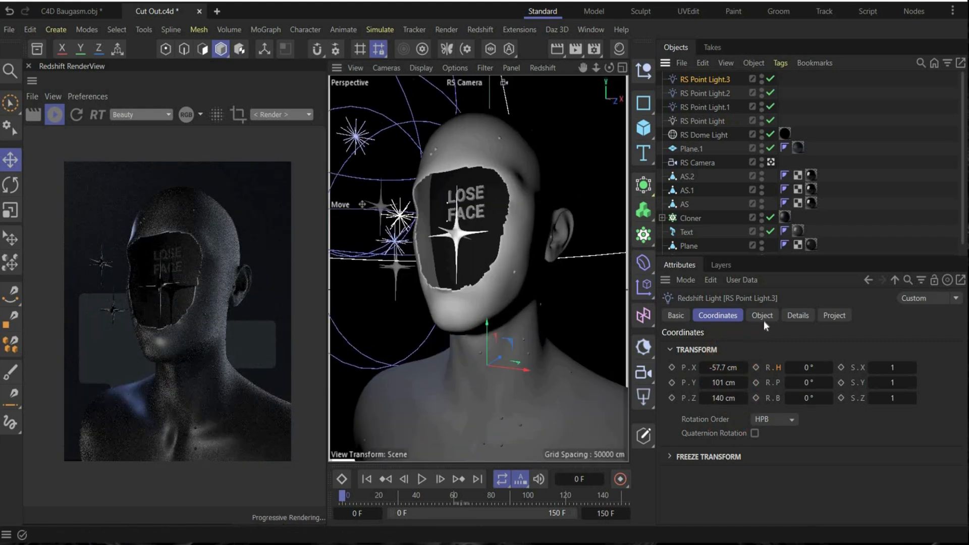
left_click(761, 315)
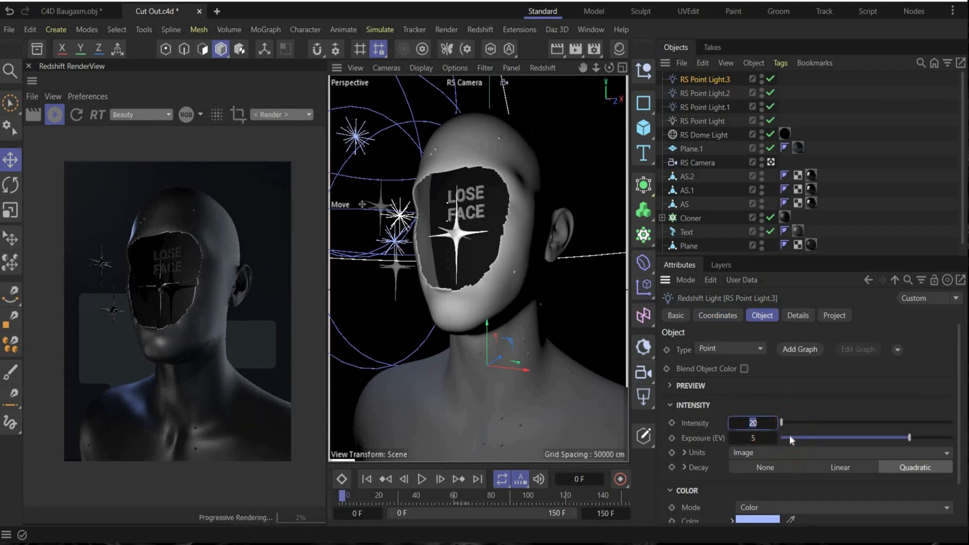
type("242")
left_click(753, 437)
type("8")
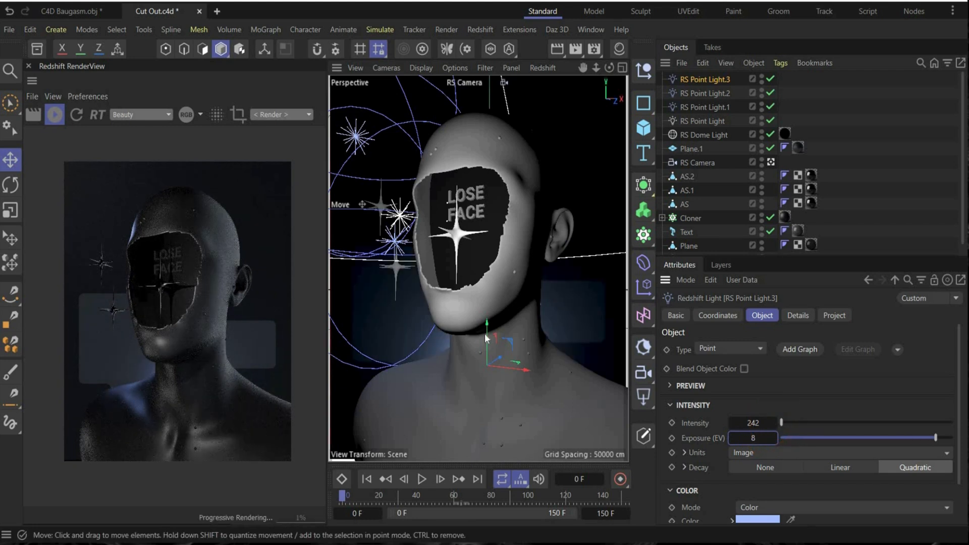
left_click_drag(487, 321, 510, 350)
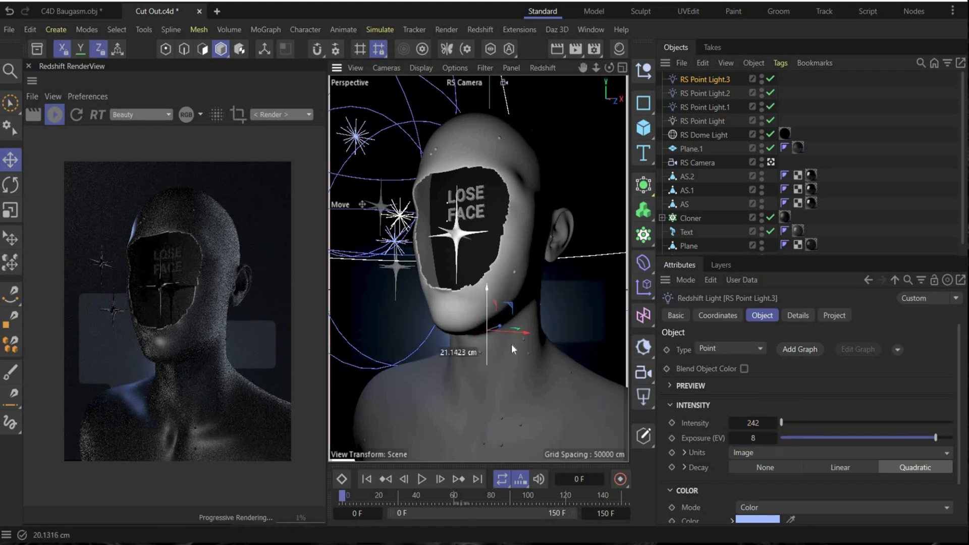